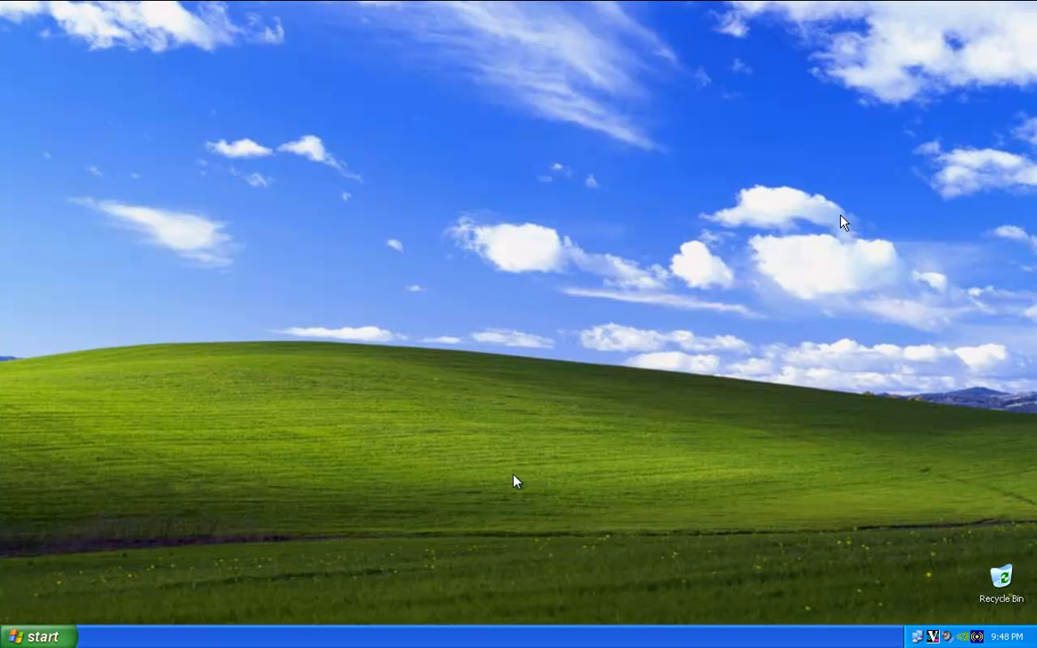
mouse_move(285, 486)
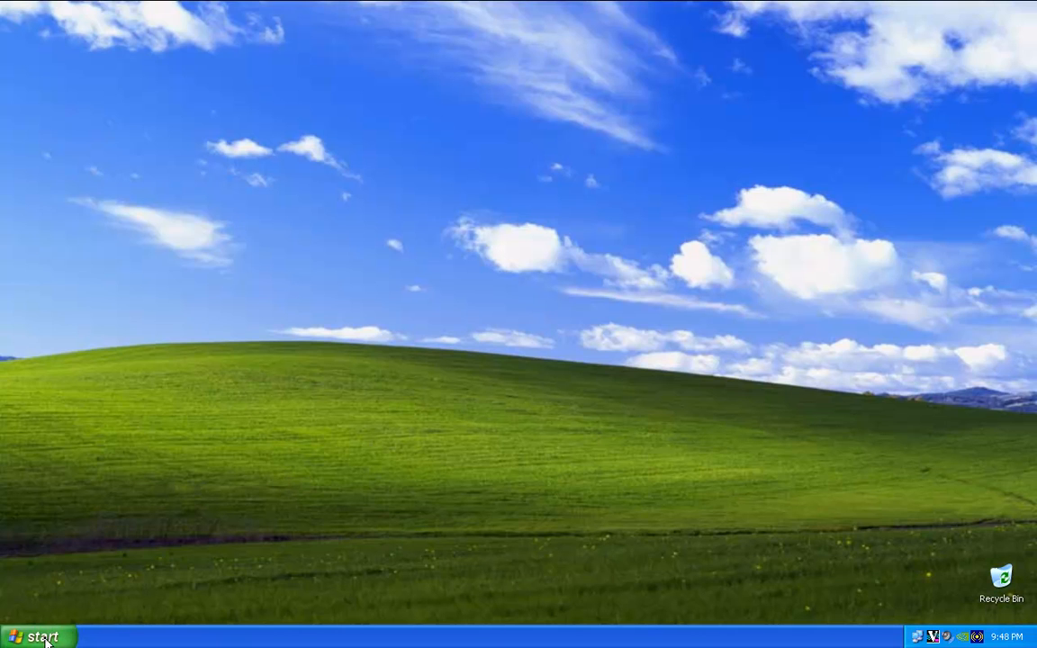
Step: Bring up the Start menu on the Windows XP desktop
left_click(38, 638)
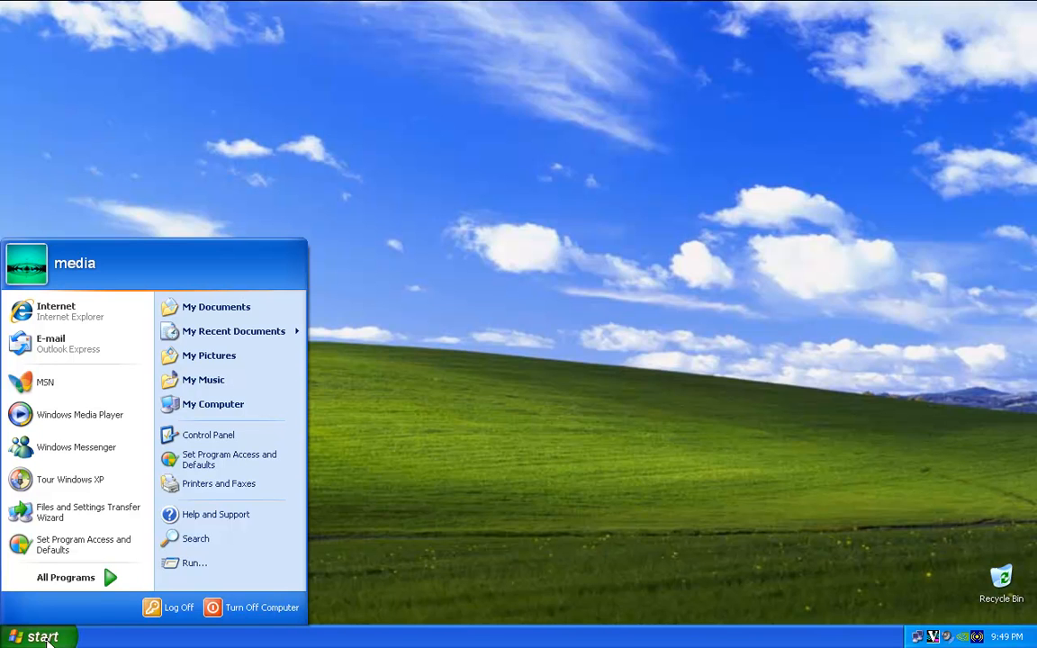
mouse_move(209, 439)
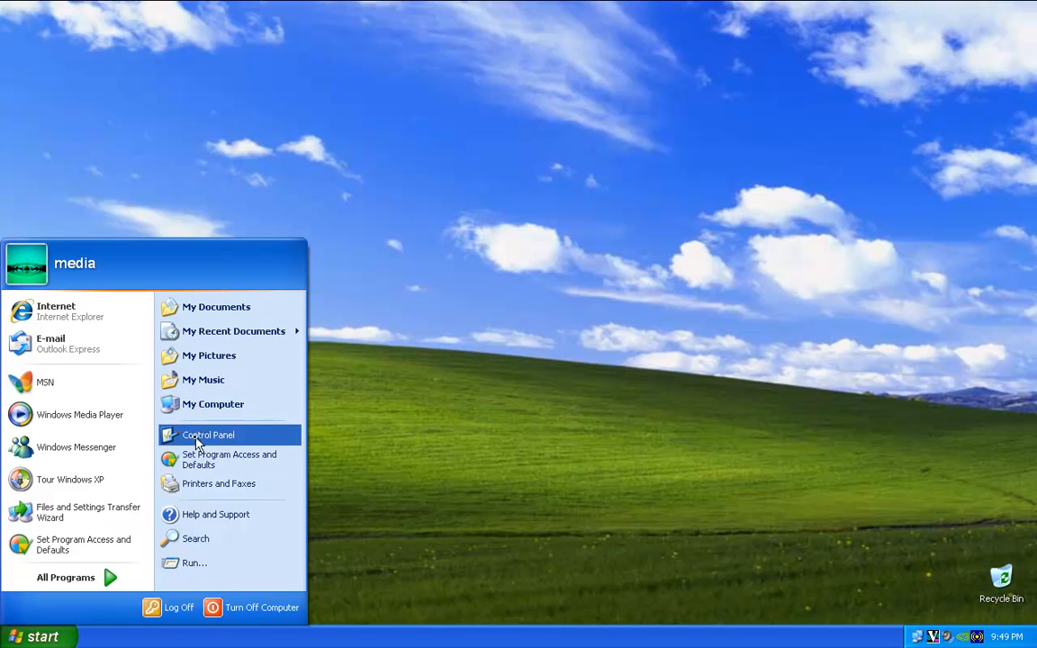
Step: Launch Add or Remove Programs from the Control Panel and move its window up
left_click(209, 434)
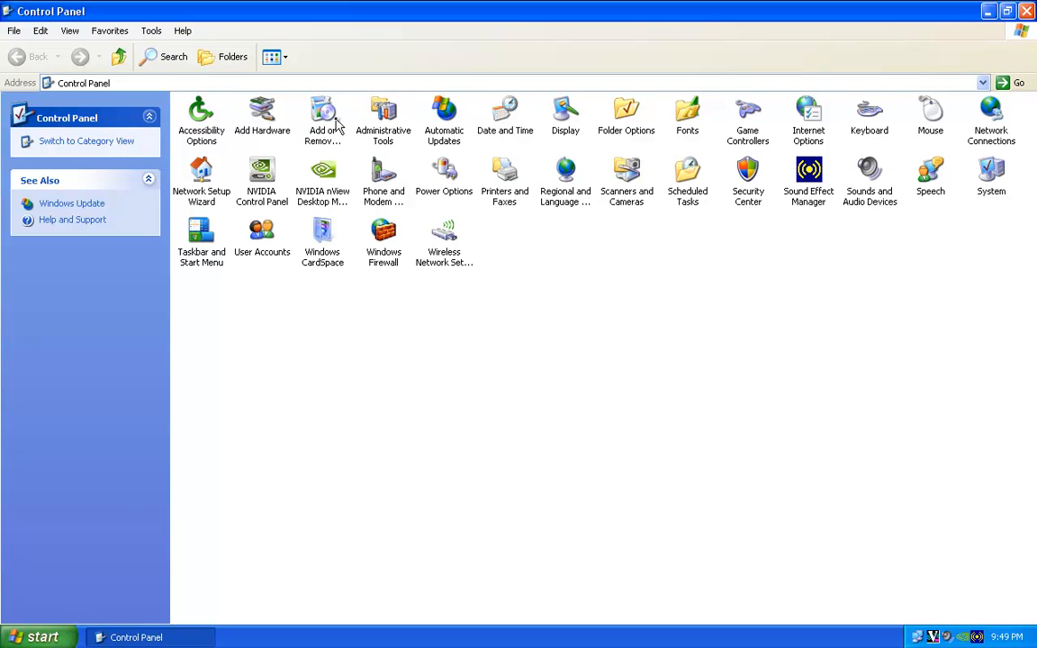
mouse_move(324, 117)
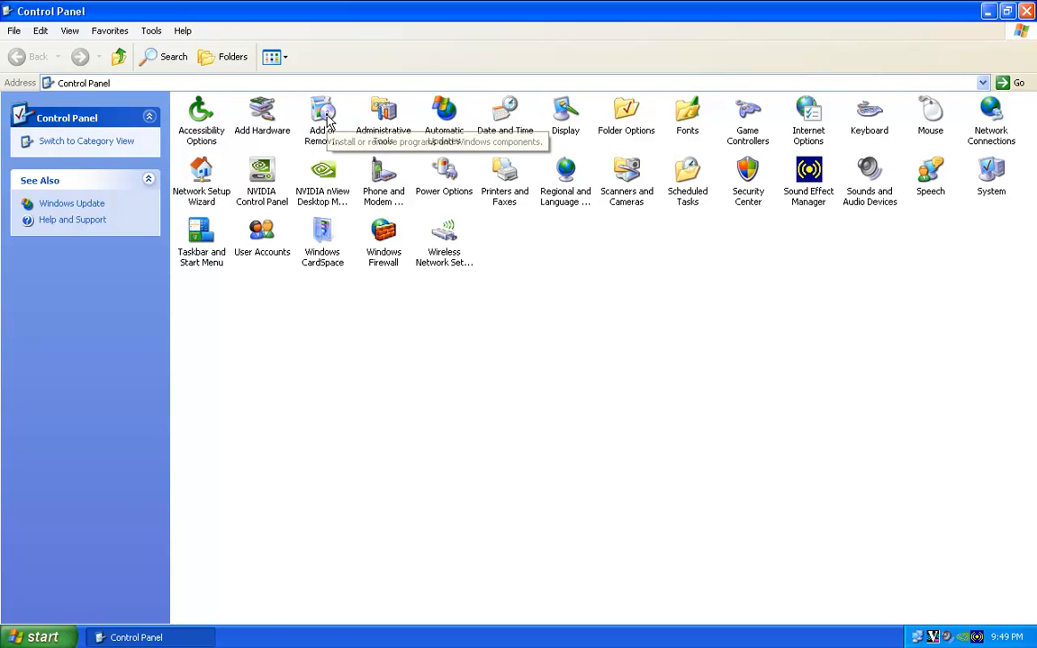
double_click(322, 117)
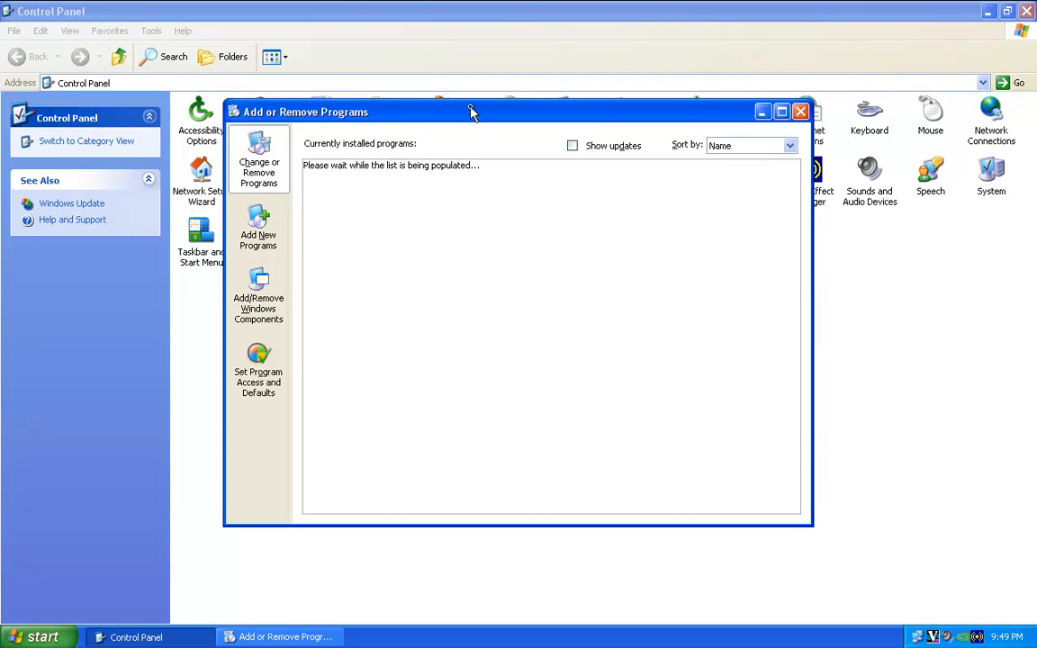
left_click_drag(471, 112, 474, 32)
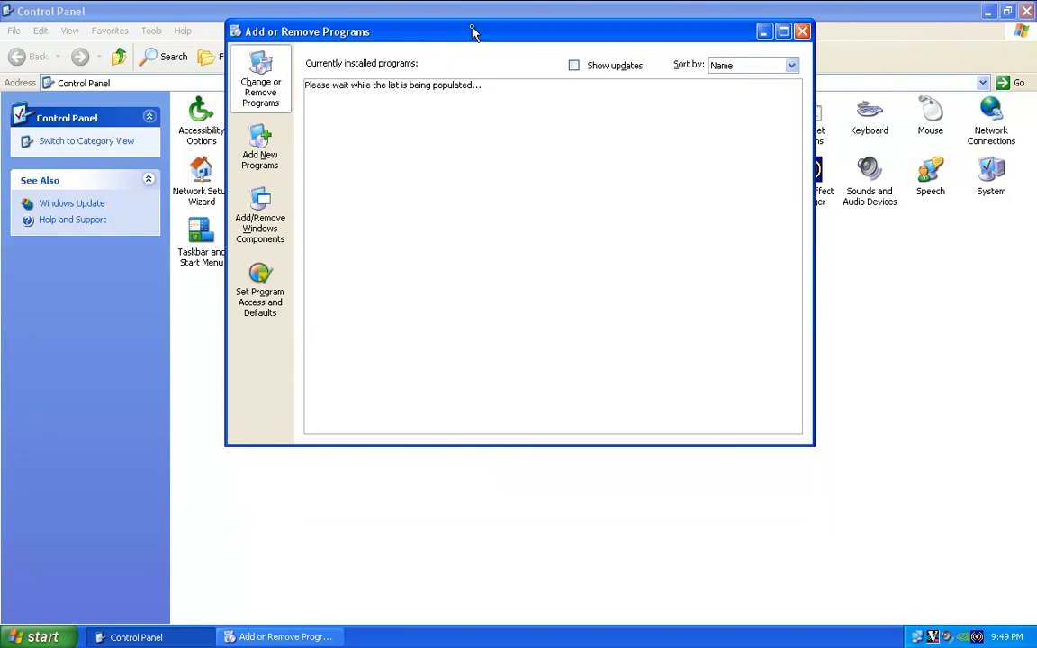
mouse_move(479, 56)
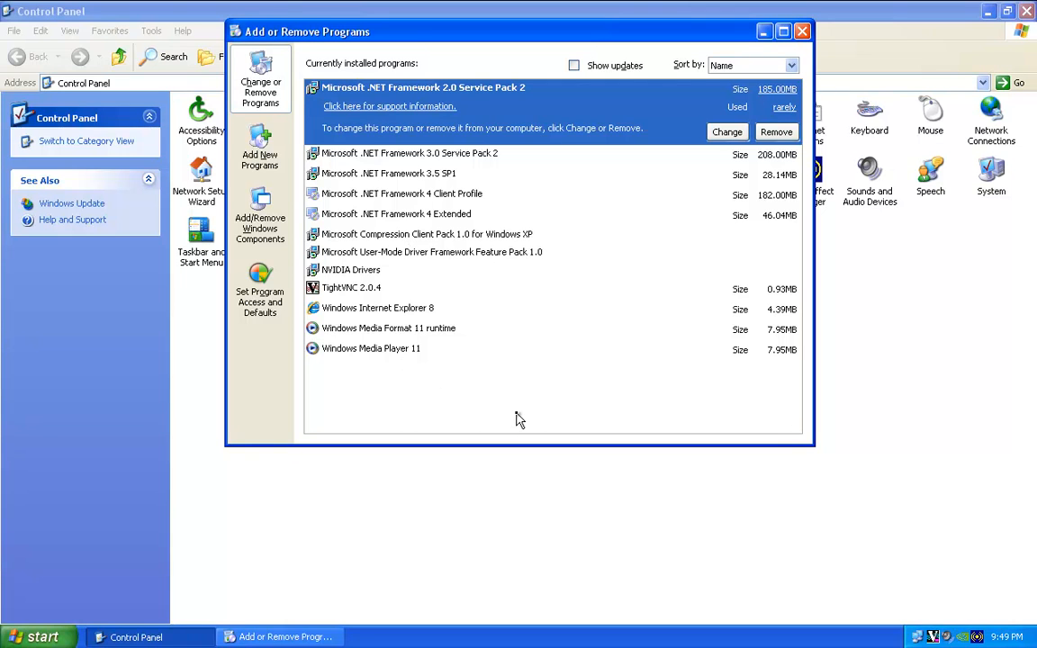
mouse_move(410, 369)
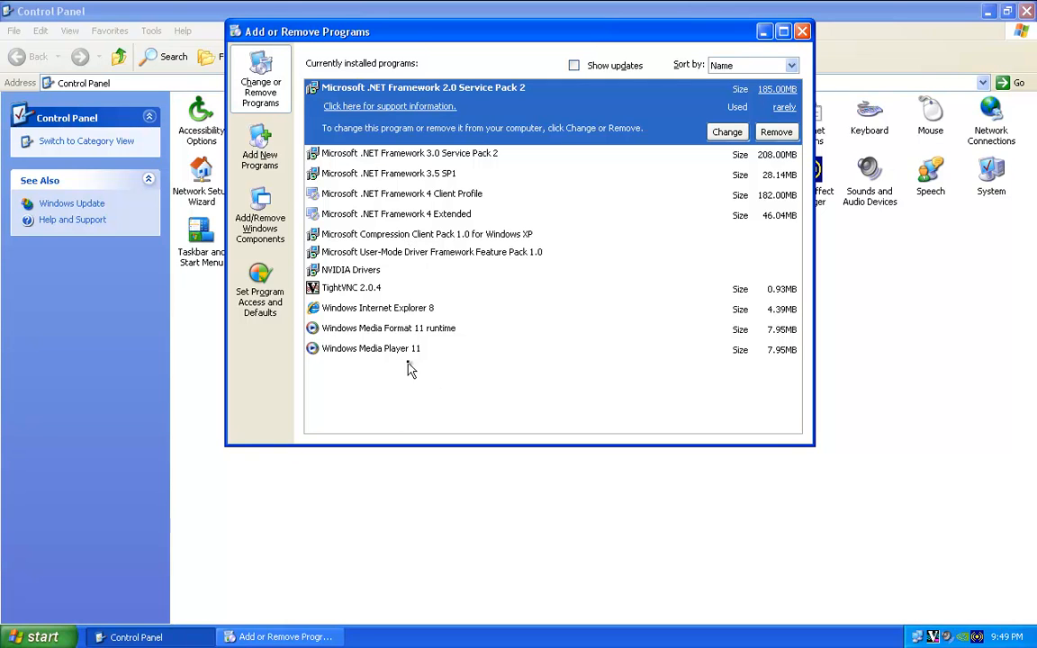
mouse_move(403, 370)
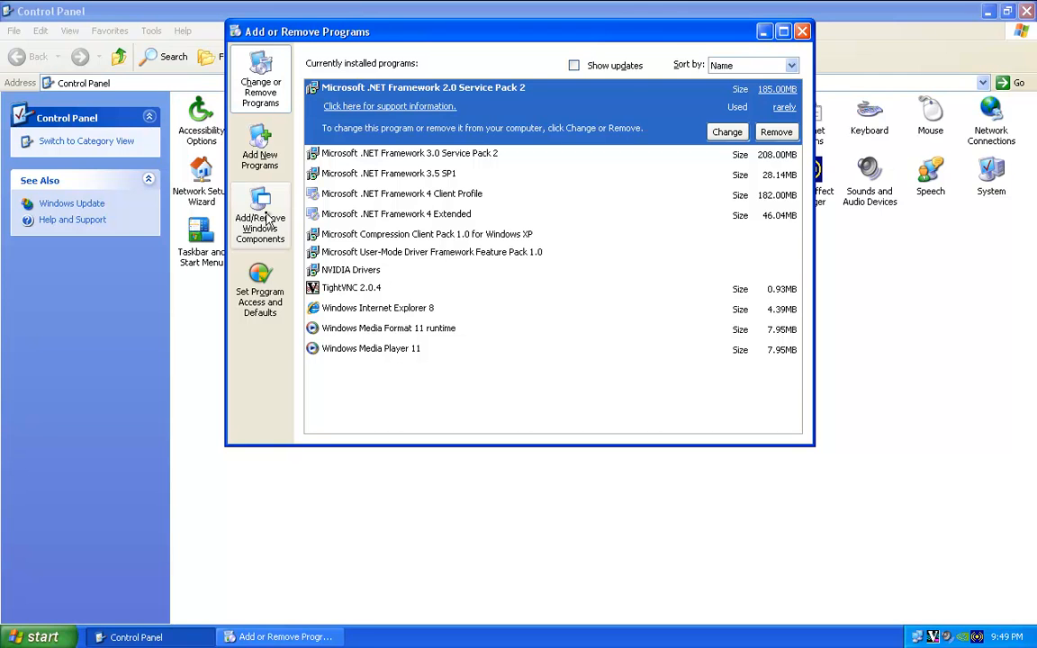
Step: Start the Windows Components Wizard and scroll through the component list
left_click(259, 216)
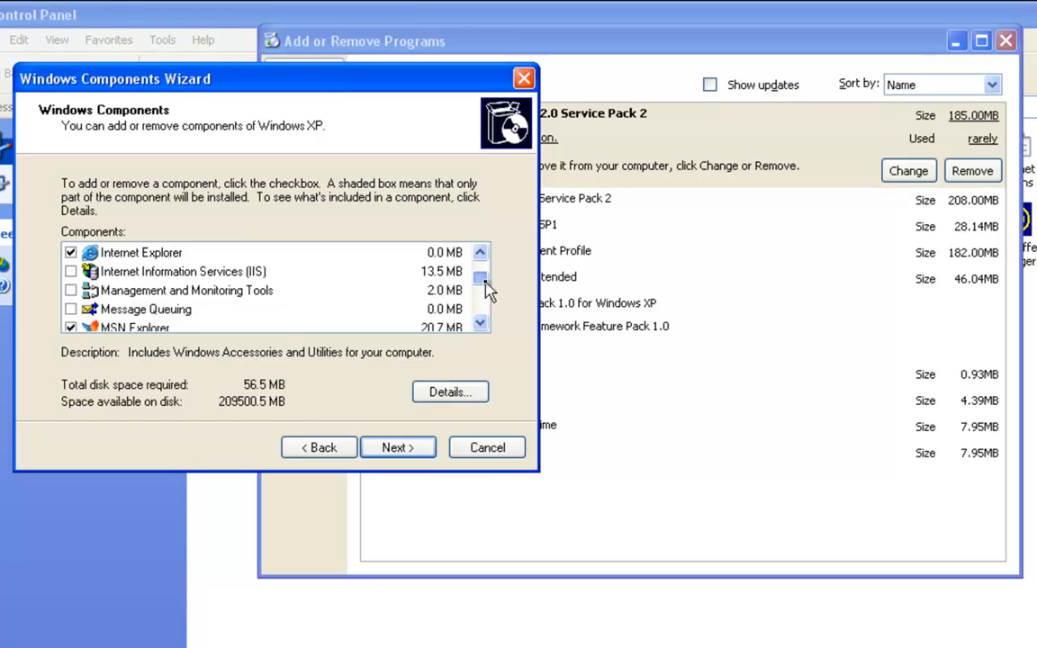
left_click(480, 324)
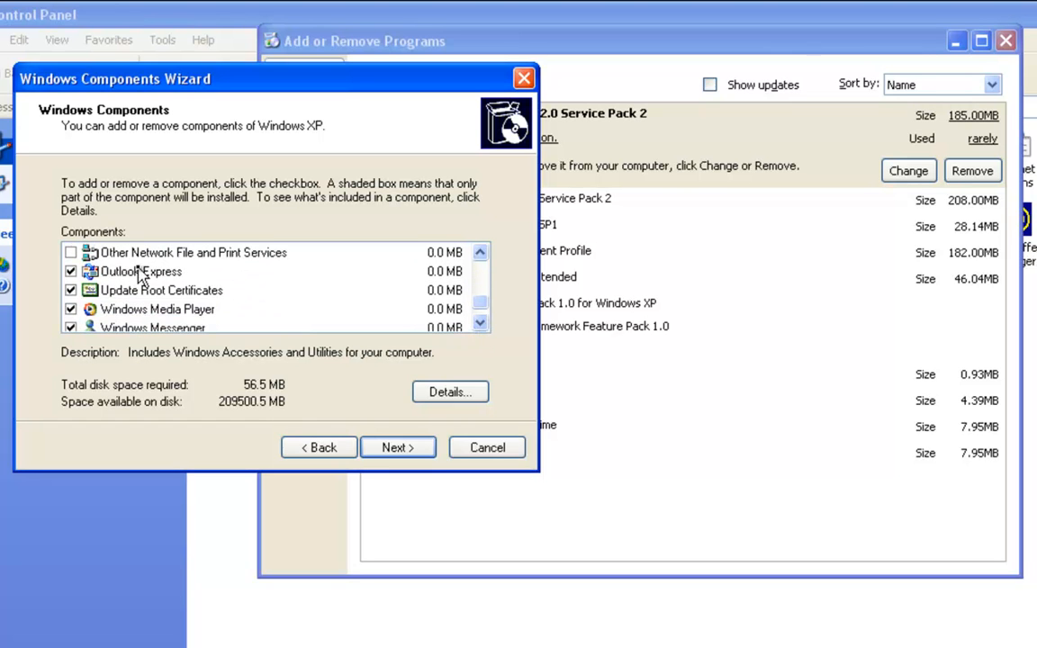
left_click(479, 252)
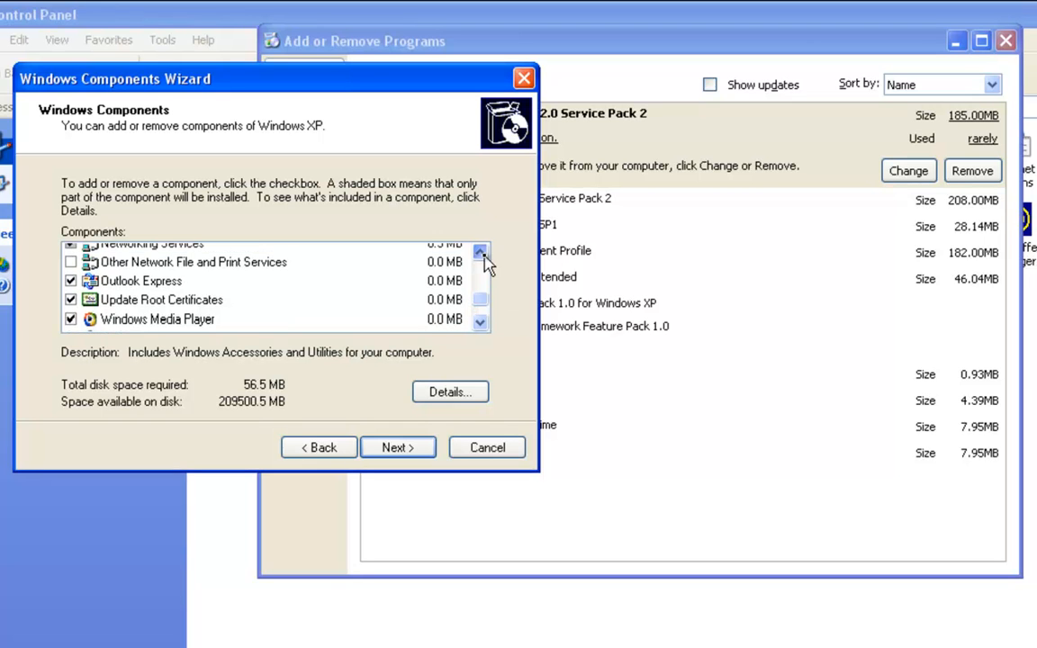
left_click(478, 252)
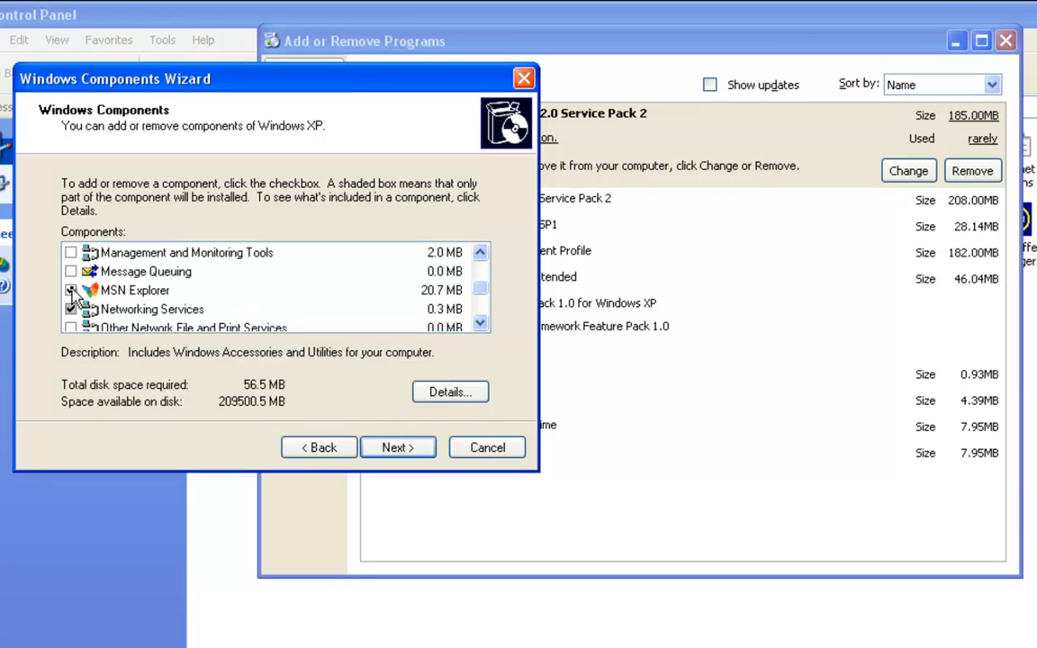
Step: Remove MSN Explorer, Outlook Express and Windows Messenger and finish the wizard
left_click(135, 289)
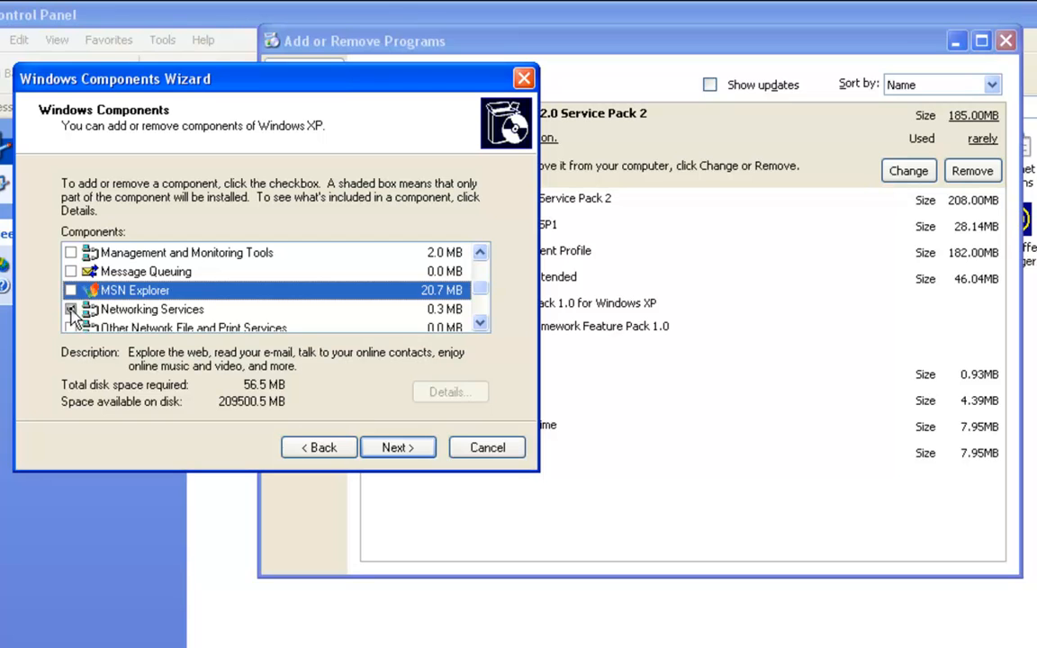
left_click(151, 310)
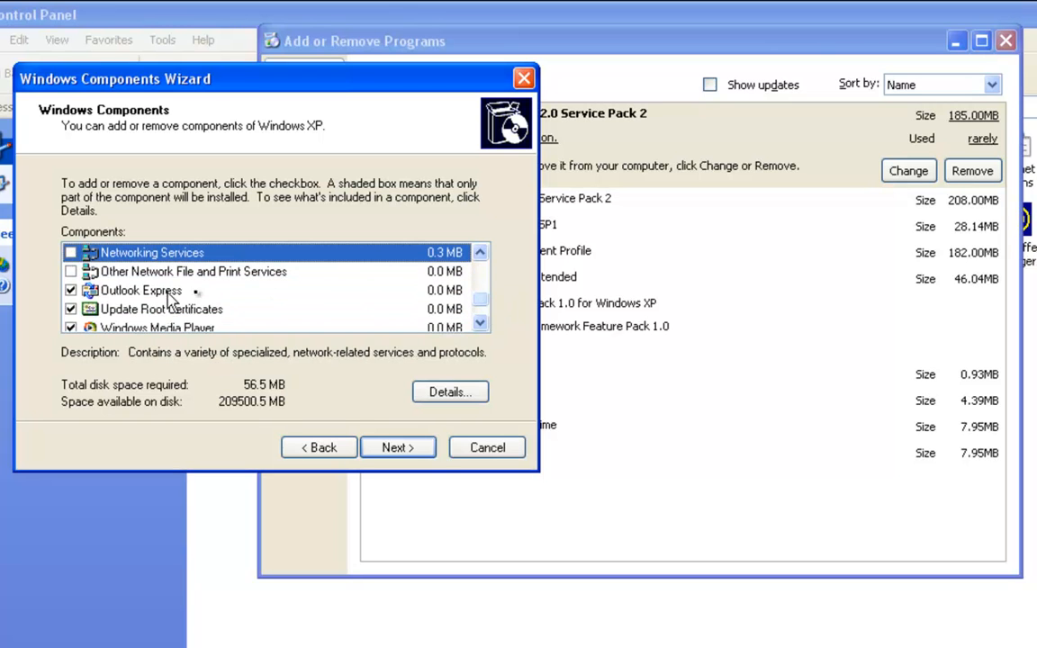
left_click(72, 290)
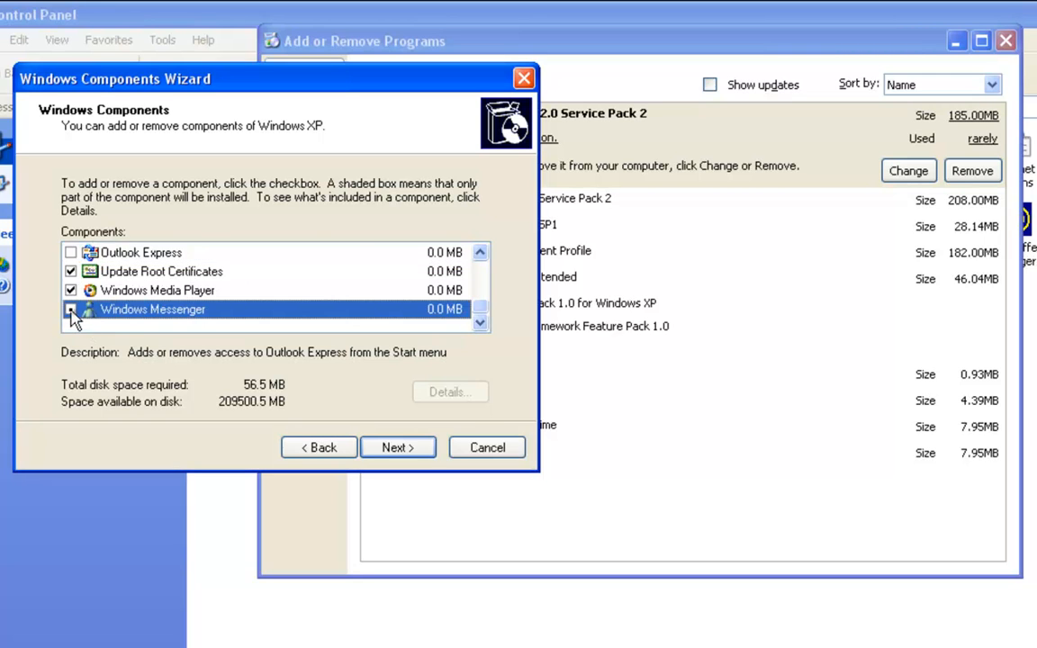
left_click(72, 310)
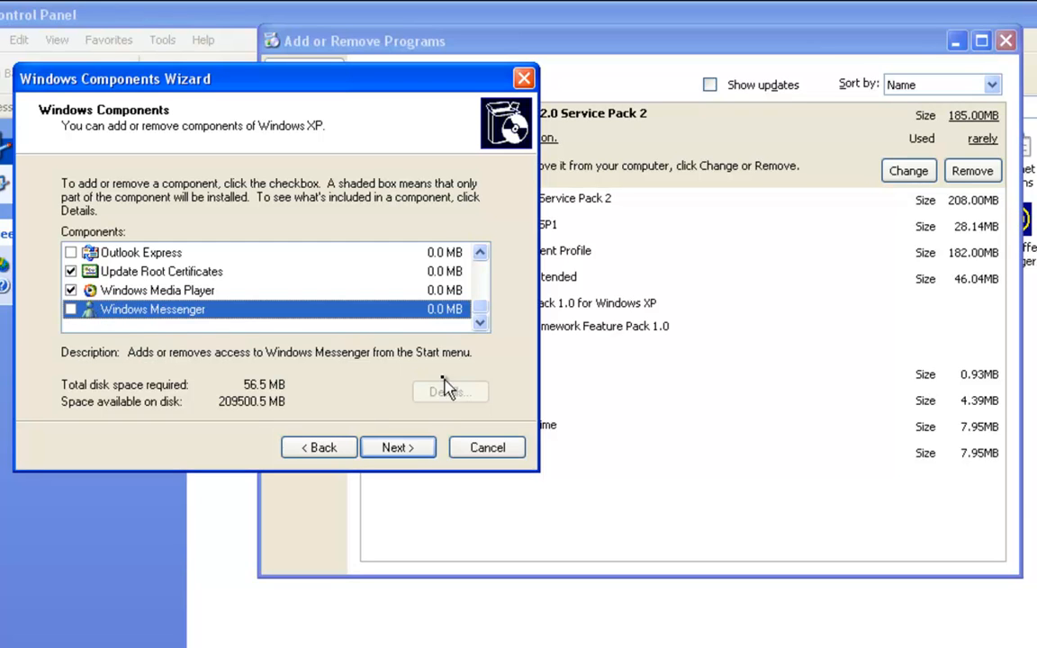
left_click(398, 446)
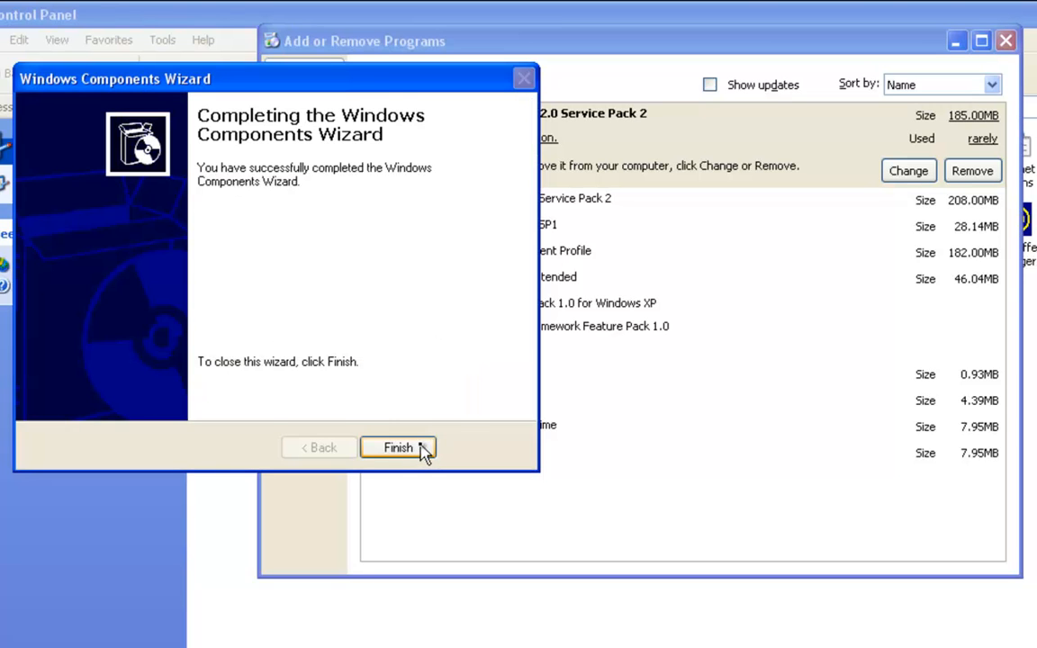
left_click(398, 447)
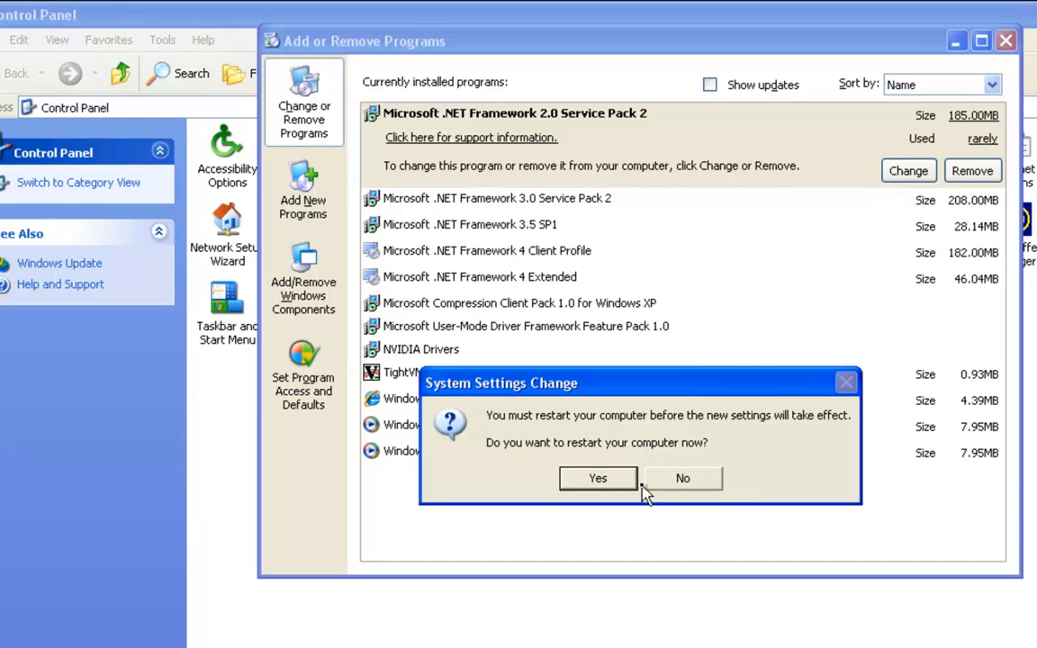
Step: Decline the restart prompt and close Add or Remove Programs
left_click(682, 479)
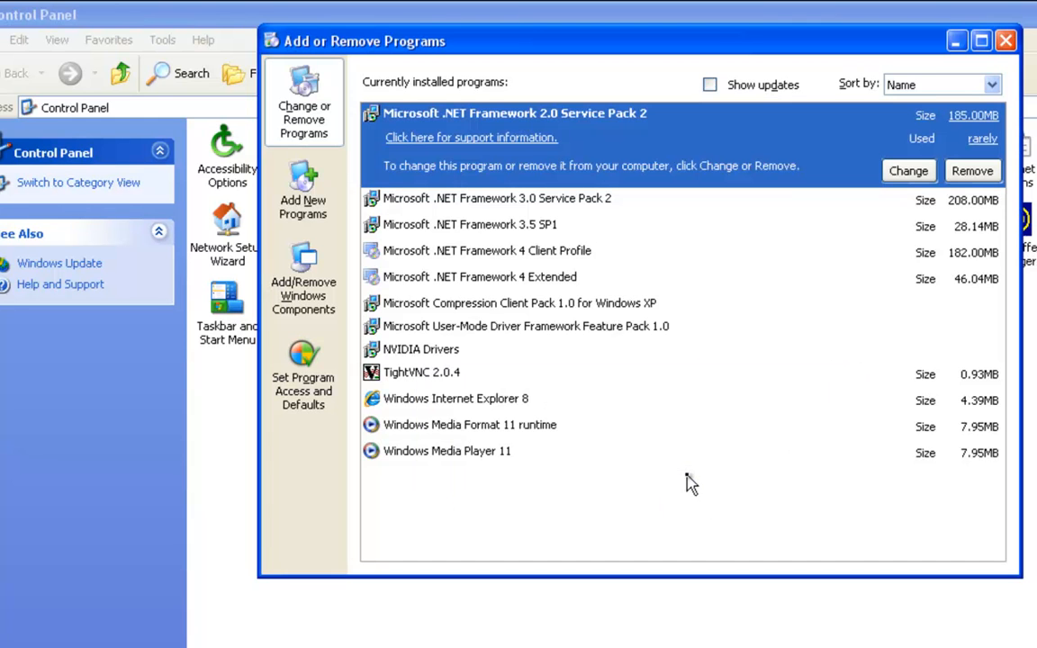
left_click(1004, 40)
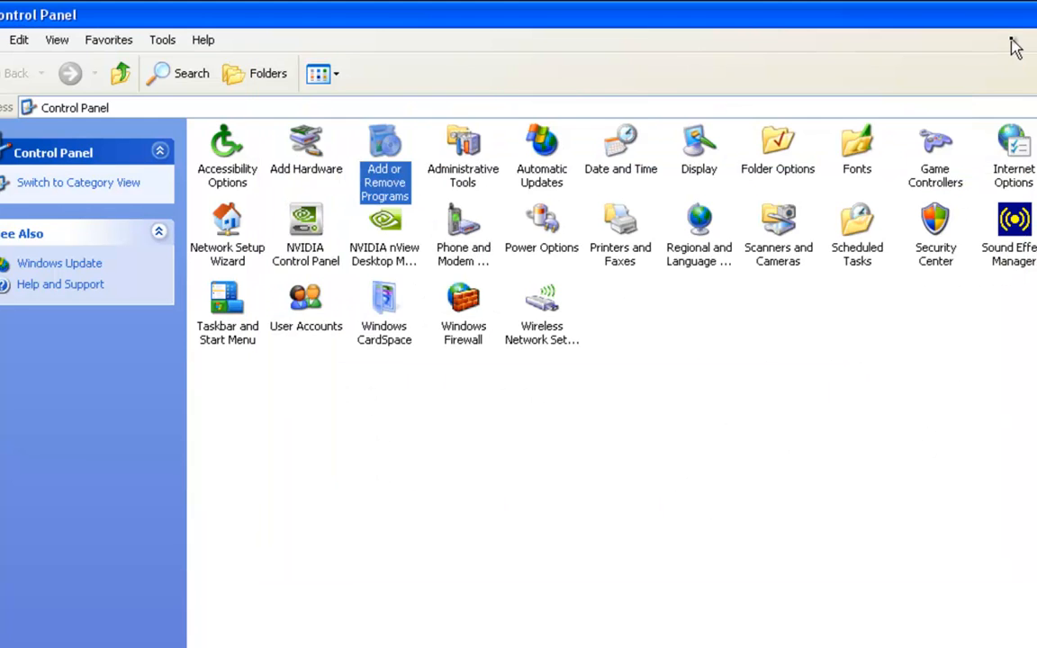
mouse_move(662, 328)
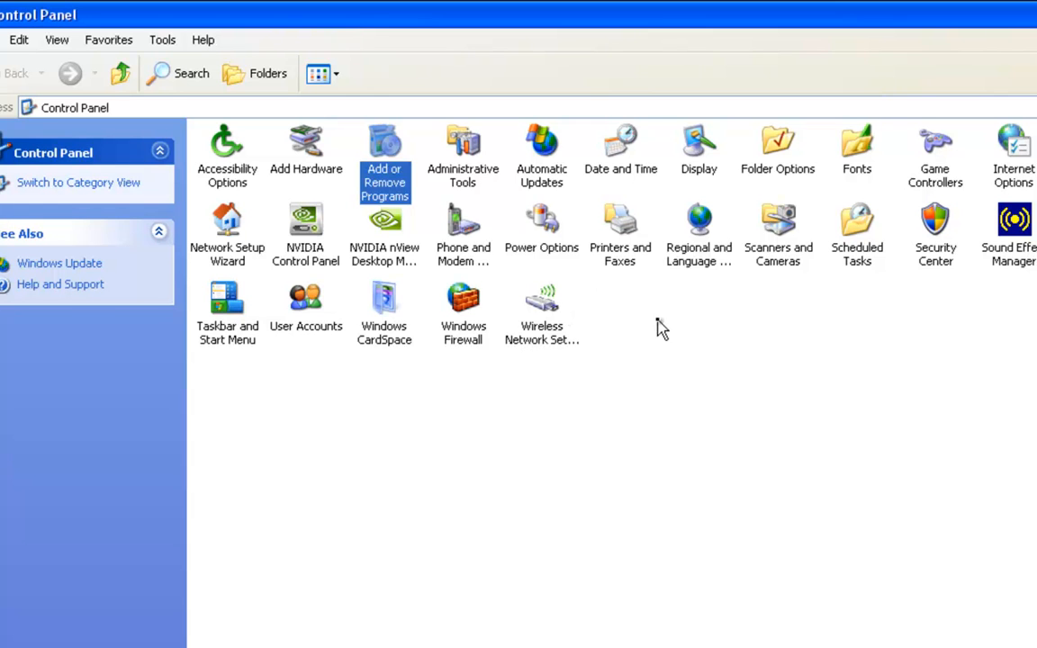
mouse_move(558, 195)
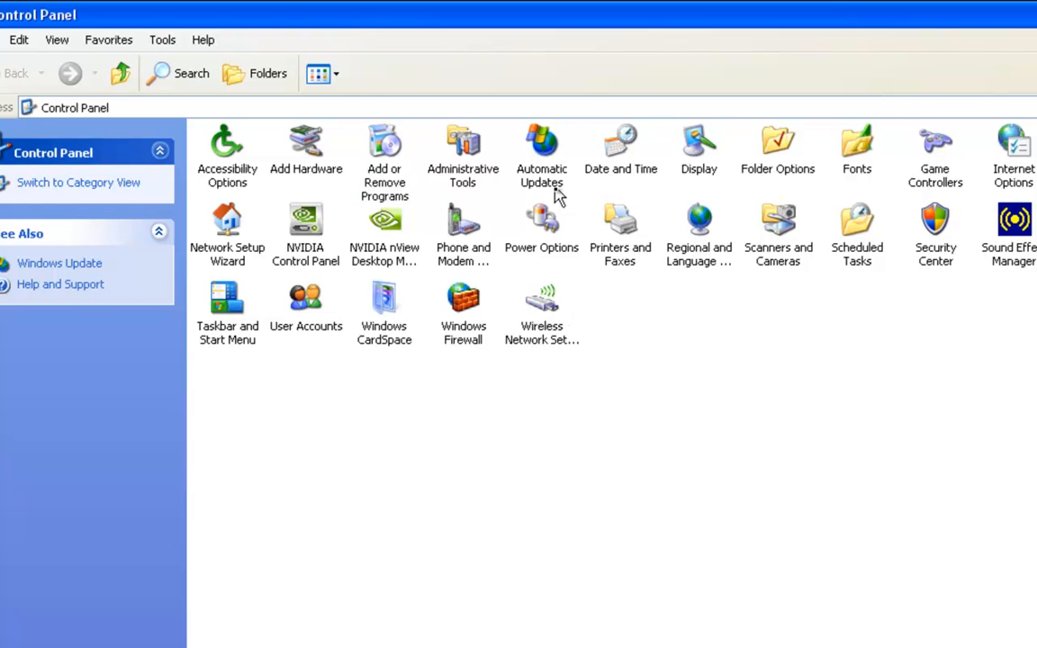
Step: Set Automatic Updates to notify only, without automatic download or install
double_click(540, 147)
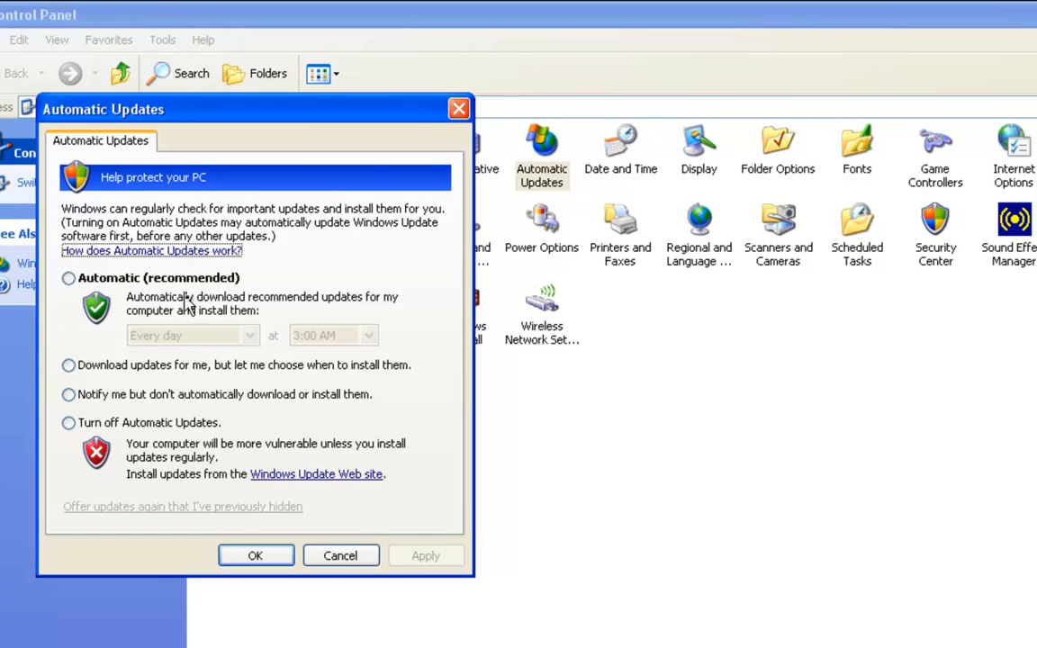
left_click(69, 364)
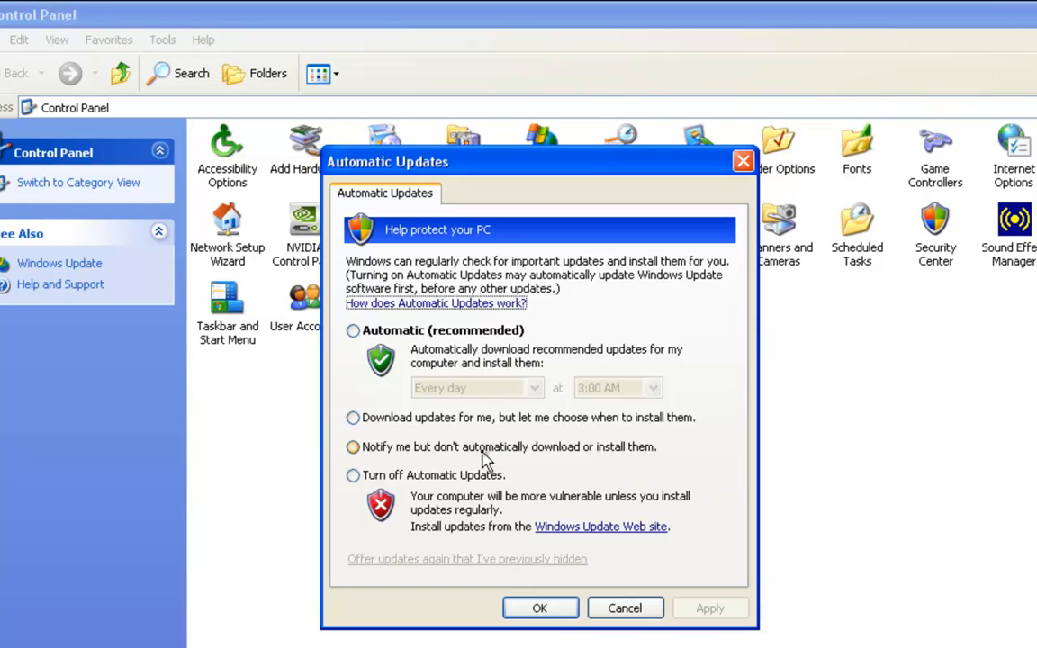
left_click(352, 446)
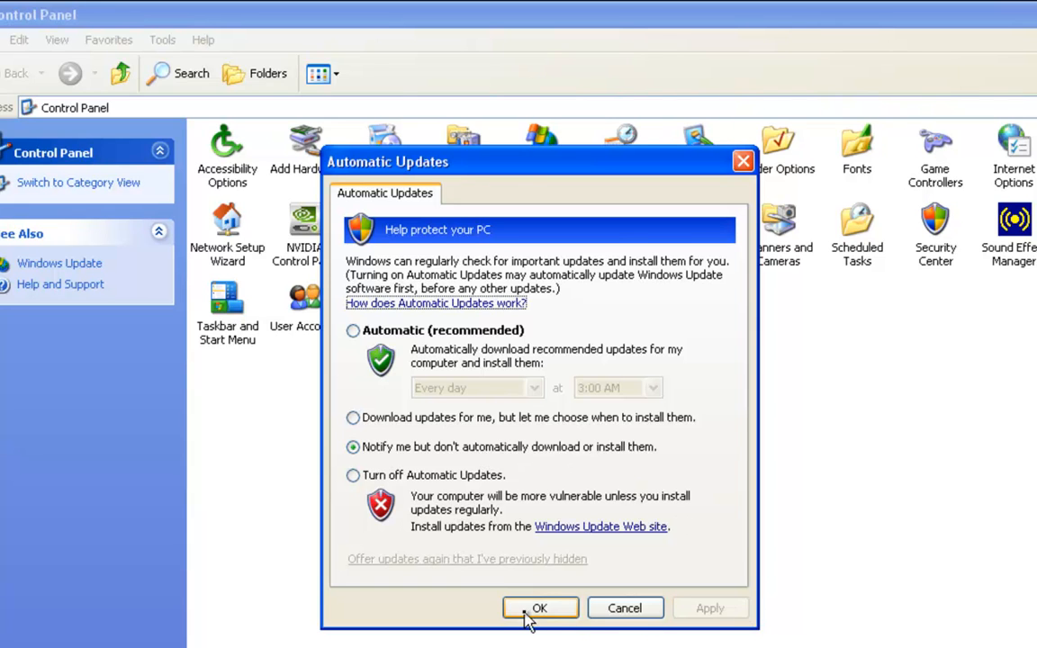
left_click(540, 608)
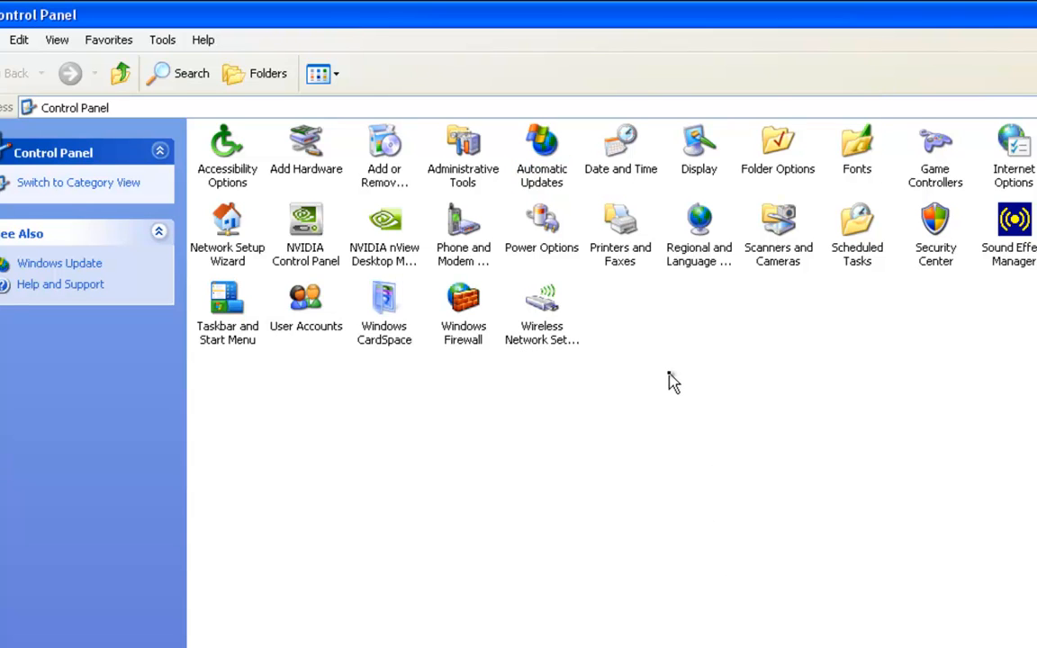
mouse_move(668, 362)
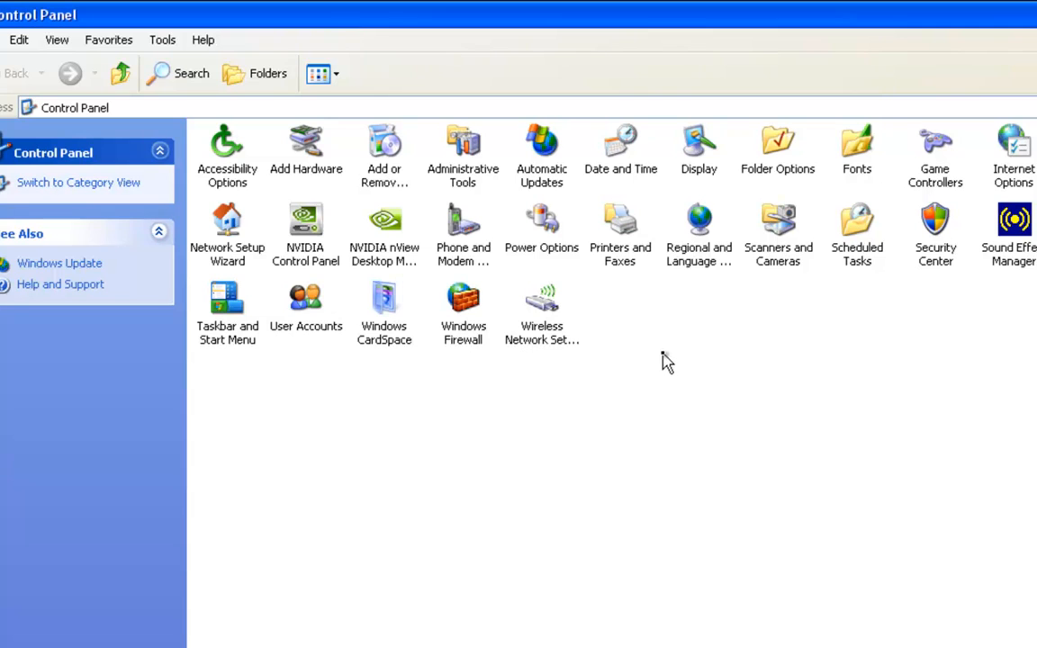
mouse_move(673, 369)
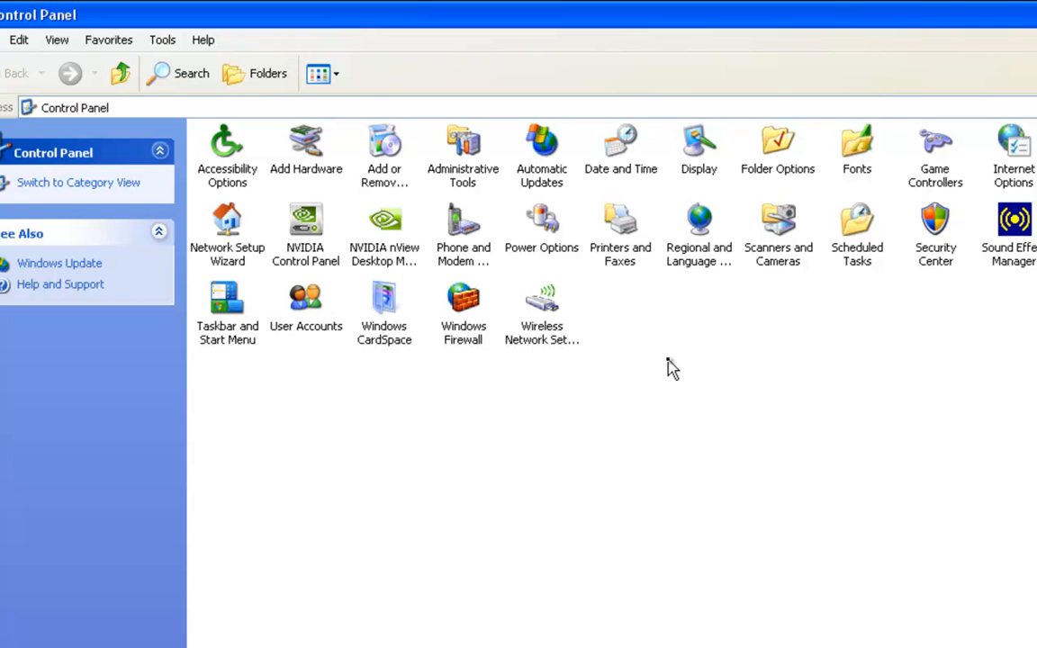
mouse_move(657, 373)
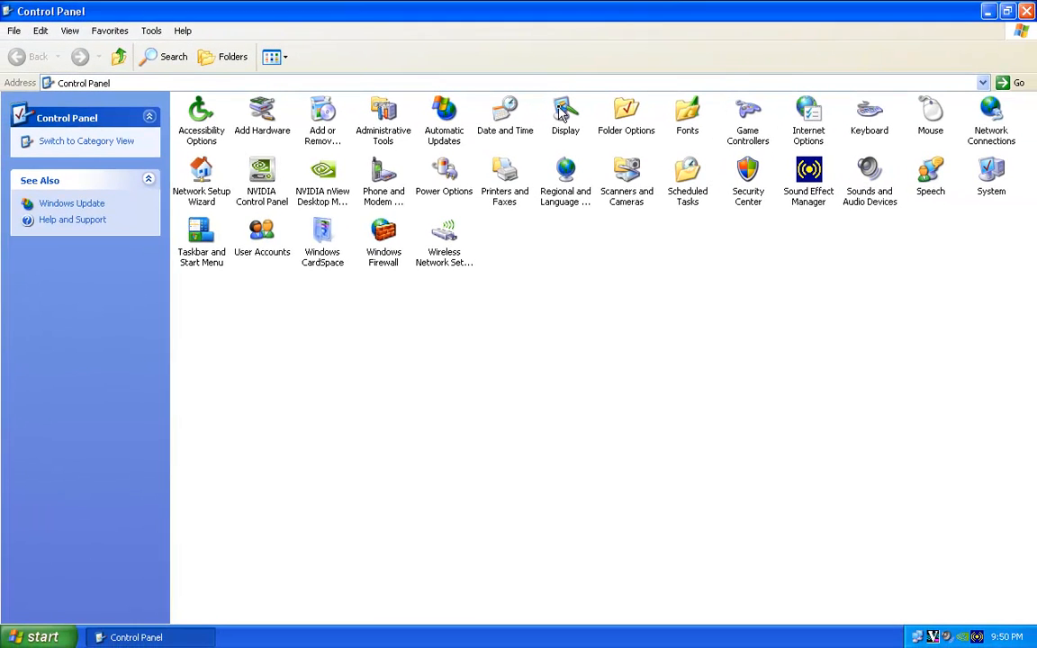
Step: Set the desktop to no background picture with a plain black colour, applied
double_click(566, 112)
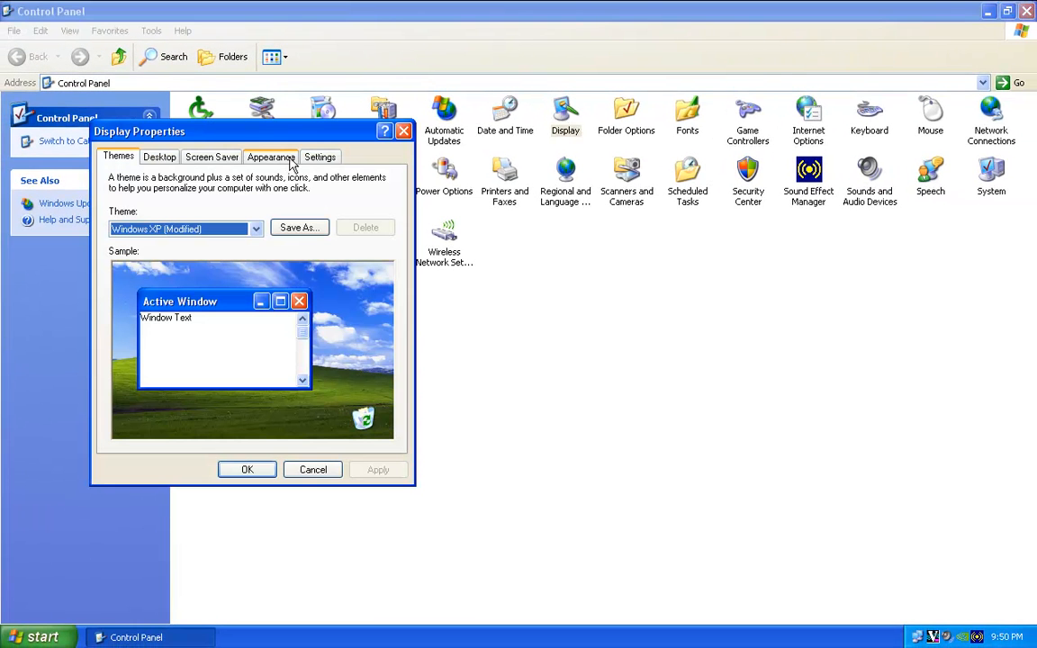
left_click(158, 157)
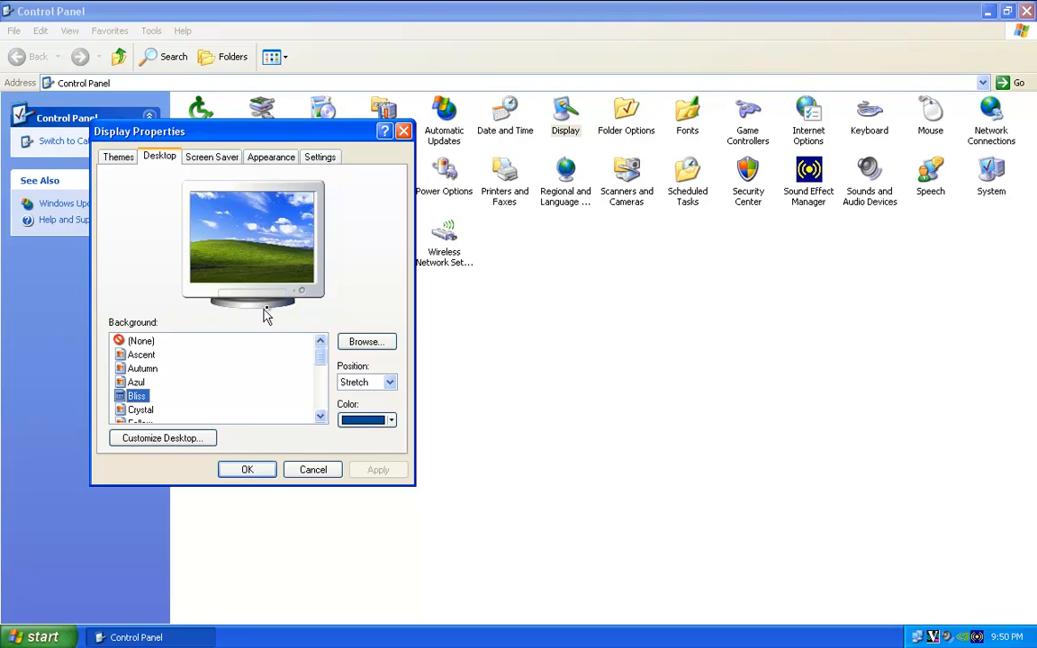
left_click(140, 340)
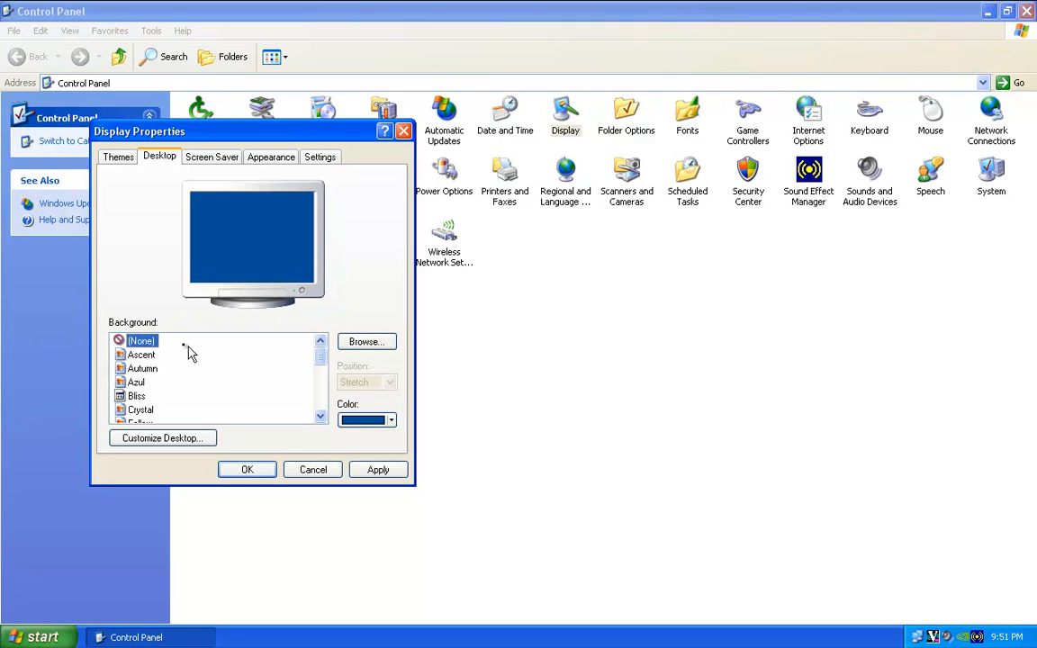
left_click(390, 419)
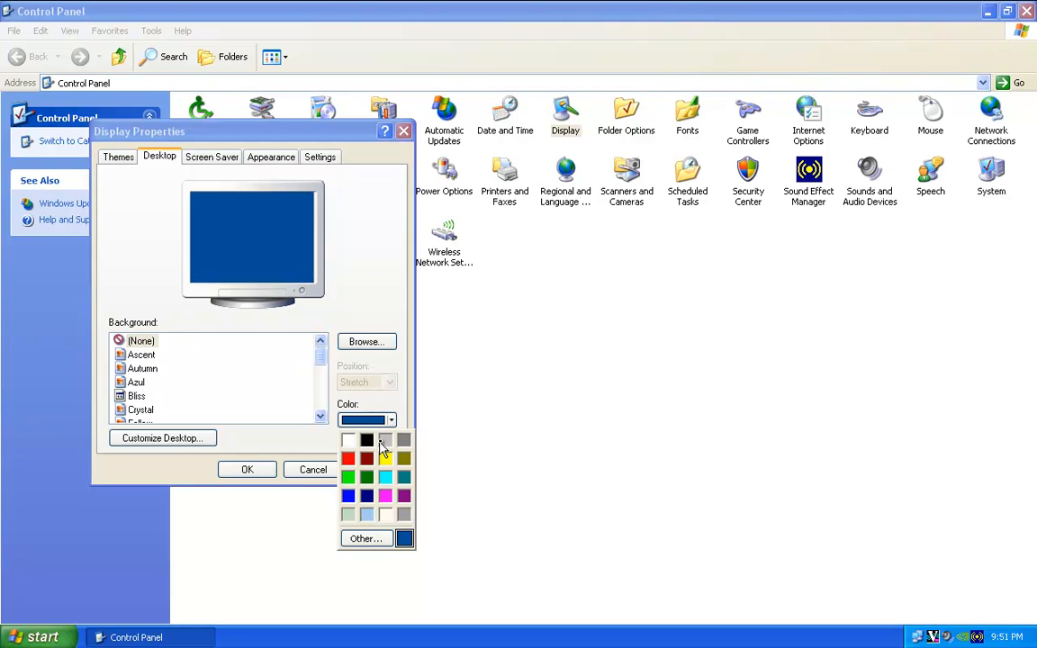
left_click(367, 440)
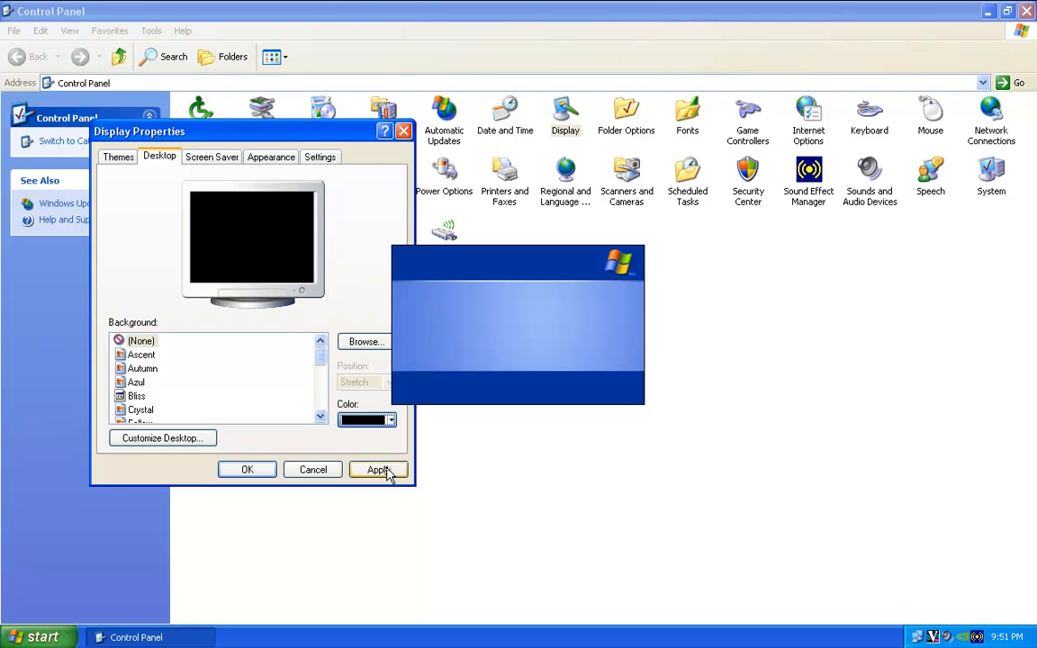
left_click(378, 468)
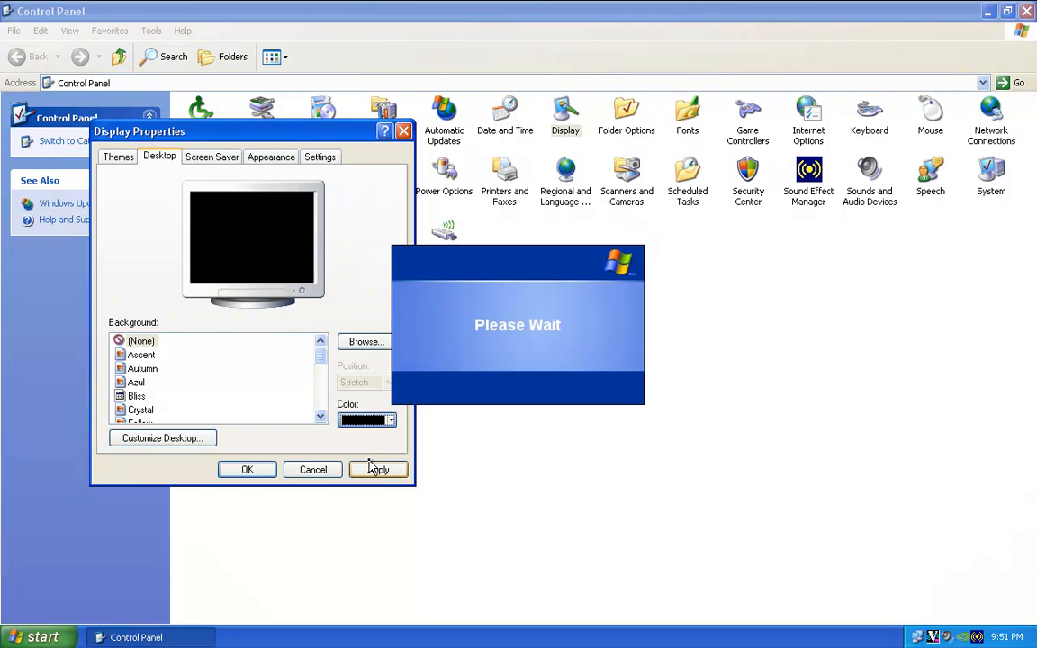
left_click(378, 468)
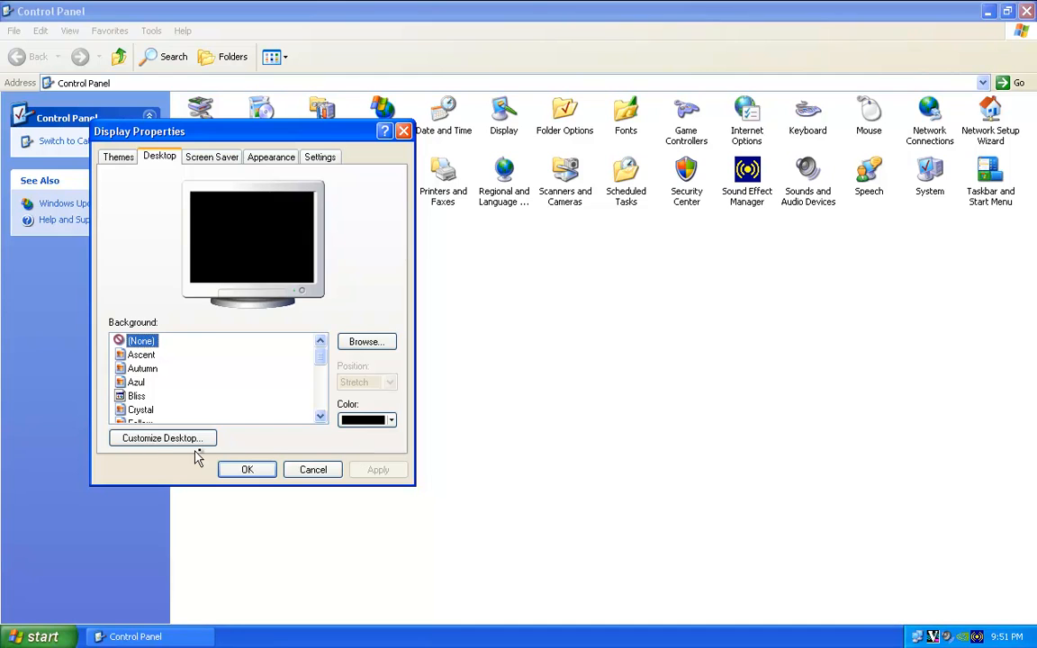
Step: In Desktop Items, switch off the Desktop Cleanup Wizard's 60-day schedule and confirm
left_click(162, 437)
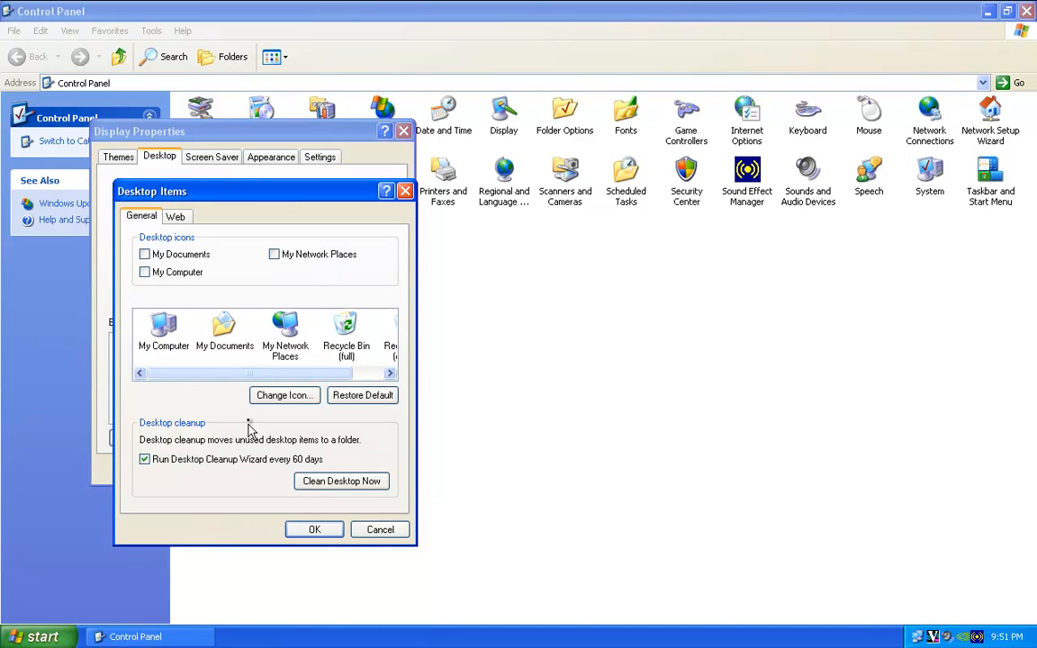
left_click(144, 459)
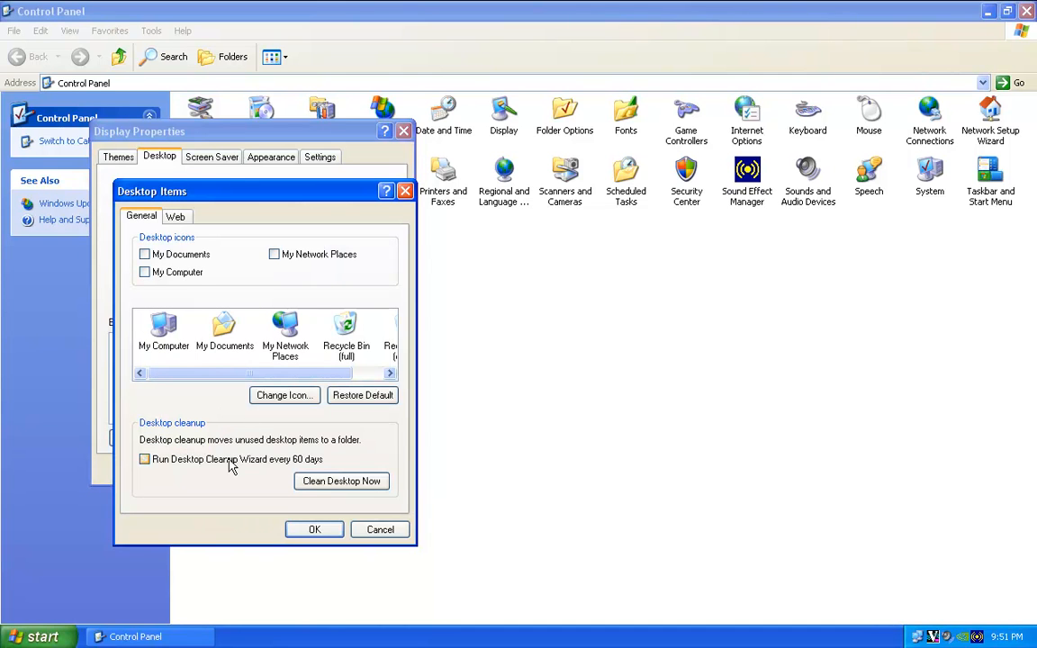
left_click(176, 216)
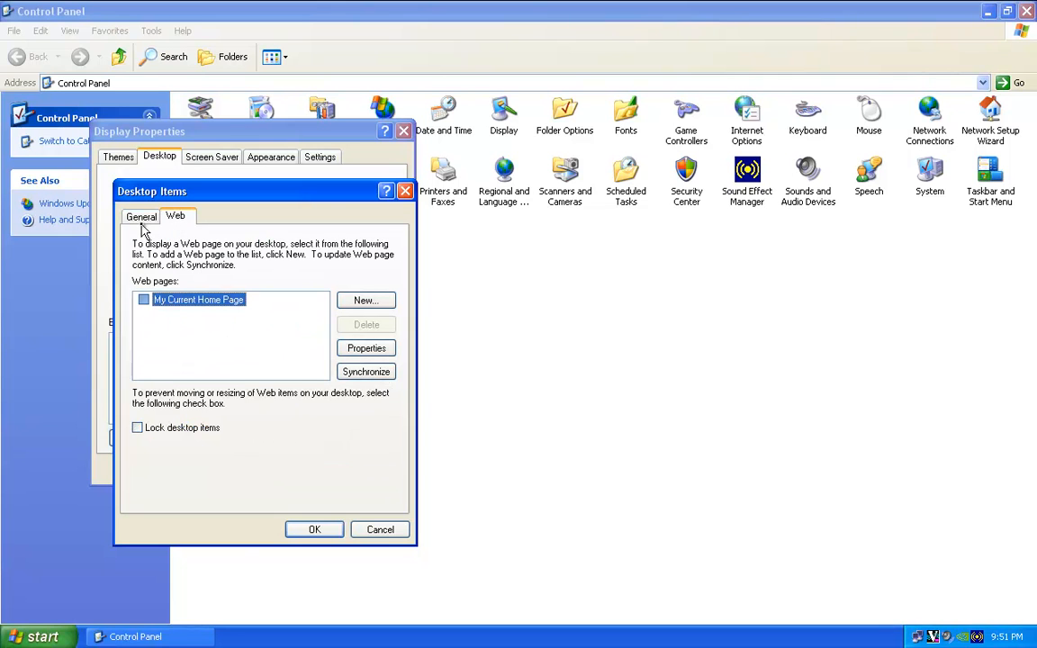
left_click(140, 216)
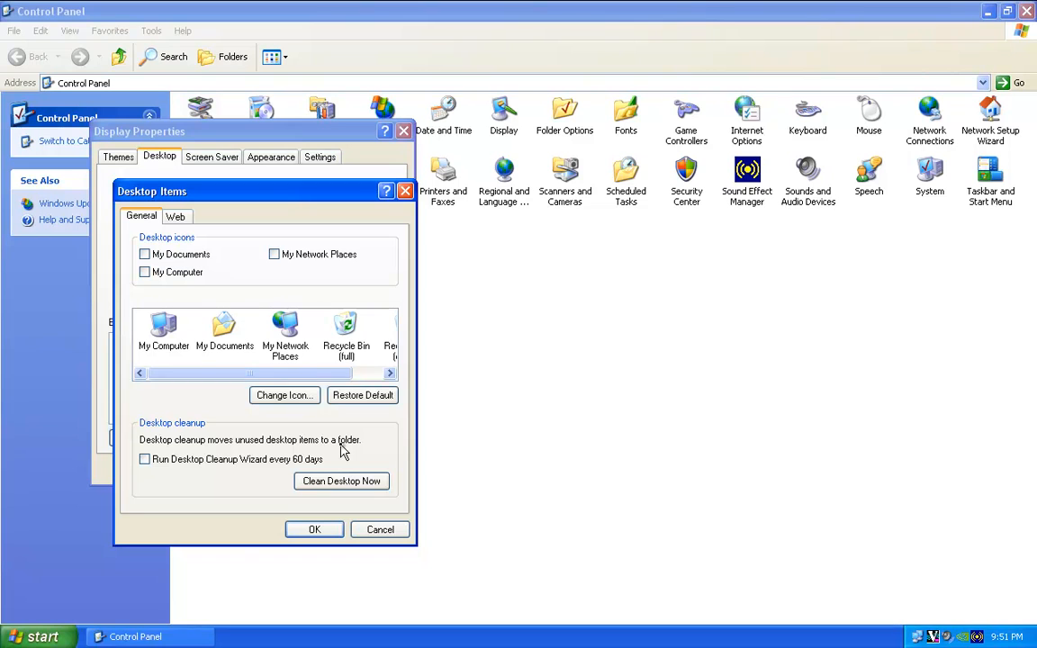
mouse_move(303, 383)
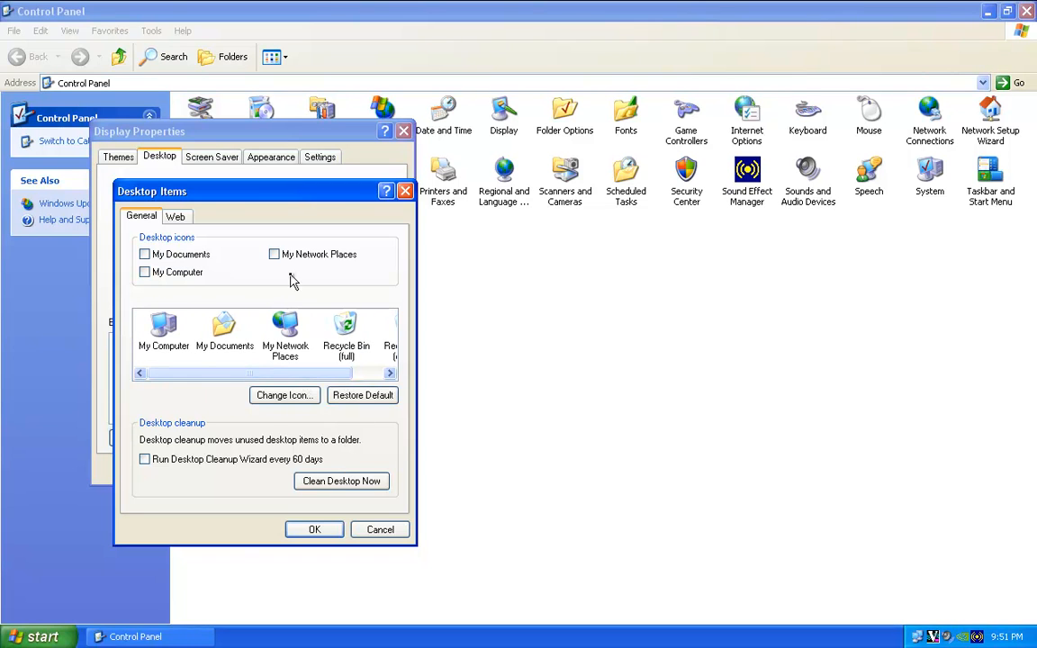
left_click(379, 530)
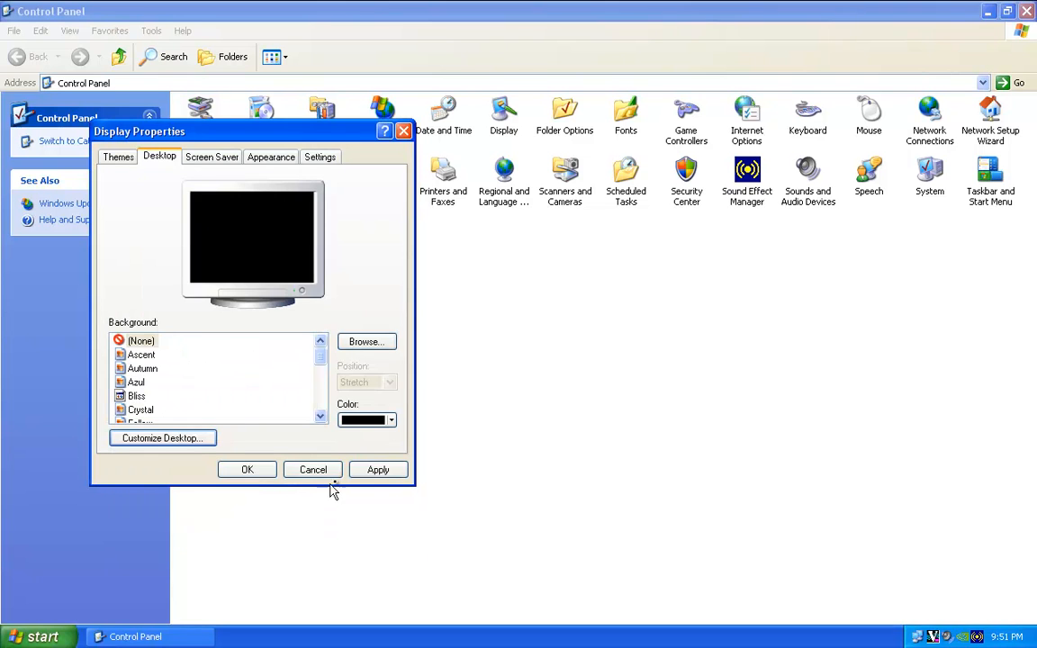
Step: Apply desktop changes, lower the screen saver wait to 0 and set the screen saver to None
left_click(313, 468)
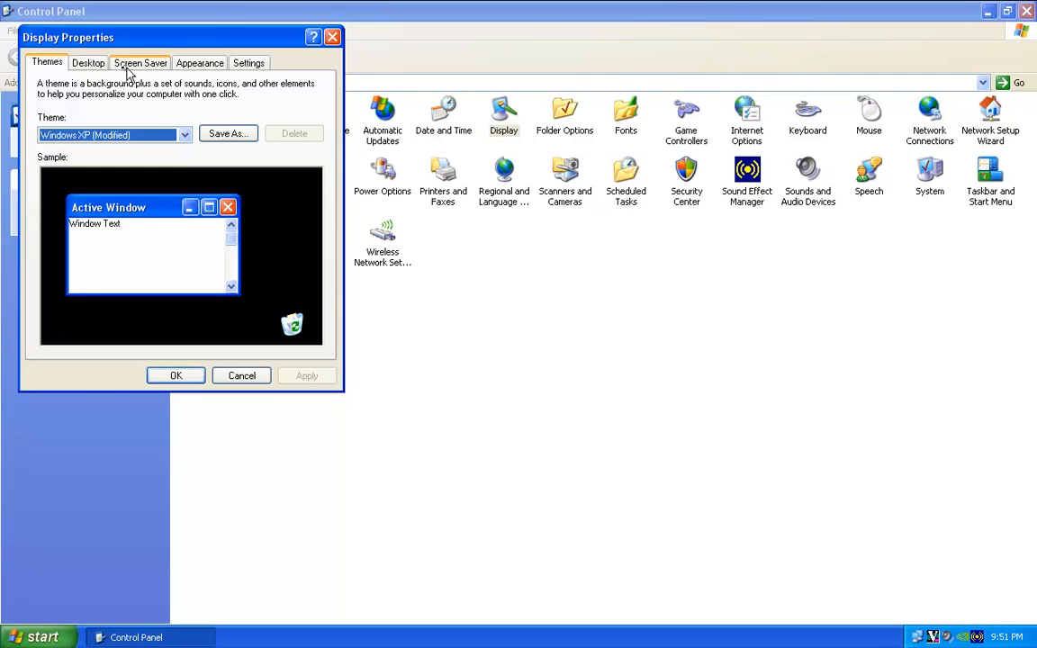
left_click(141, 62)
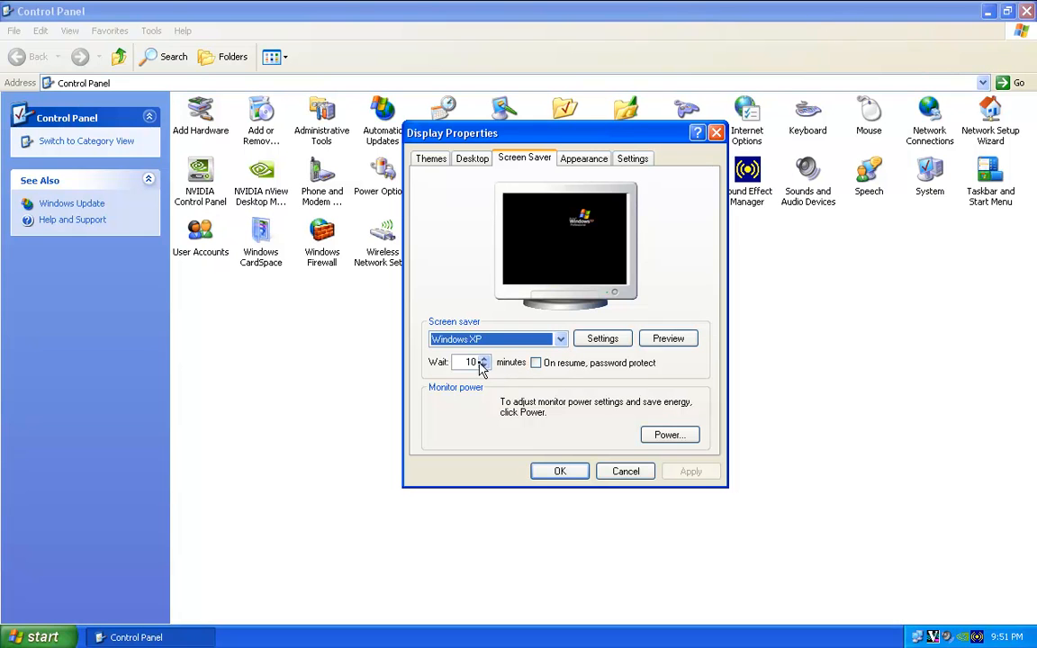
left_click(483, 367)
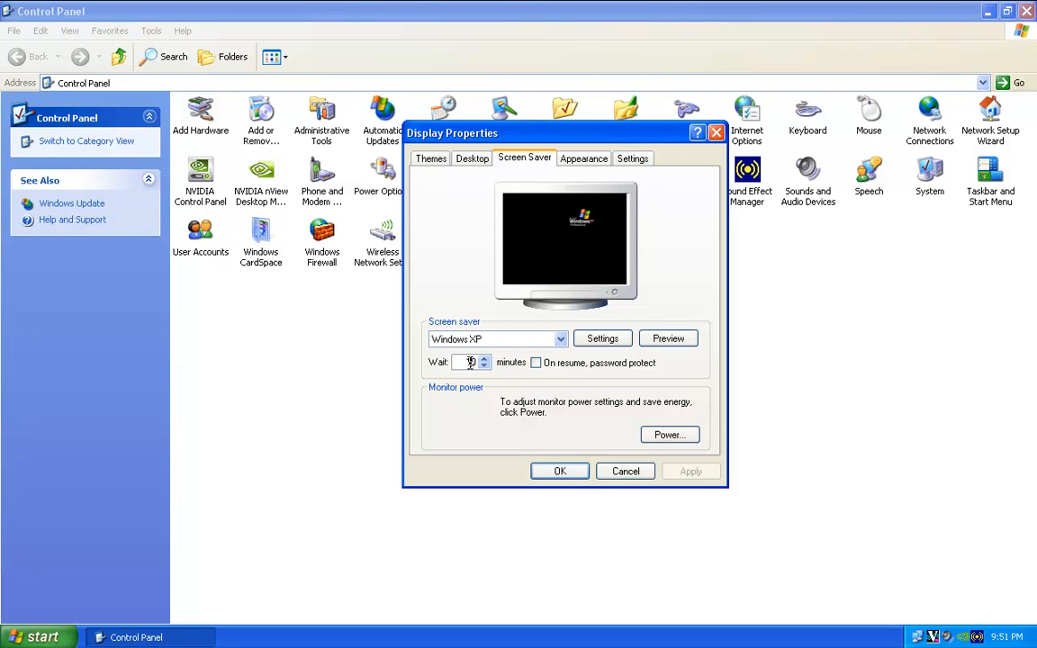
left_click(482, 368)
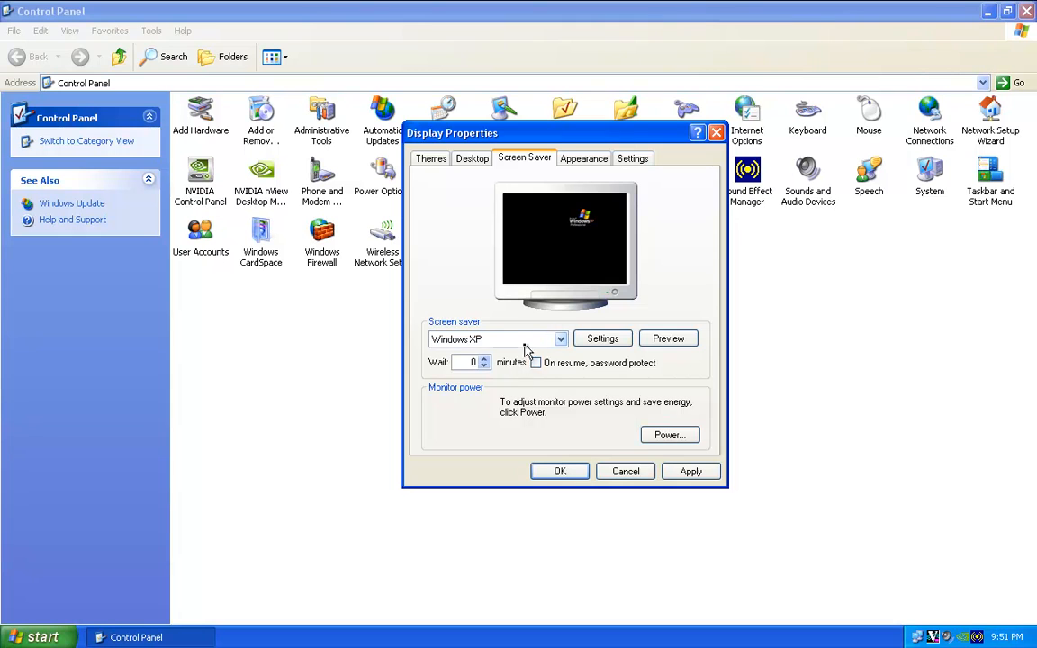
left_click(497, 339)
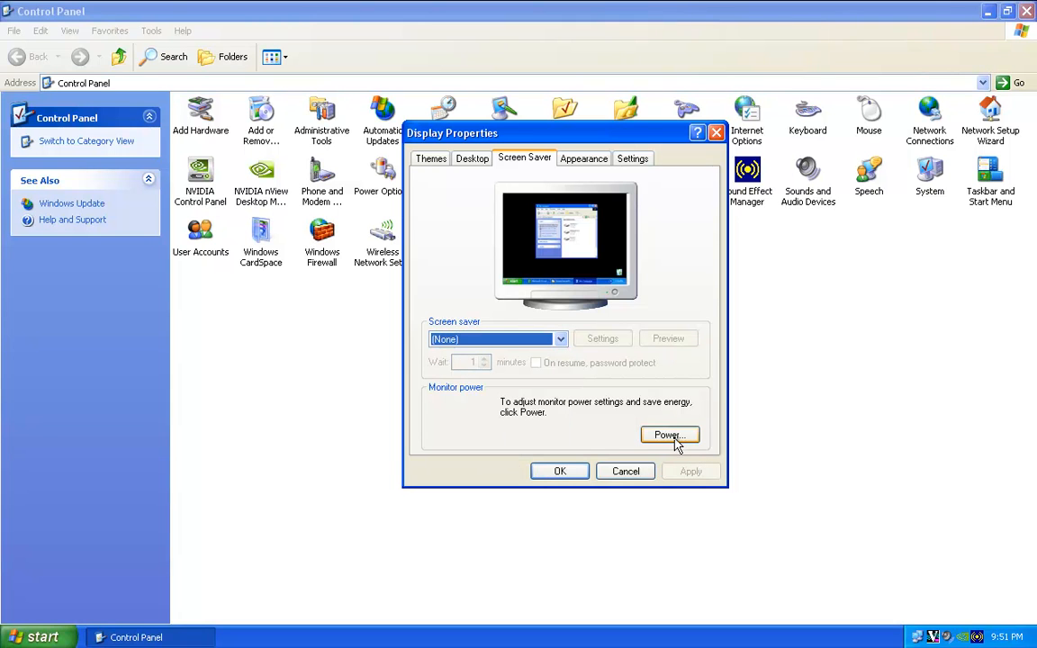
Step: In Power Options, set the monitor to never turn off
left_click(669, 434)
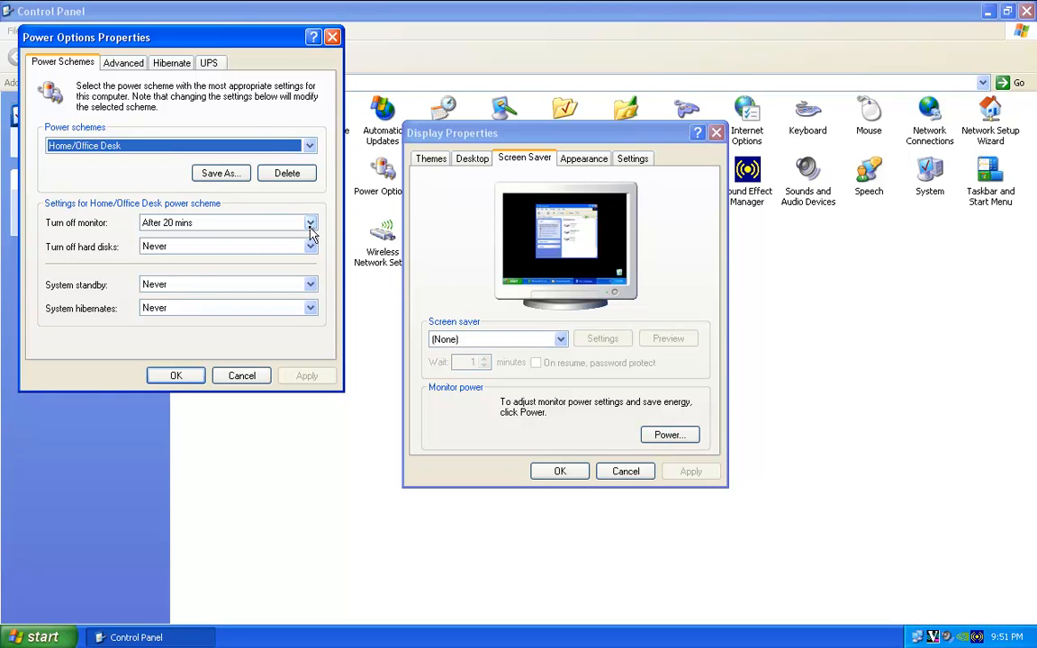
left_click(309, 223)
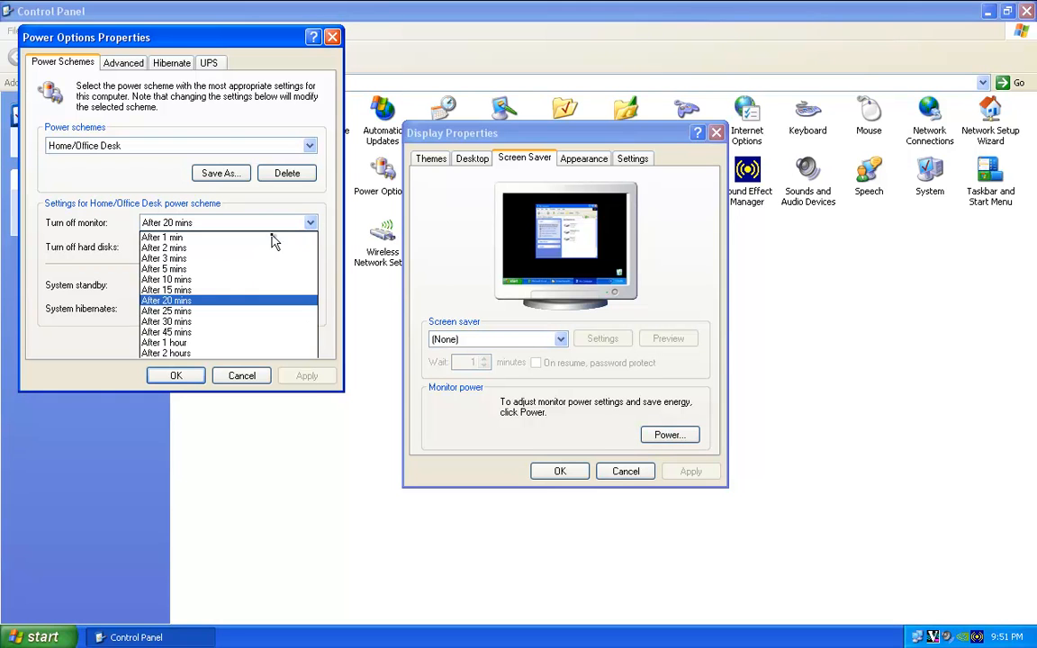
left_click(155, 396)
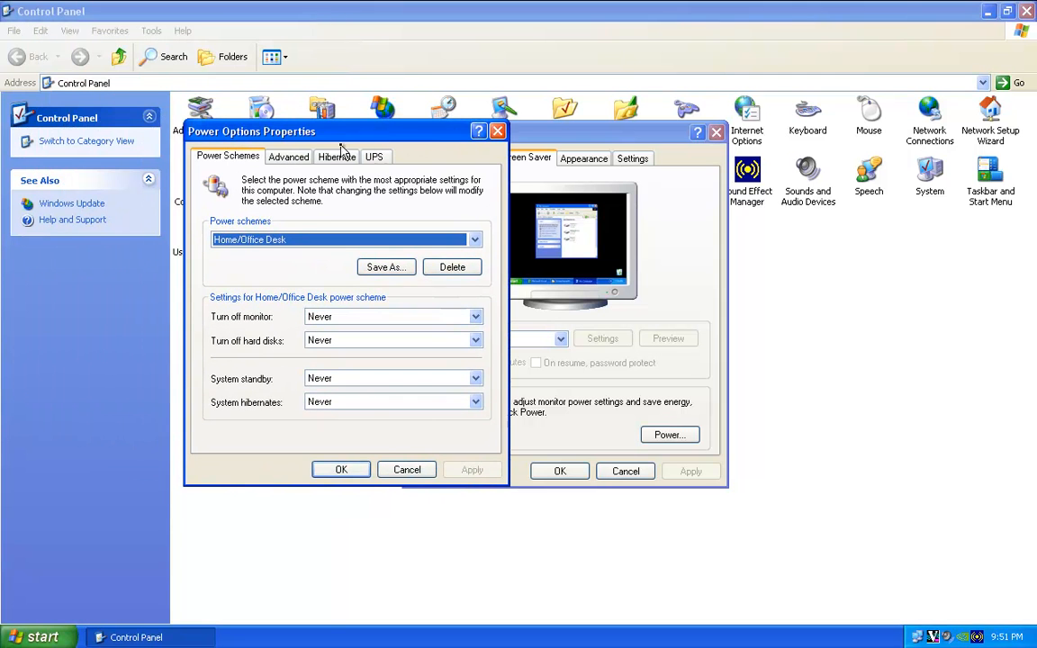
Step: Review the Advanced, Hibernate and UPS settings and return to Power Schemes
left_click(288, 156)
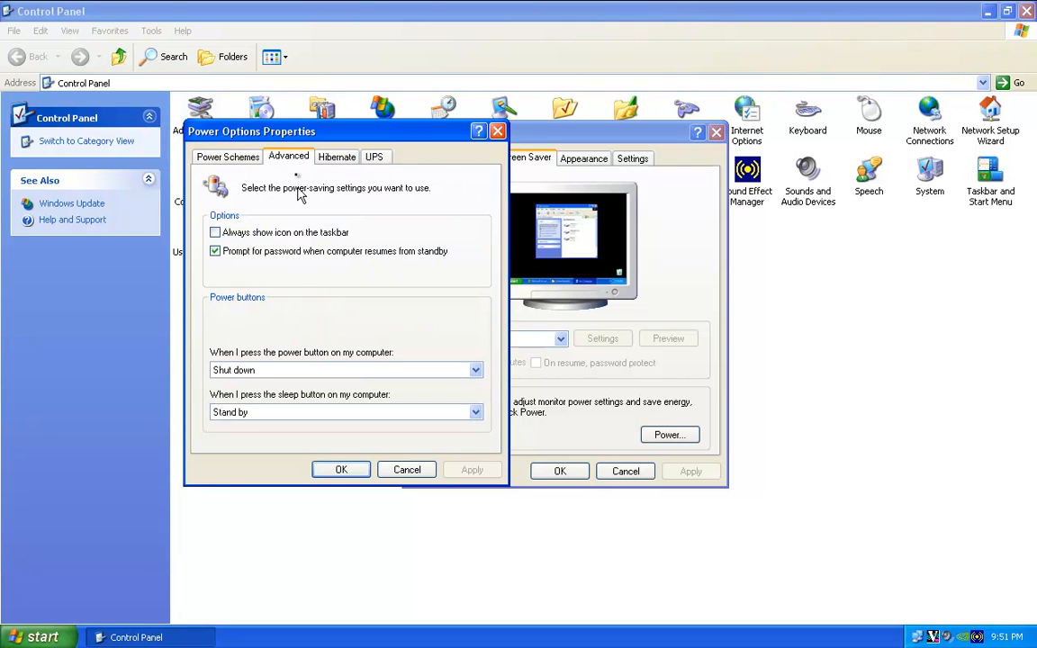
left_click(216, 252)
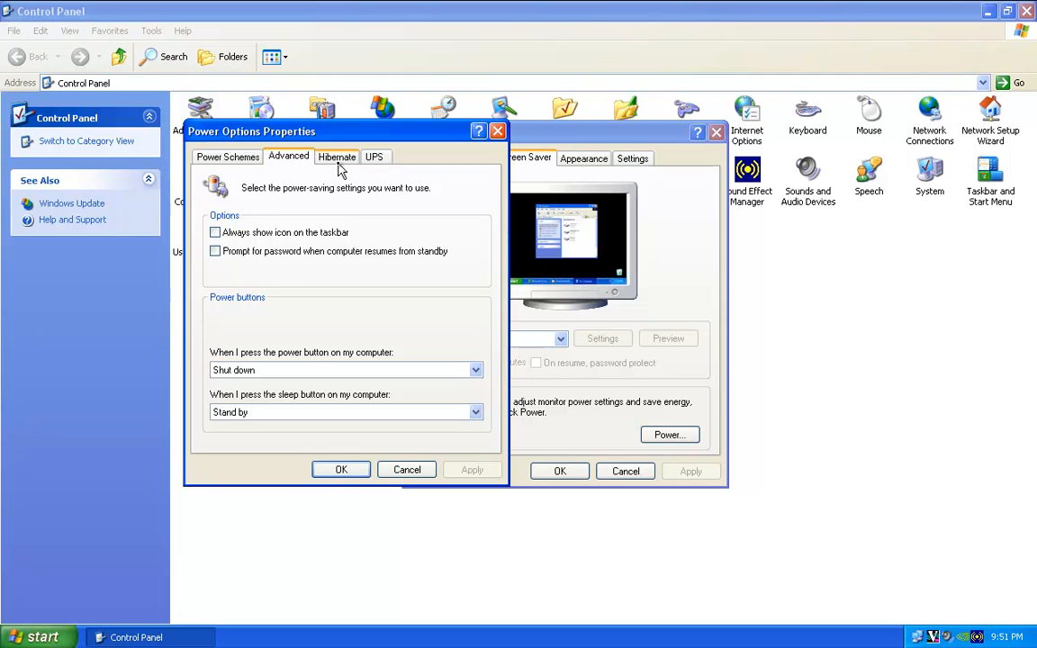
left_click(335, 155)
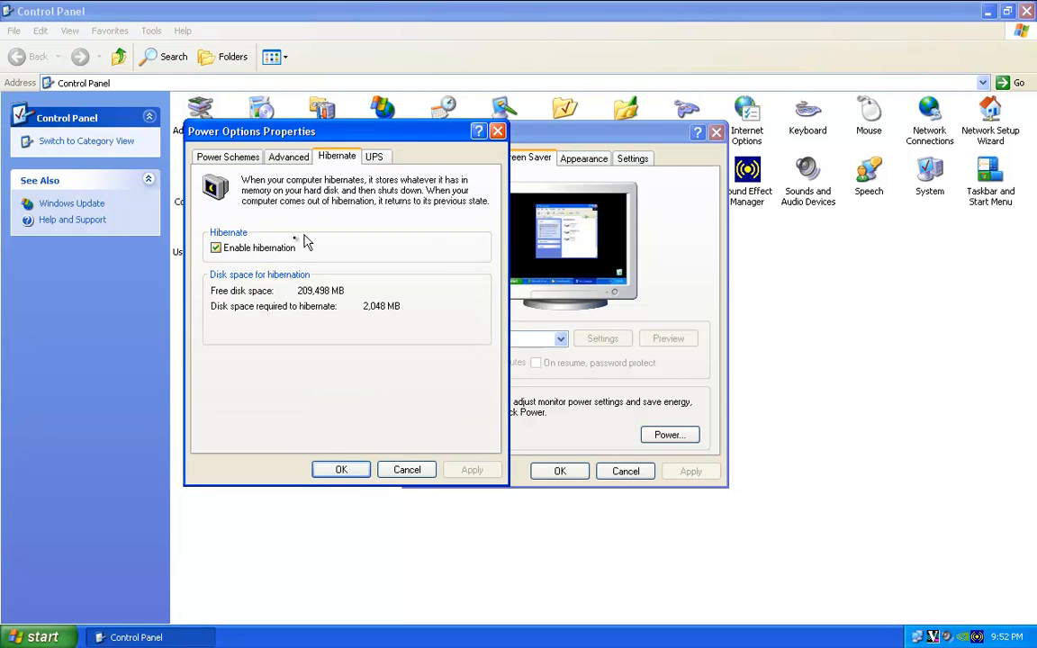
left_click(375, 155)
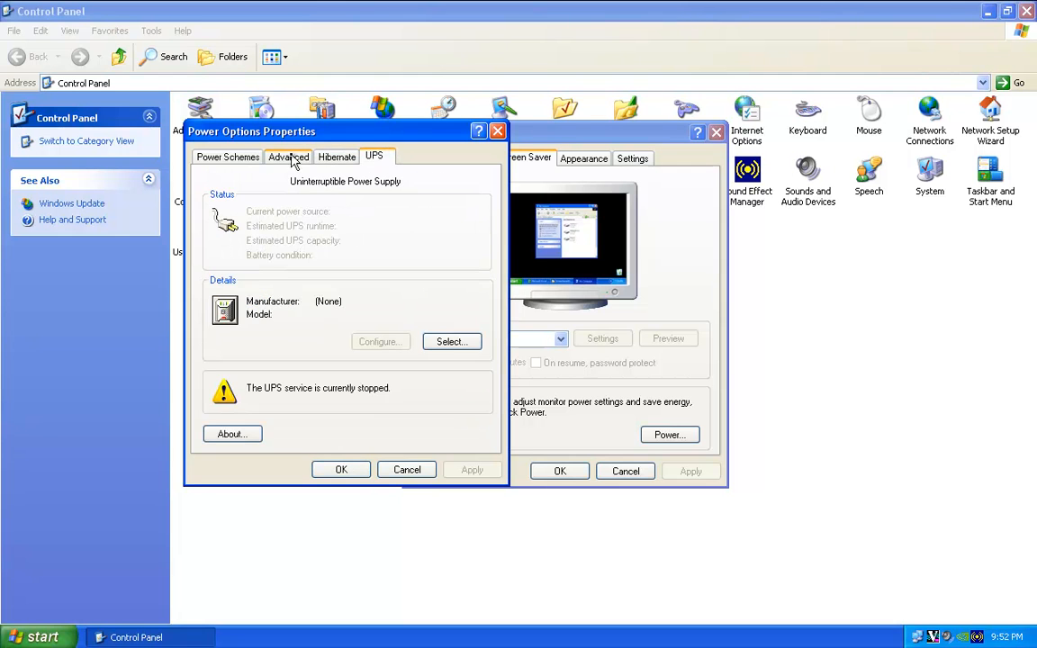
left_click(288, 155)
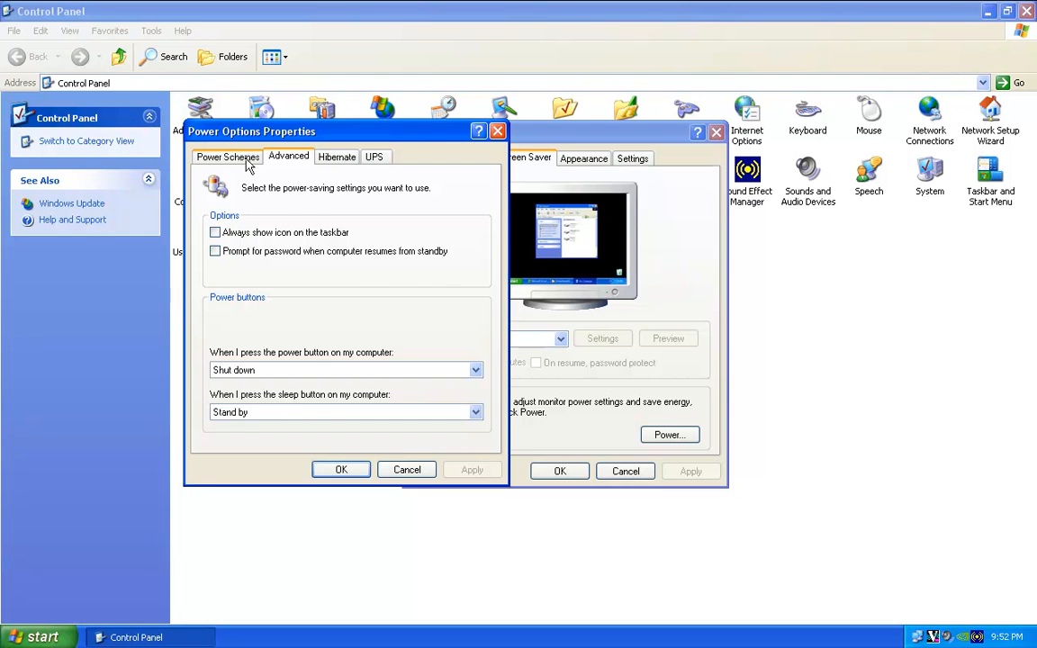
left_click(227, 155)
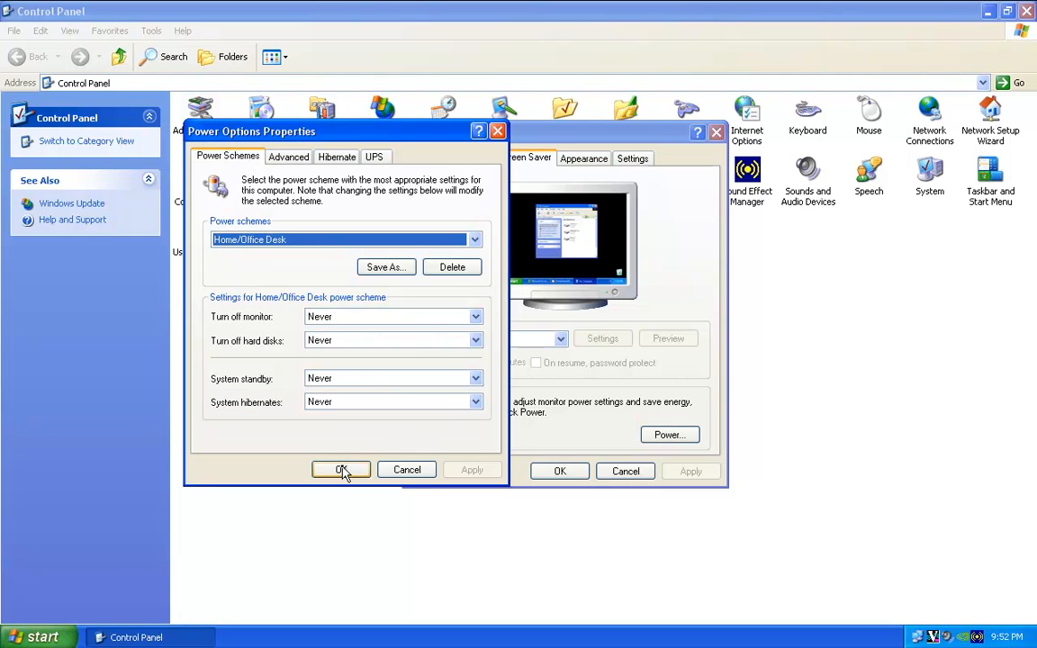
Step: Confirm Power Options, glance at Appearance and Settings, and close Display Properties
left_click(342, 469)
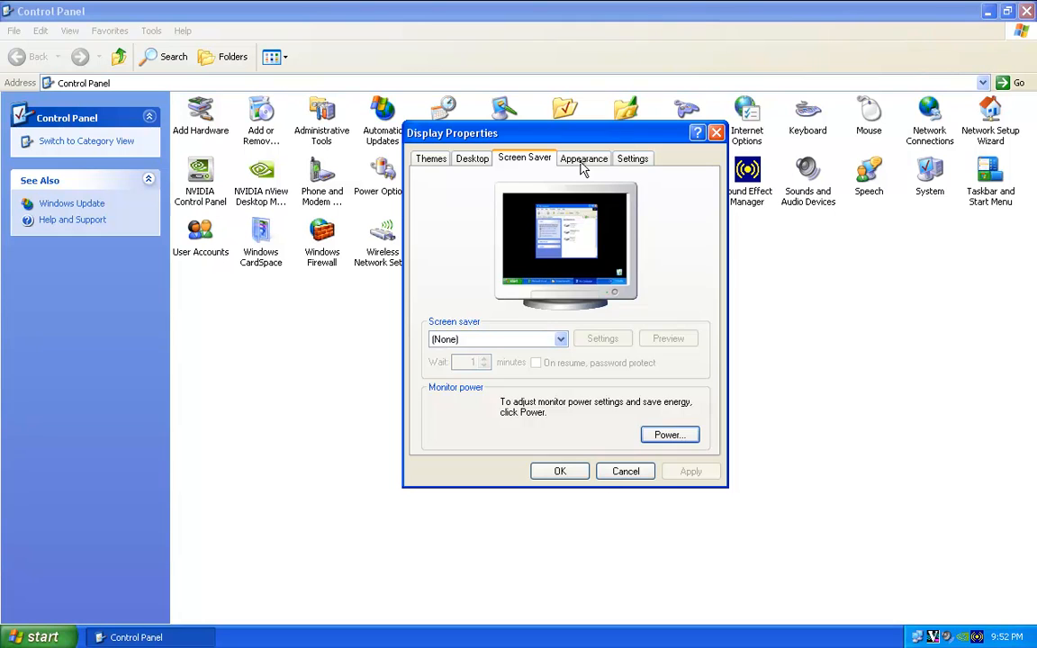
left_click(583, 158)
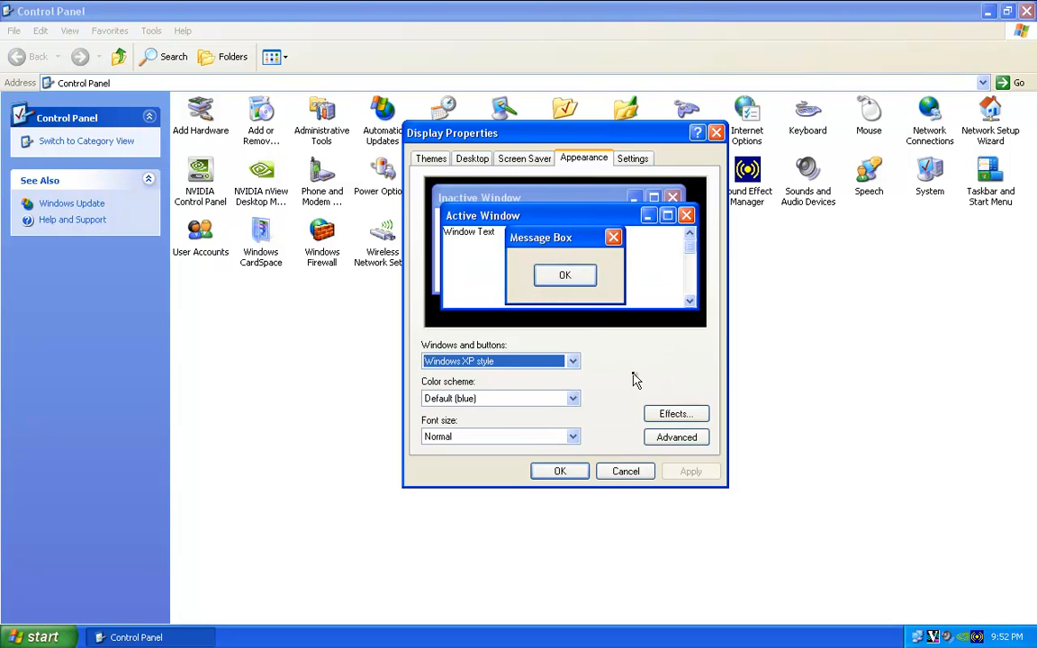
mouse_move(608, 298)
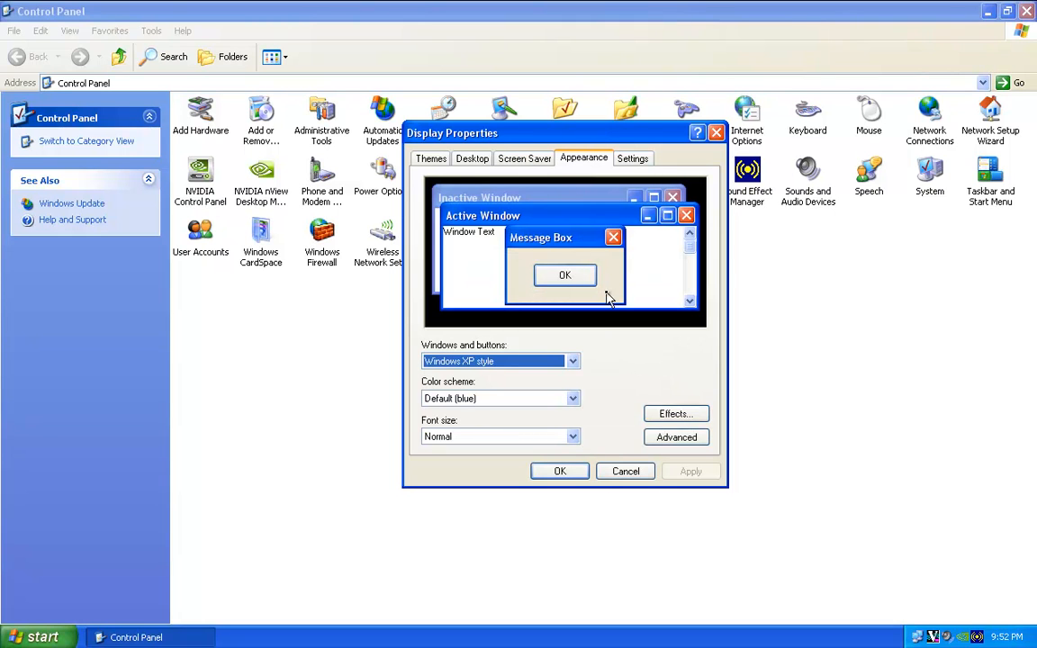
left_click(634, 158)
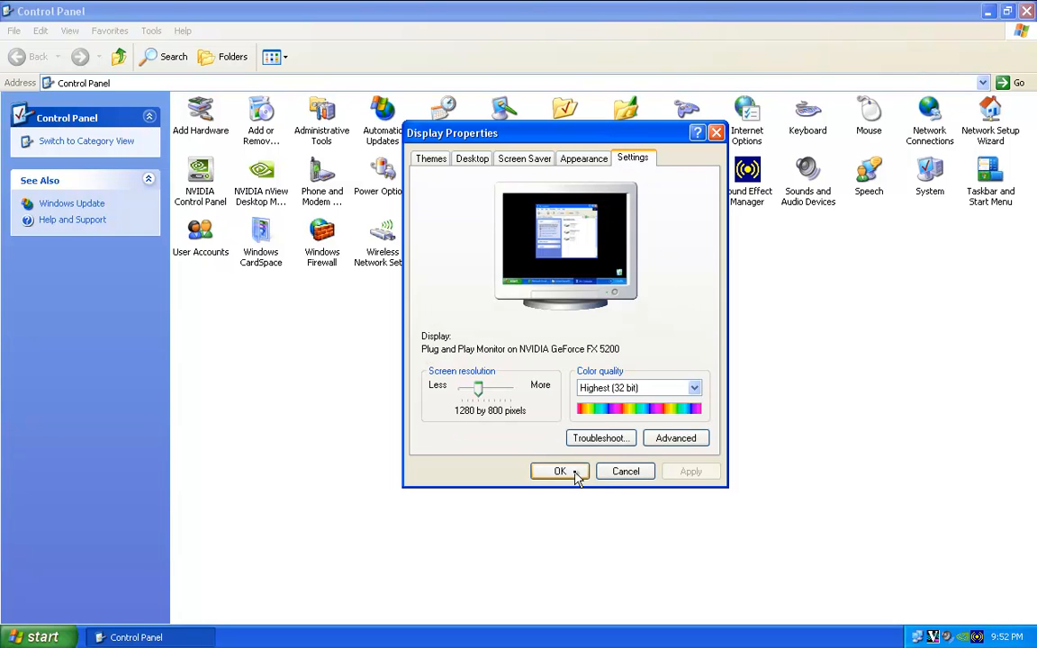
left_click(560, 472)
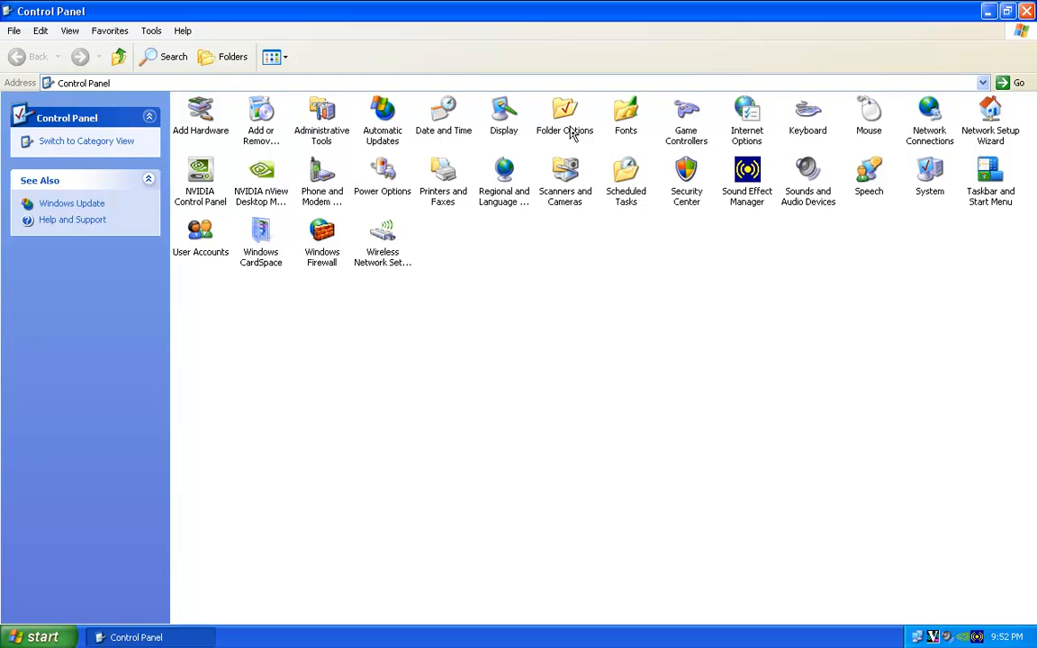
Step: Show the full path in the title bar, keep hidden files visible, show known file extensions, and apply
double_click(566, 112)
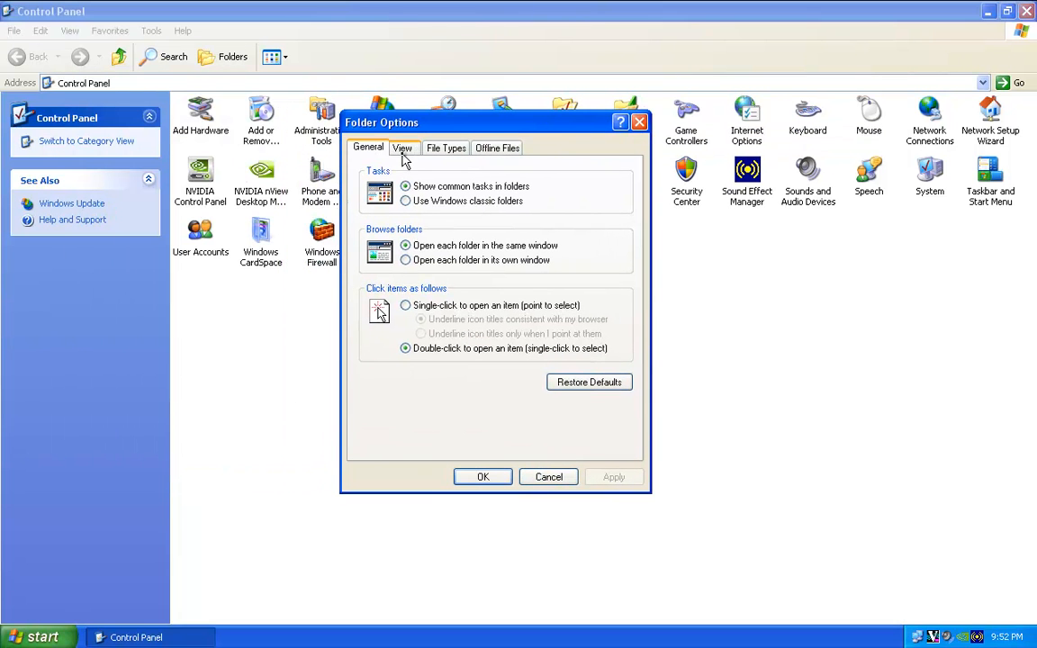
left_click(403, 148)
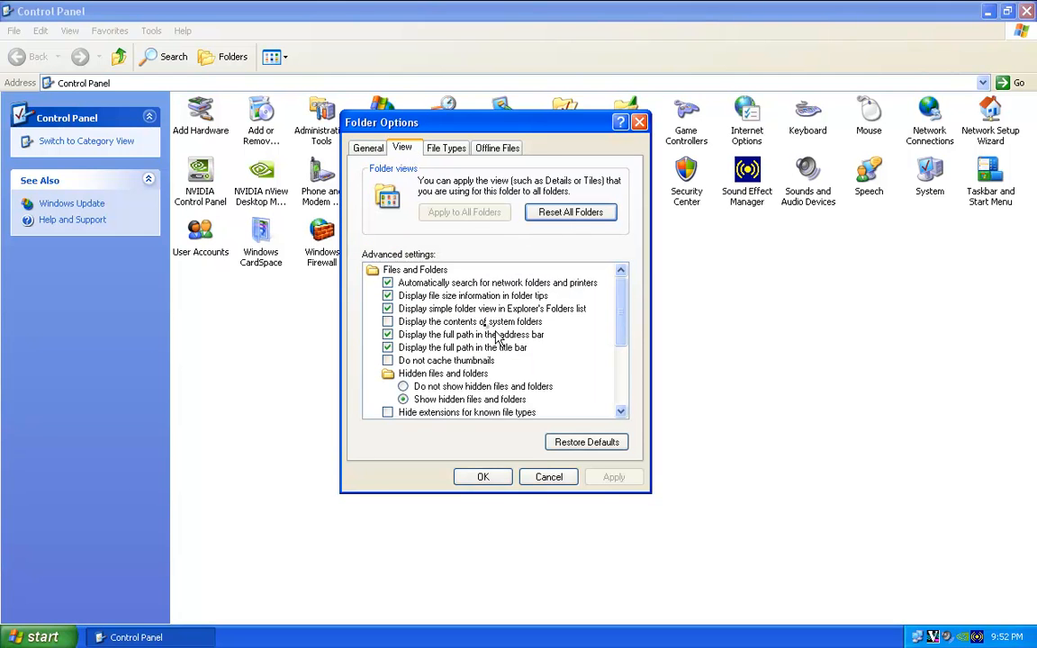
scroll("down", 3)
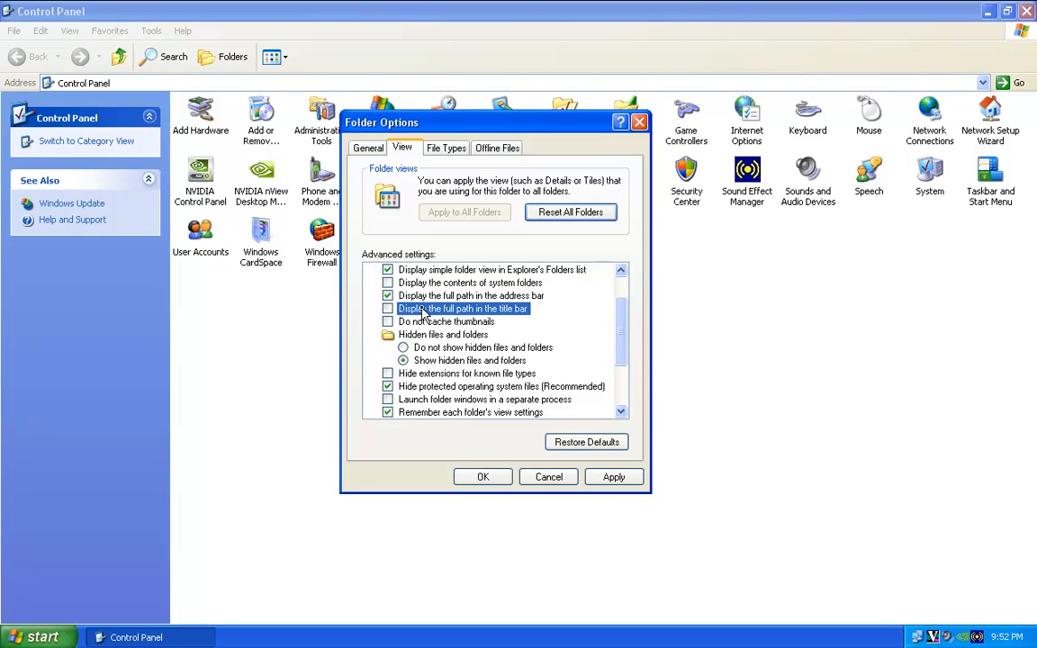
left_click(389, 308)
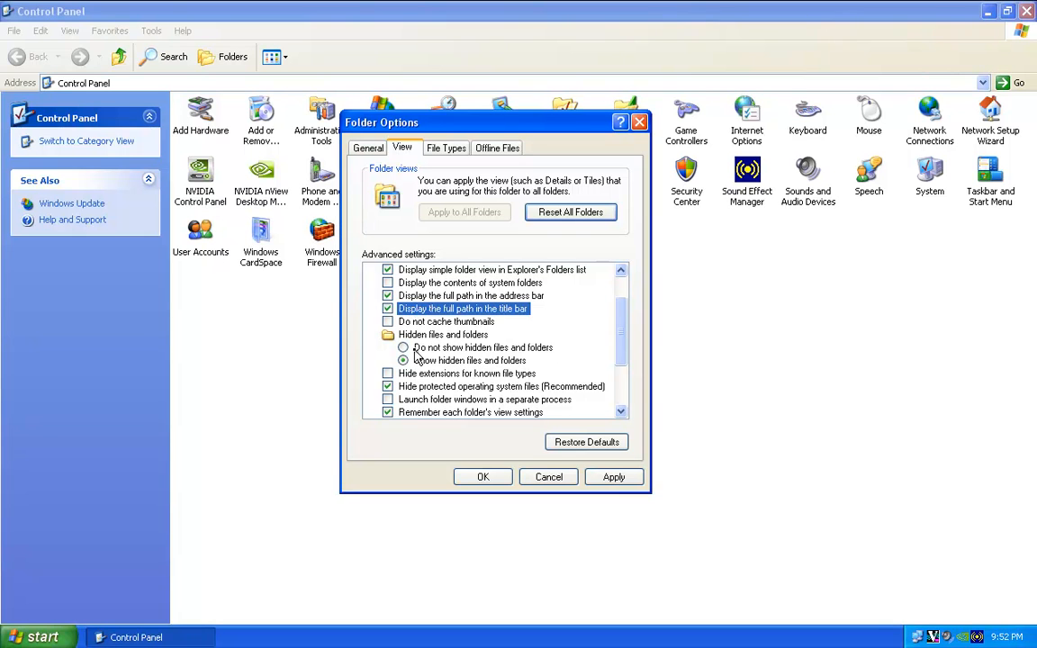
left_click(403, 360)
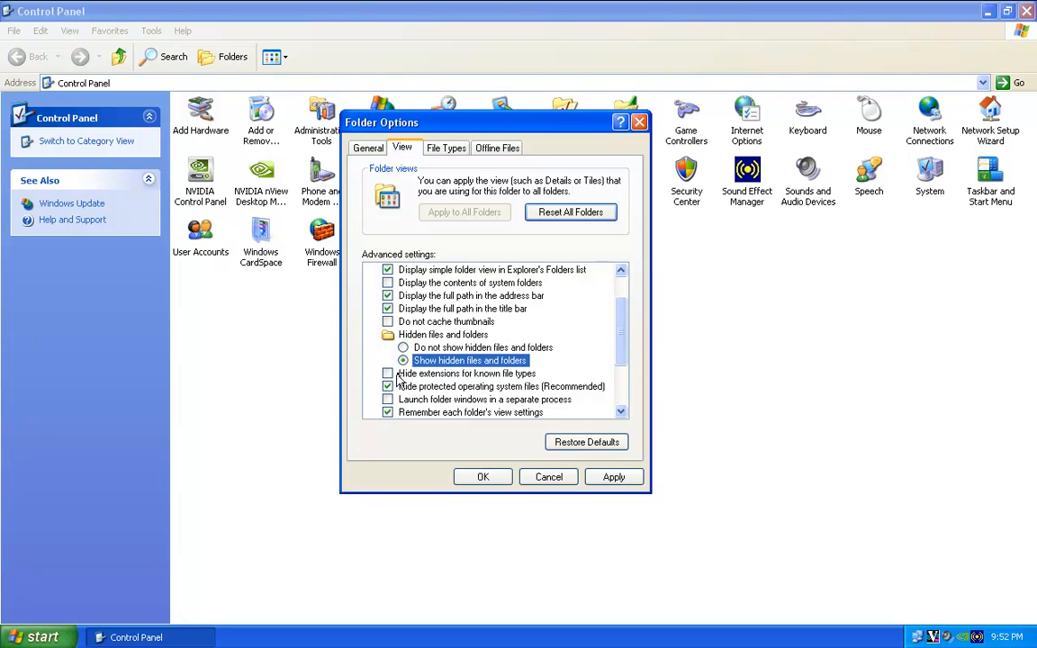
left_click(466, 372)
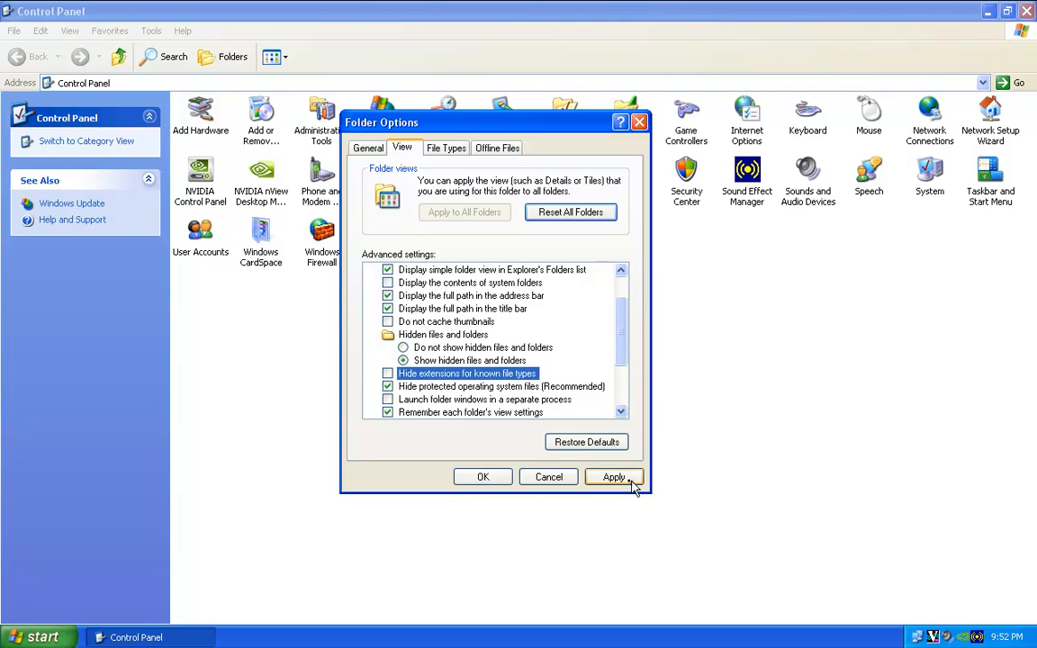
left_click(483, 477)
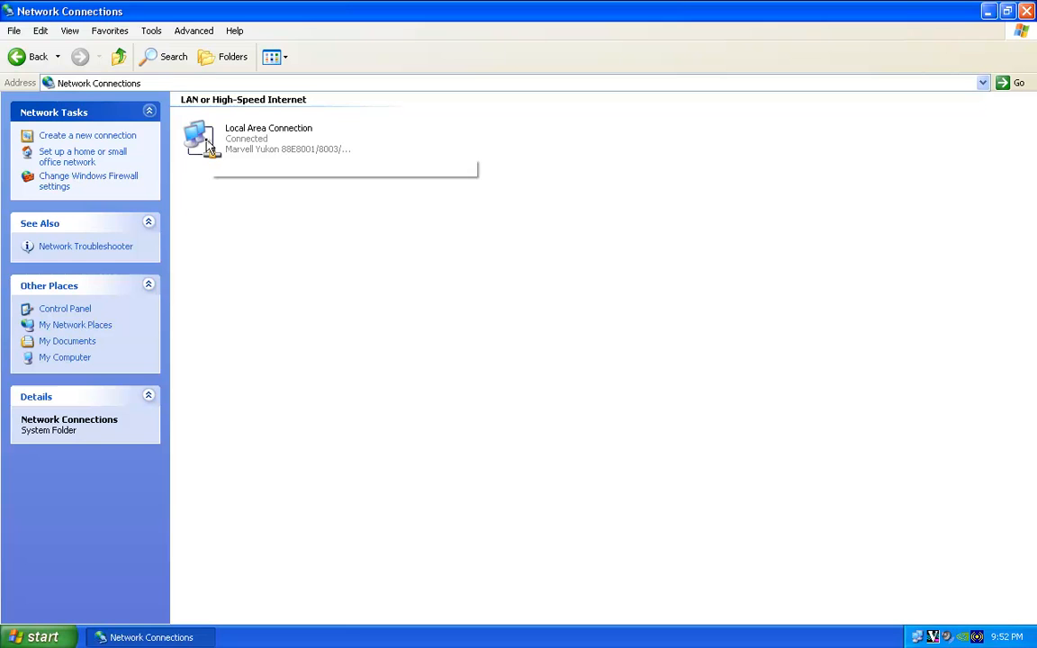
Step: Stop Windows turning off the Local Area Connection adapter to save power, via its Power Management settings
double_click(198, 141)
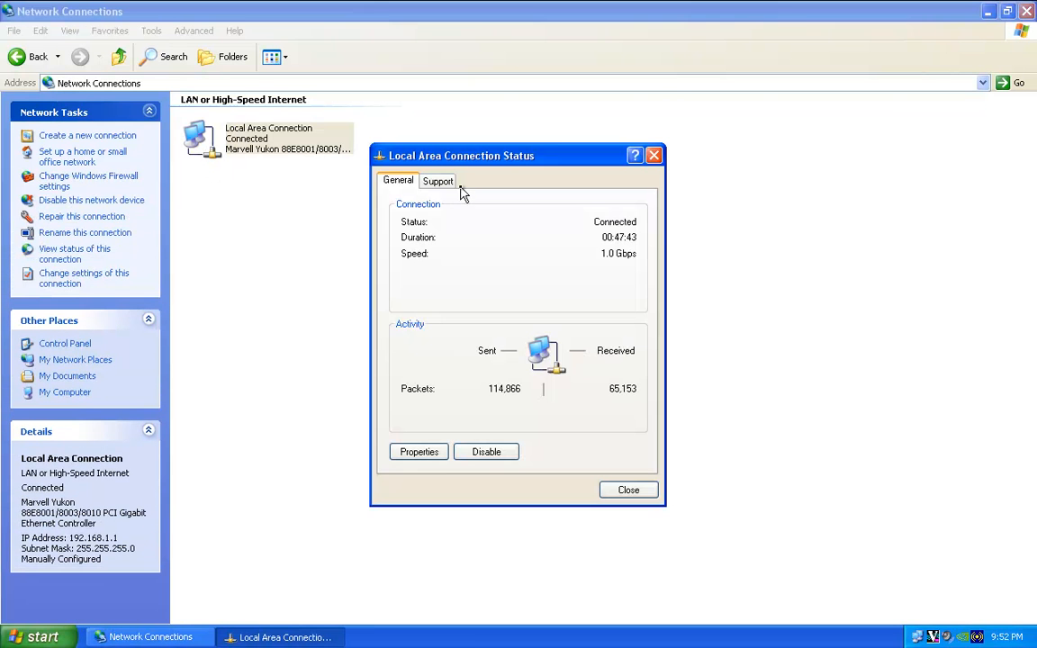
left_click(439, 180)
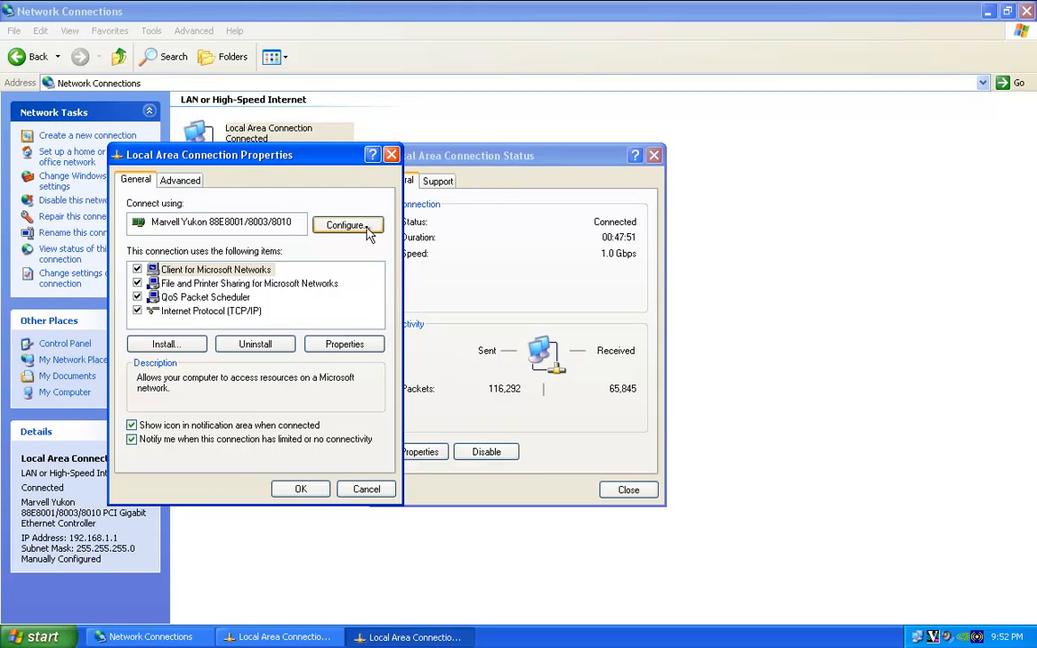
left_click(348, 225)
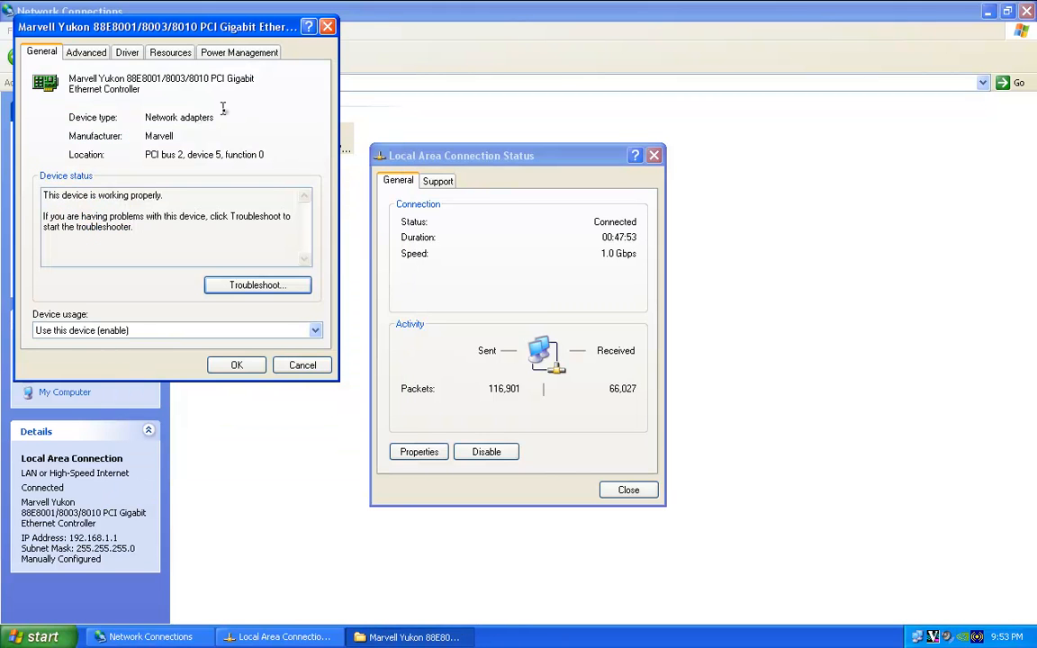
left_click(239, 51)
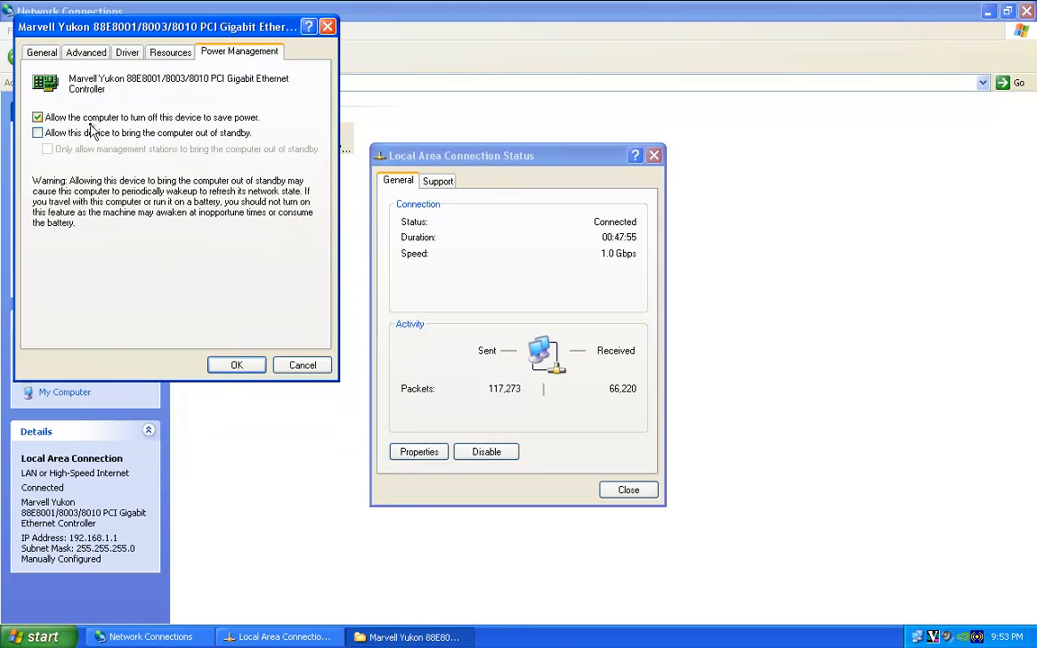
left_click(38, 133)
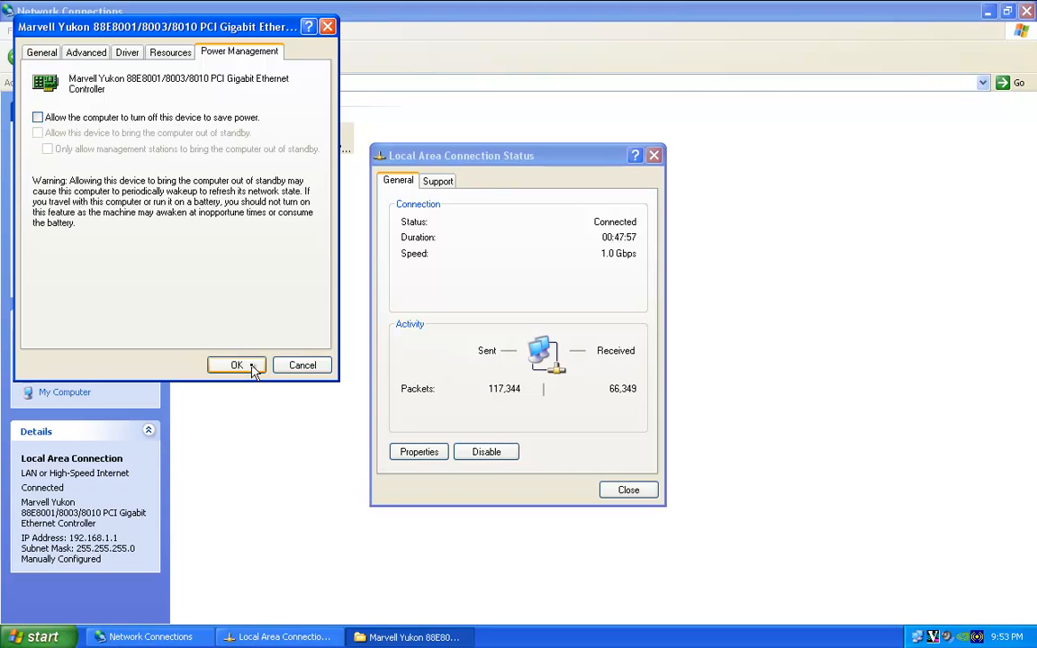
left_click(236, 363)
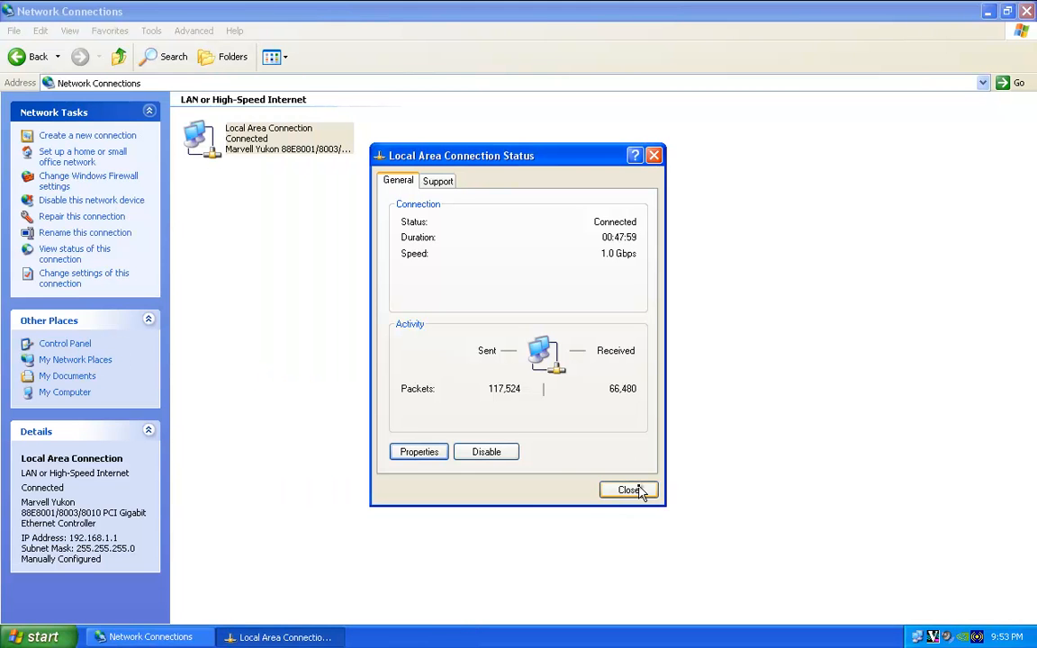
left_click(630, 490)
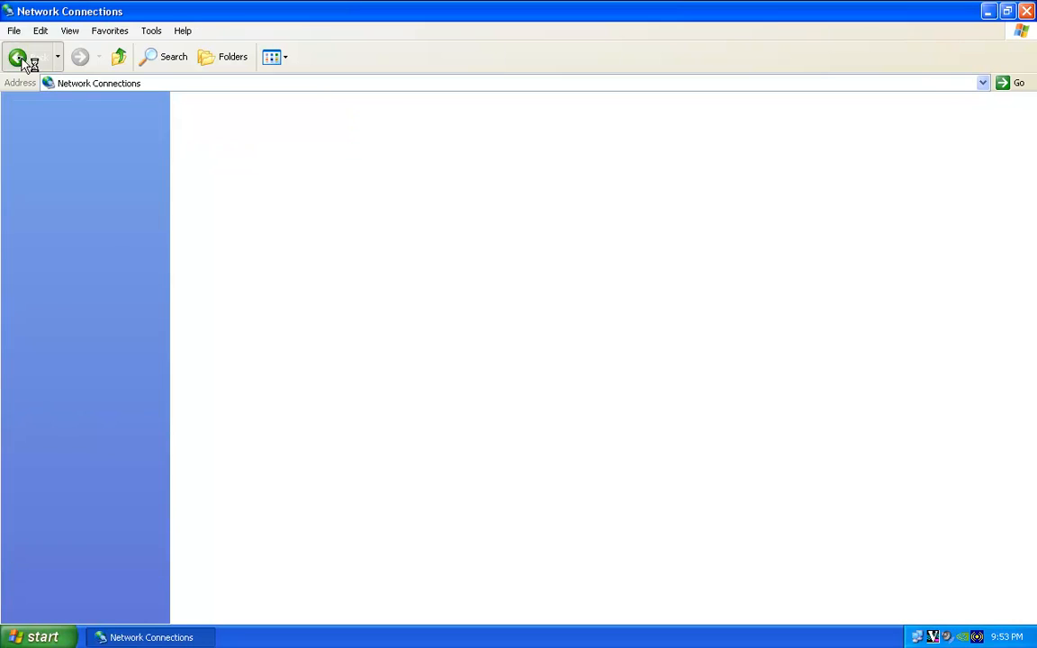
left_click(18, 56)
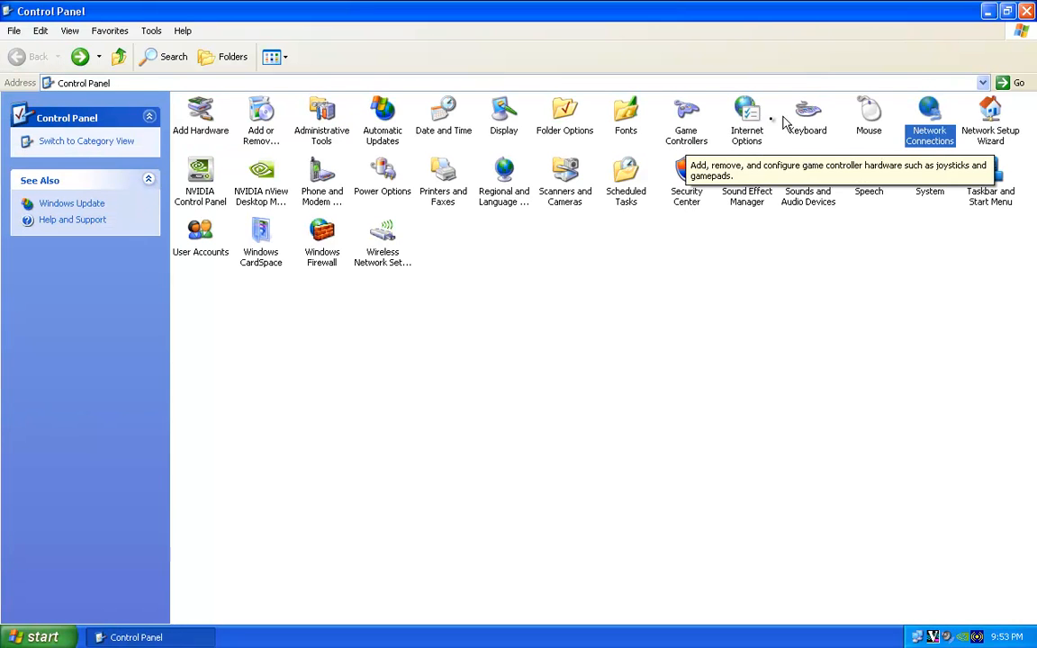
mouse_move(323, 190)
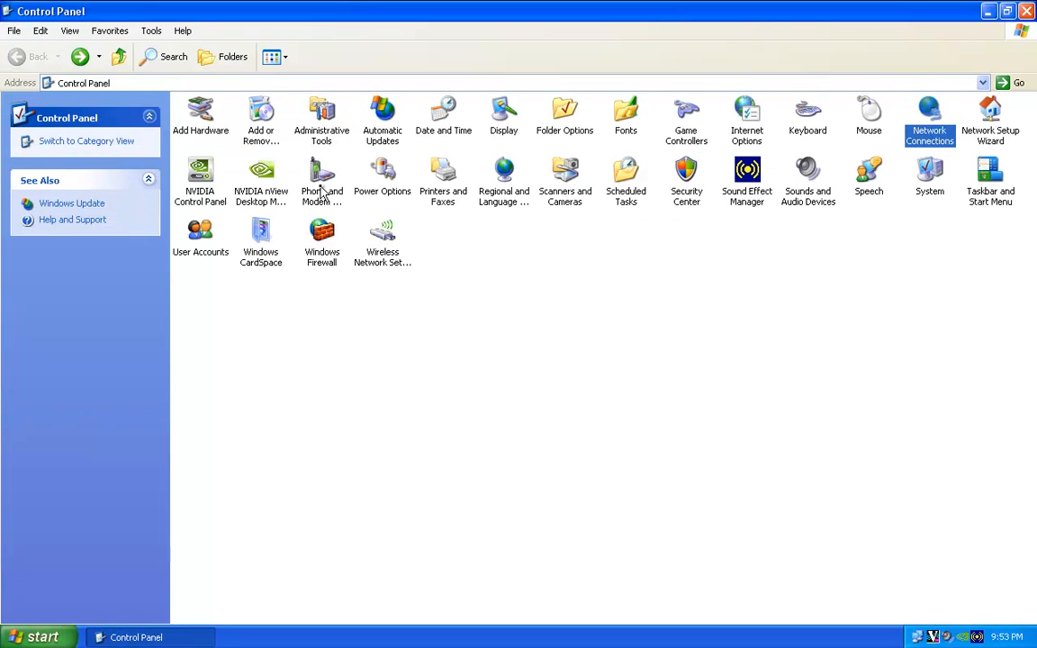
double_click(382, 177)
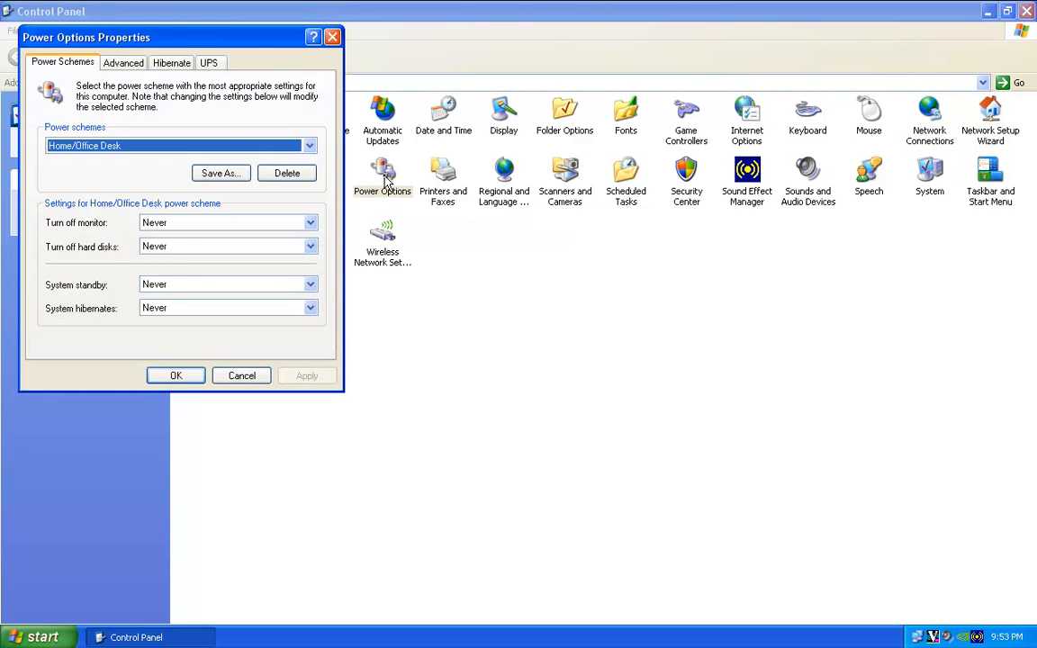
left_click(241, 377)
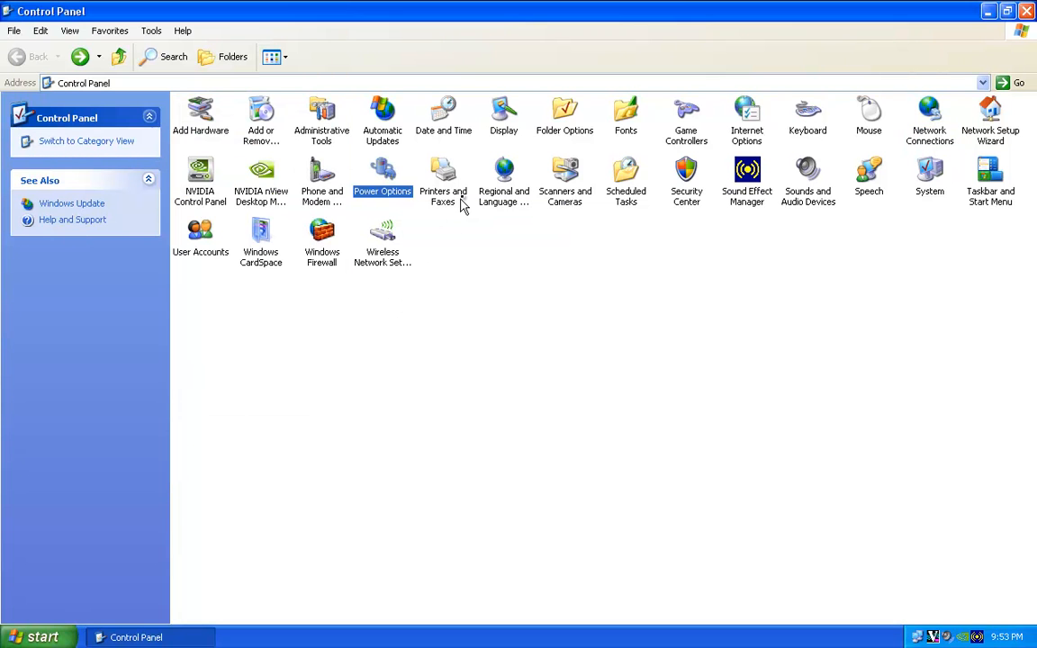
mouse_move(716, 185)
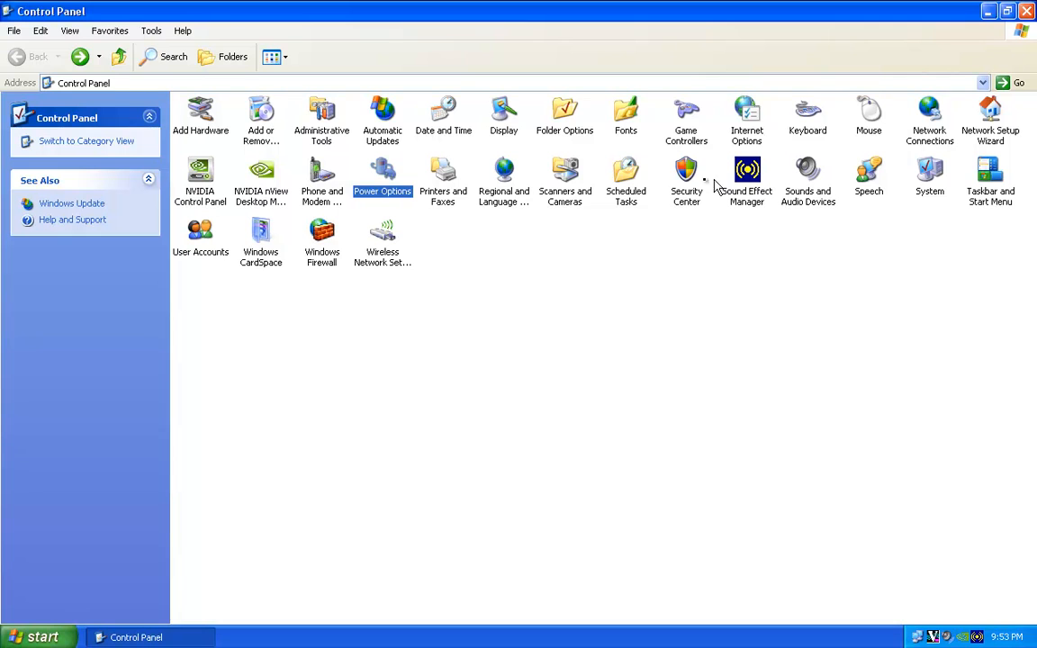
mouse_move(944, 178)
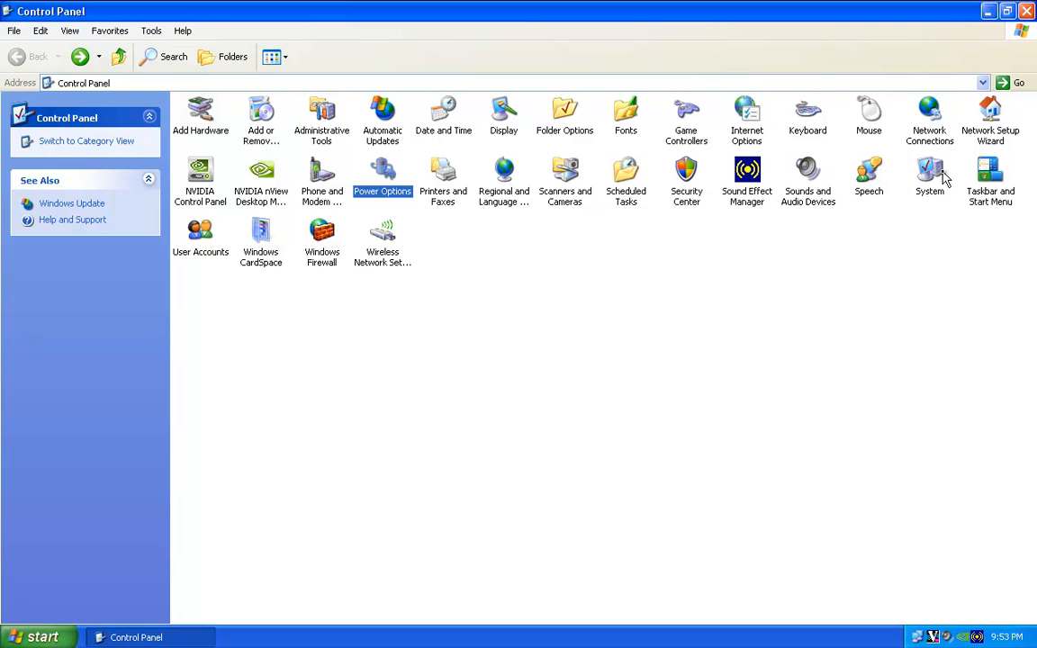
mouse_move(929, 171)
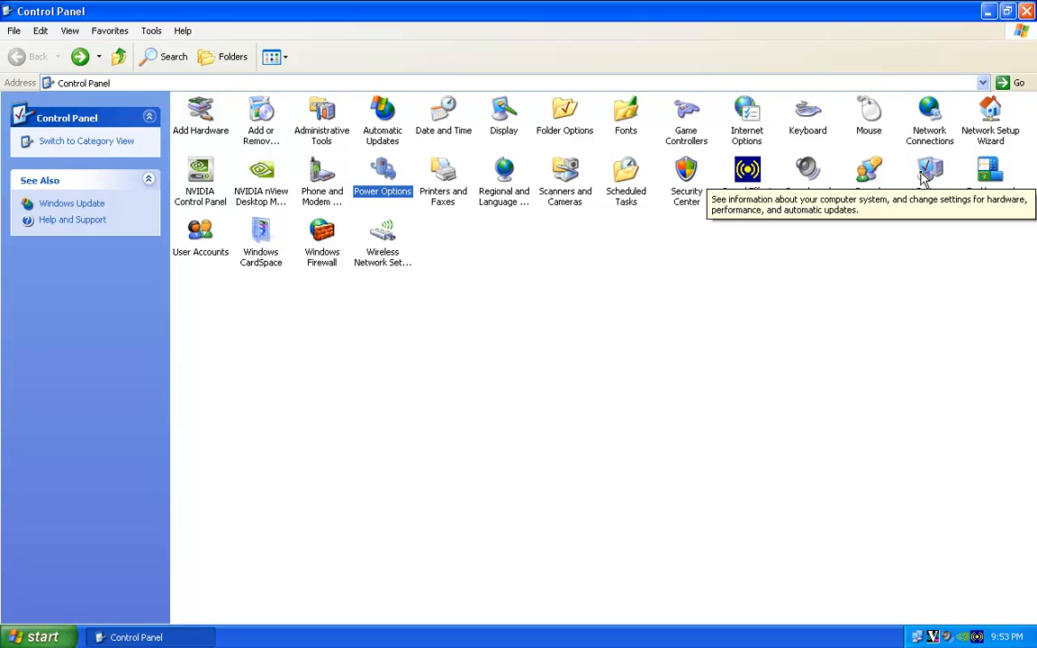
mouse_move(757, 270)
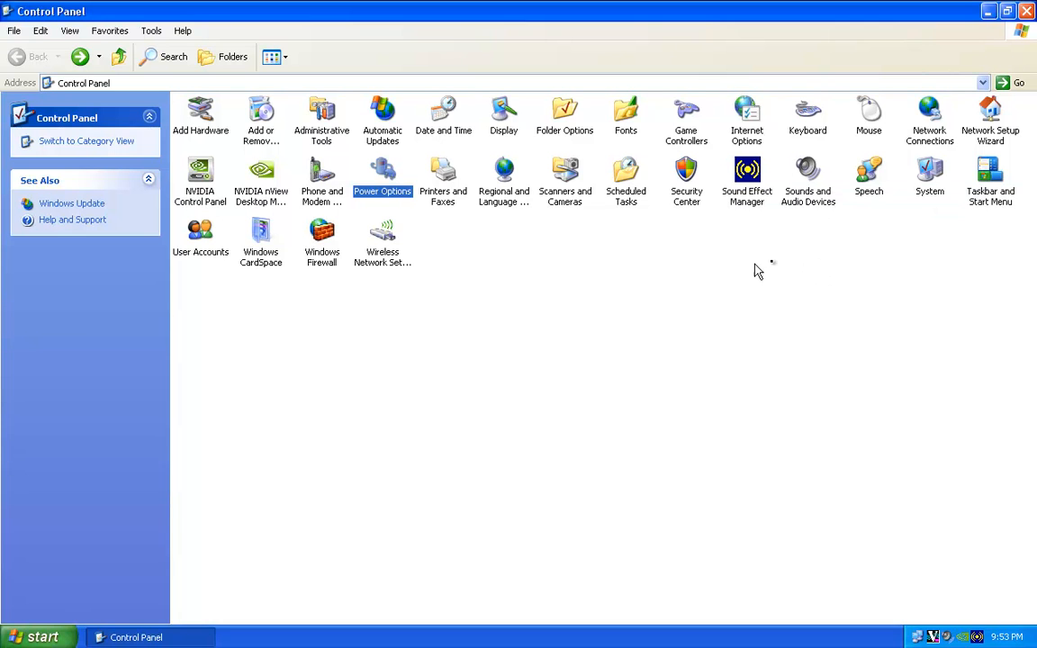
mouse_move(932, 178)
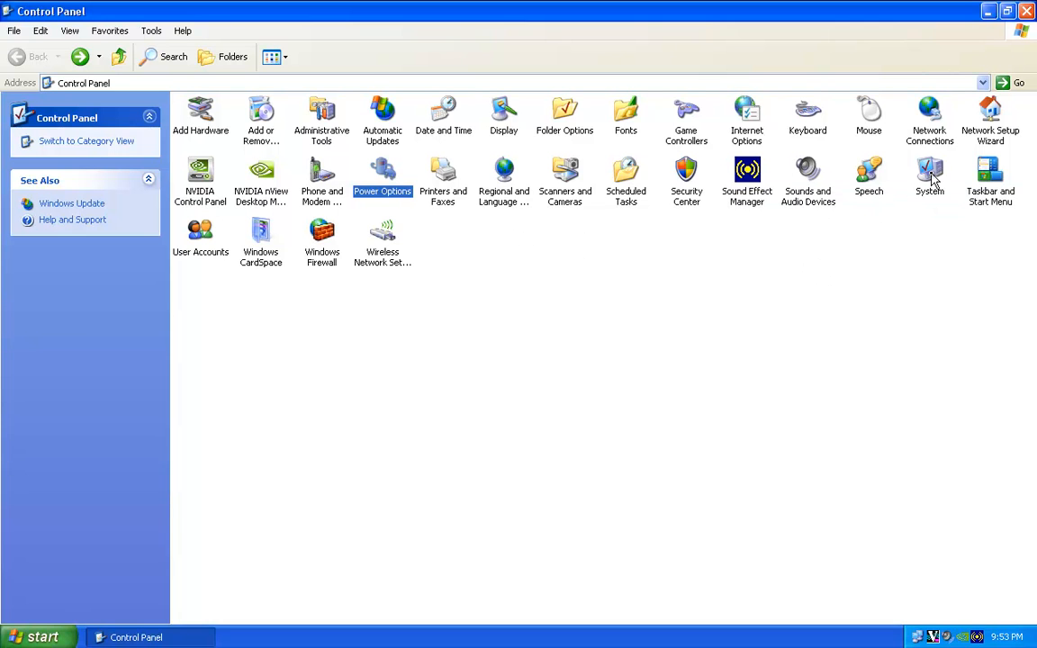
Step: Set visual effects to 'Adjust for best performance' in System Properties and apply
double_click(929, 180)
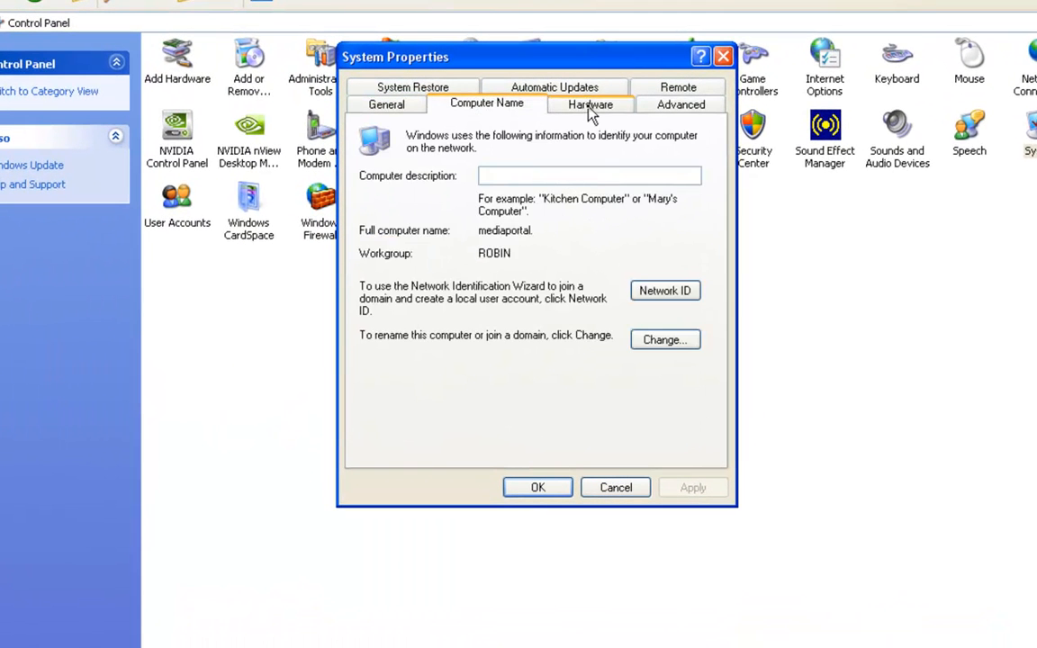
left_click(680, 103)
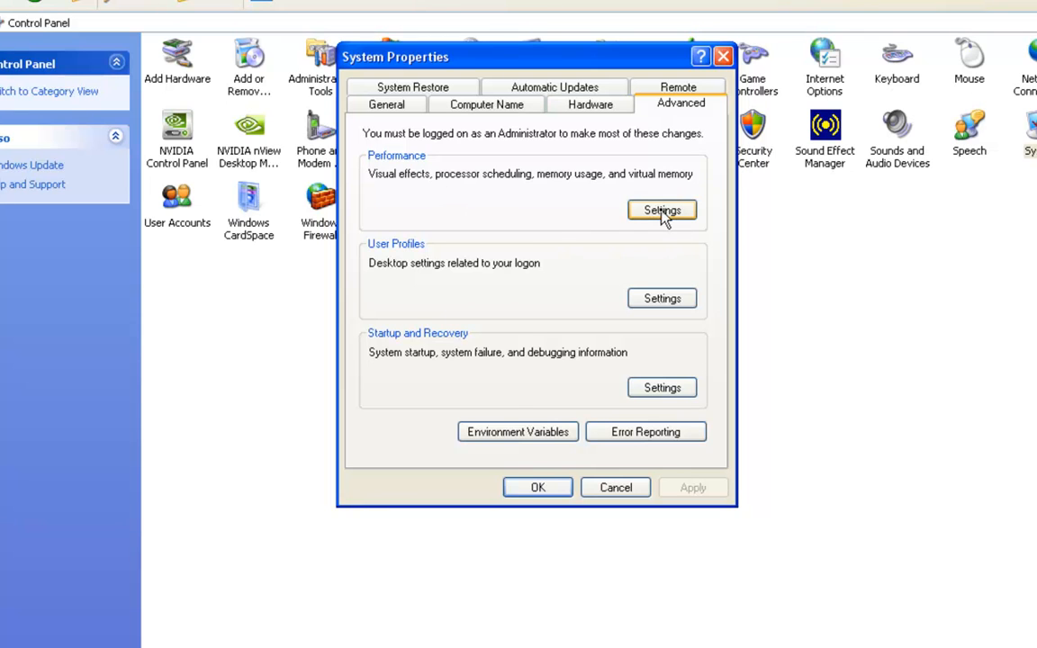
left_click(663, 209)
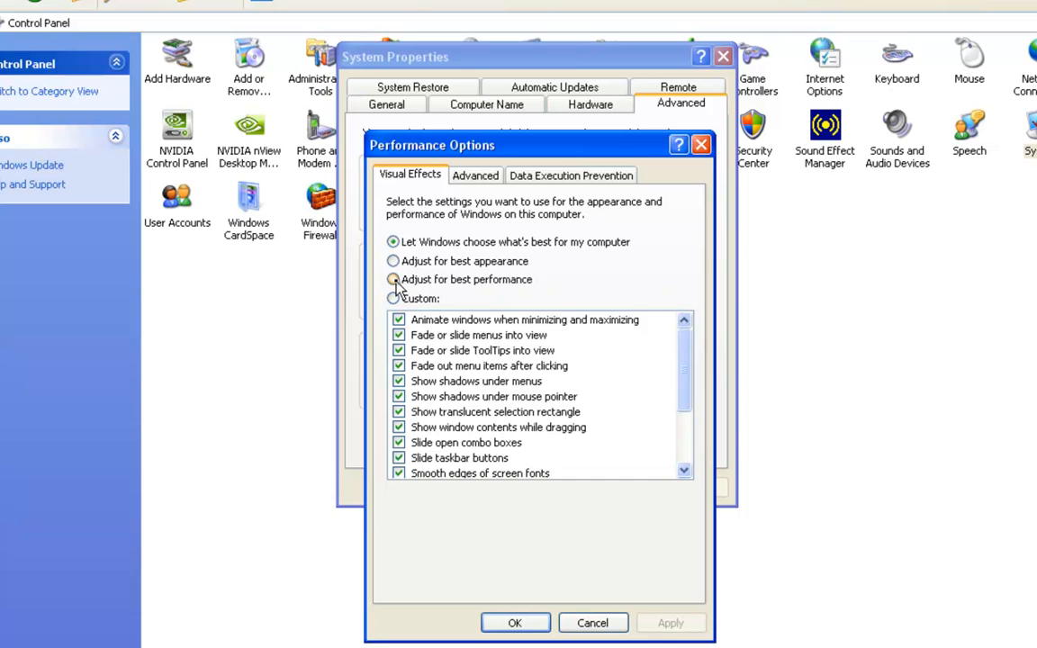
left_click(392, 279)
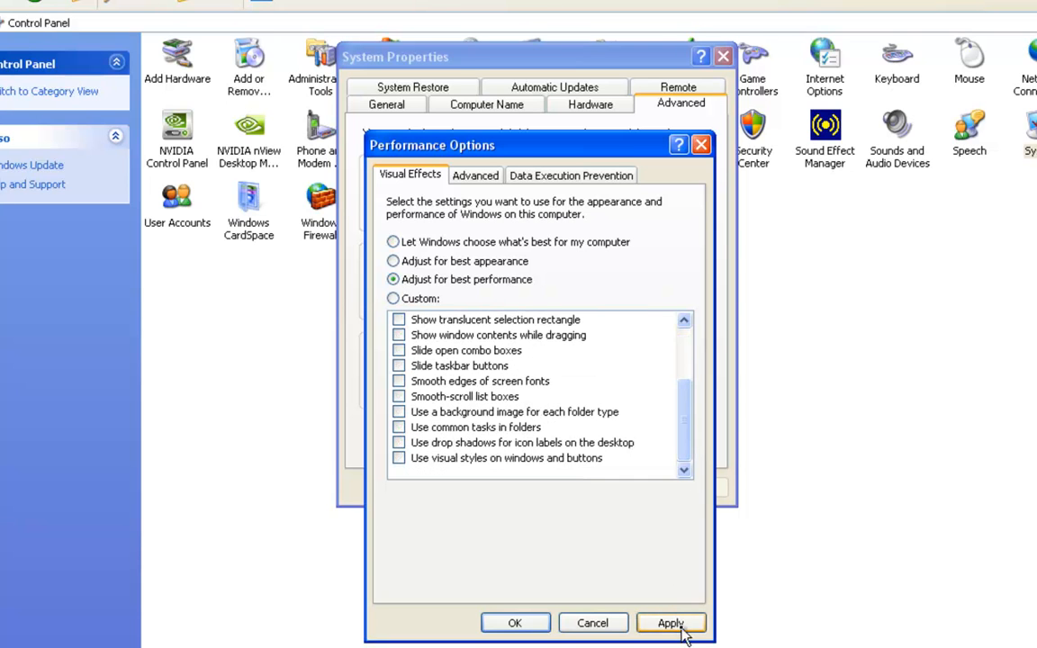
left_click(670, 623)
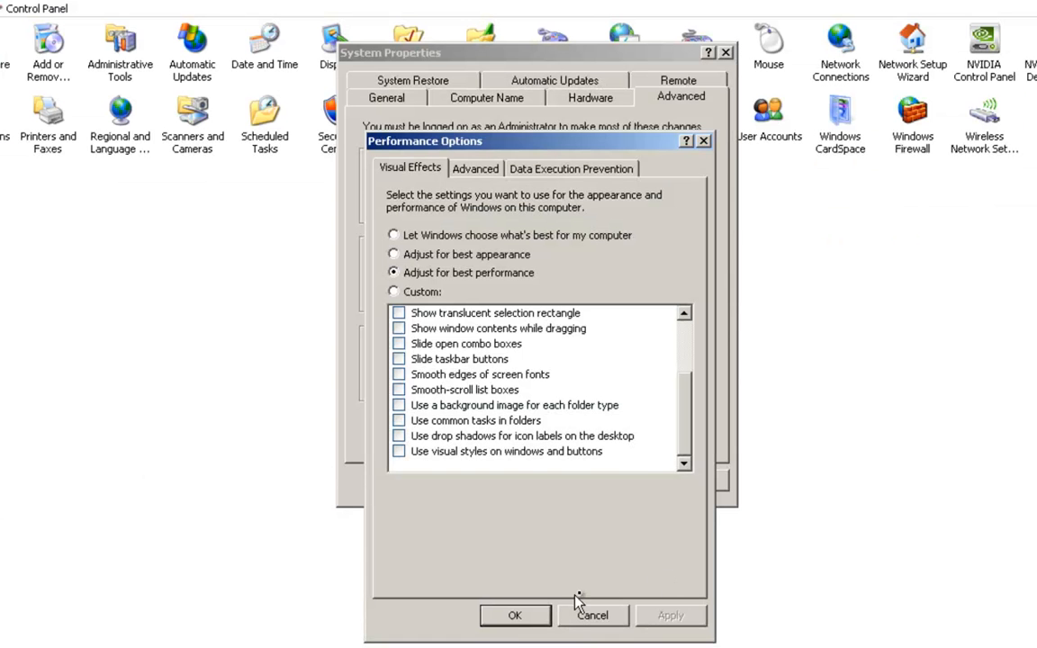
left_click(593, 616)
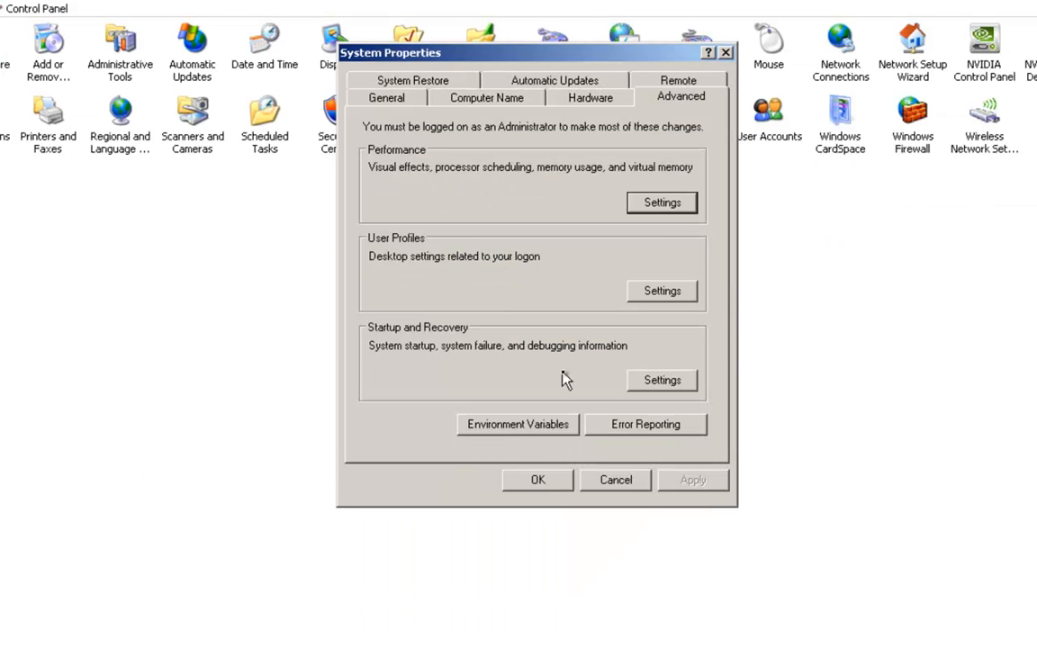
mouse_move(549, 306)
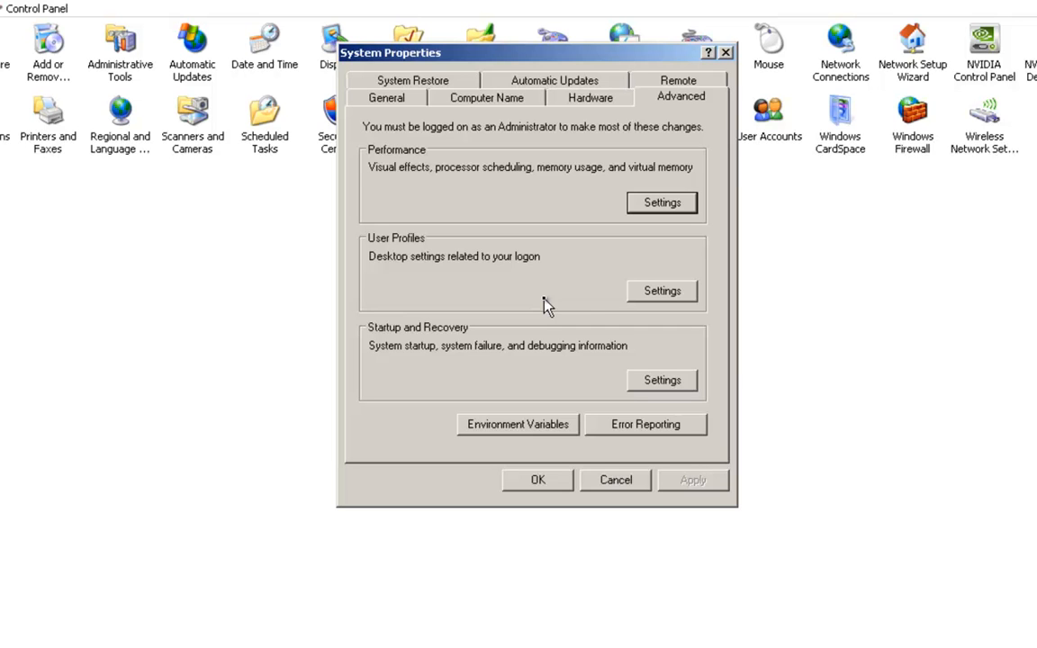
mouse_move(591, 108)
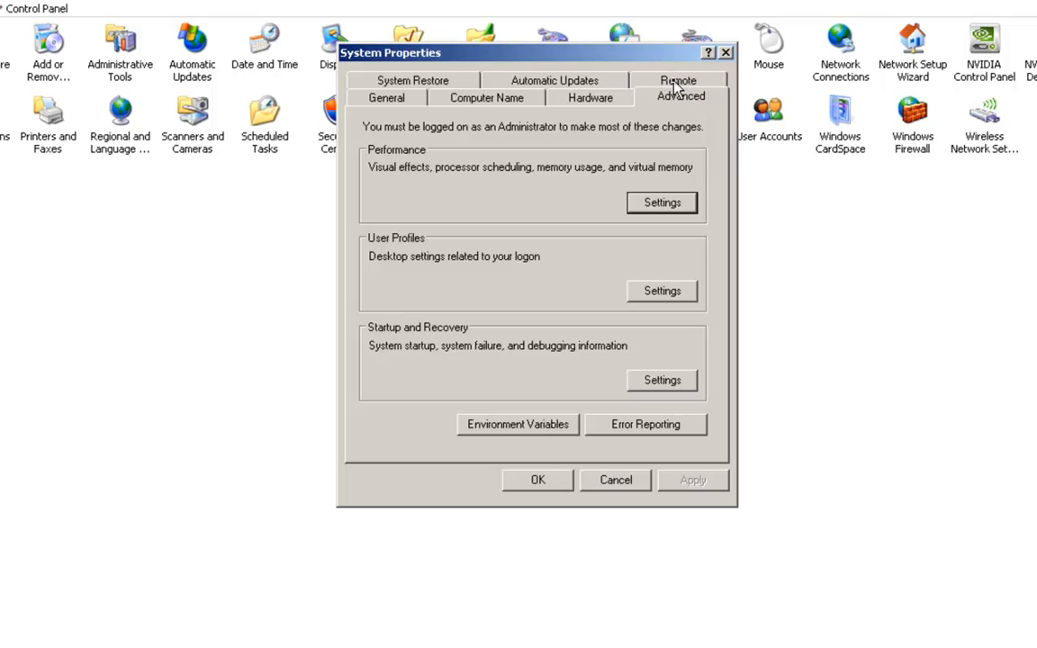
Step: Show the Remote settings in System Properties, with Remote Desktop allowed
left_click(679, 79)
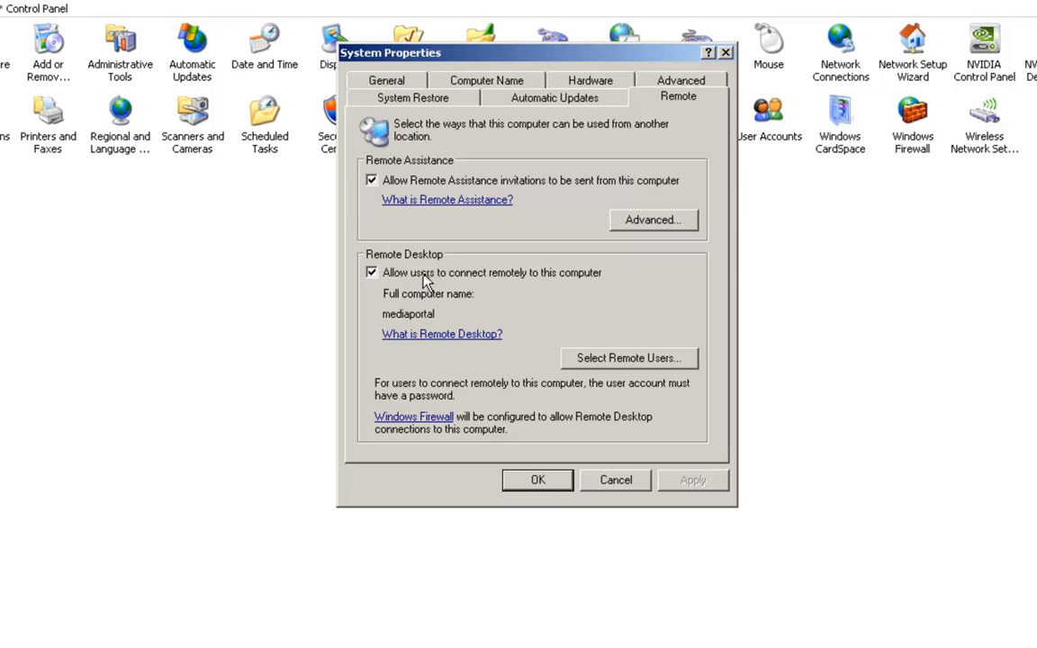
mouse_move(403, 291)
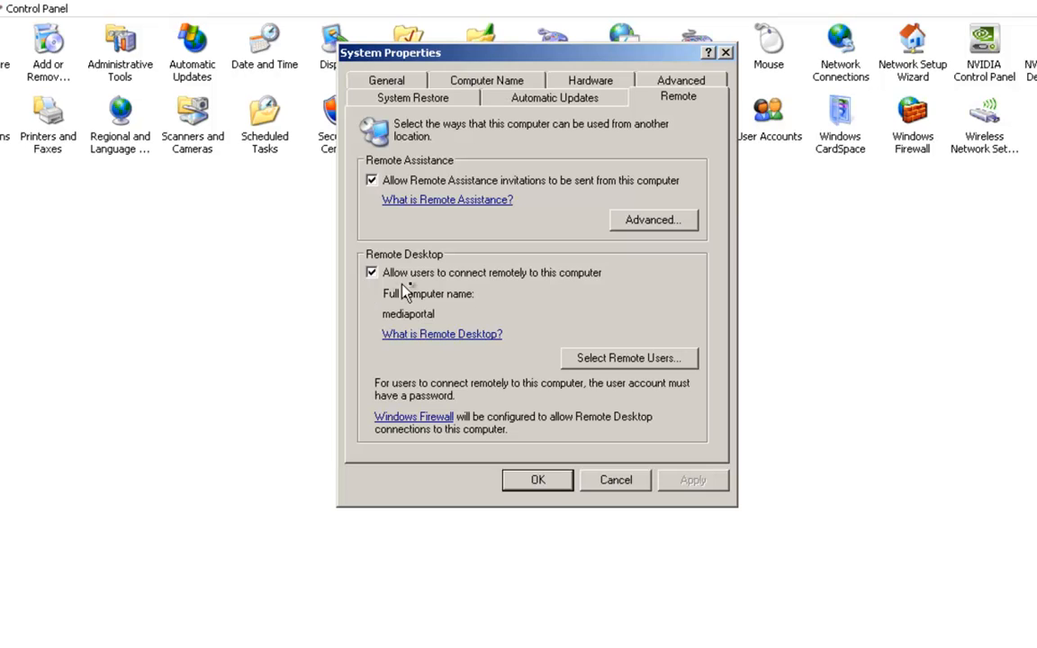
mouse_move(551, 292)
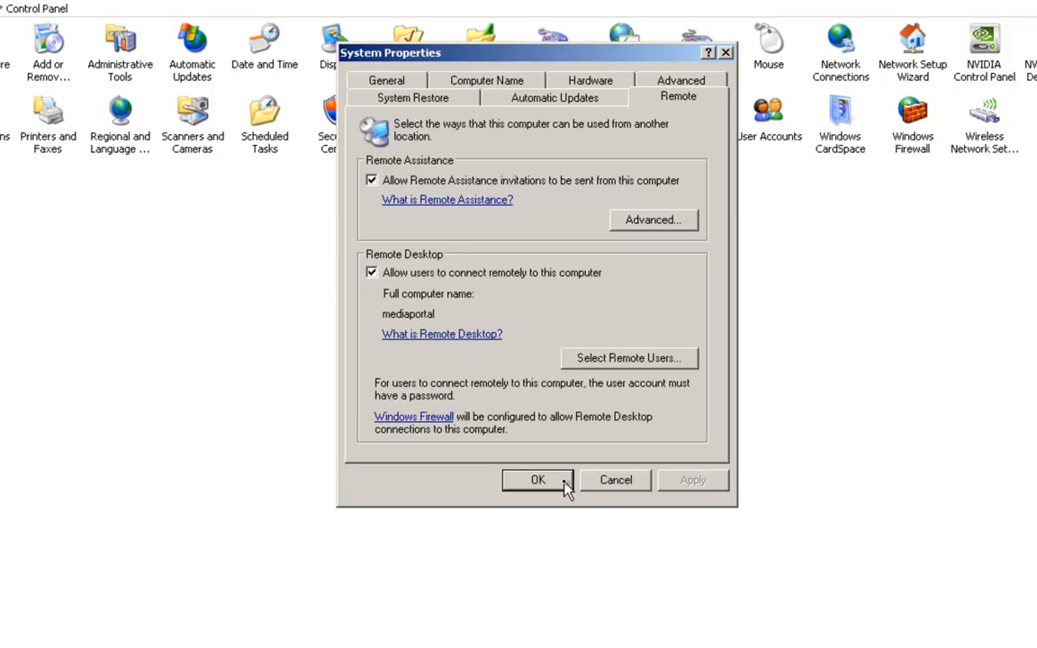
mouse_move(508, 108)
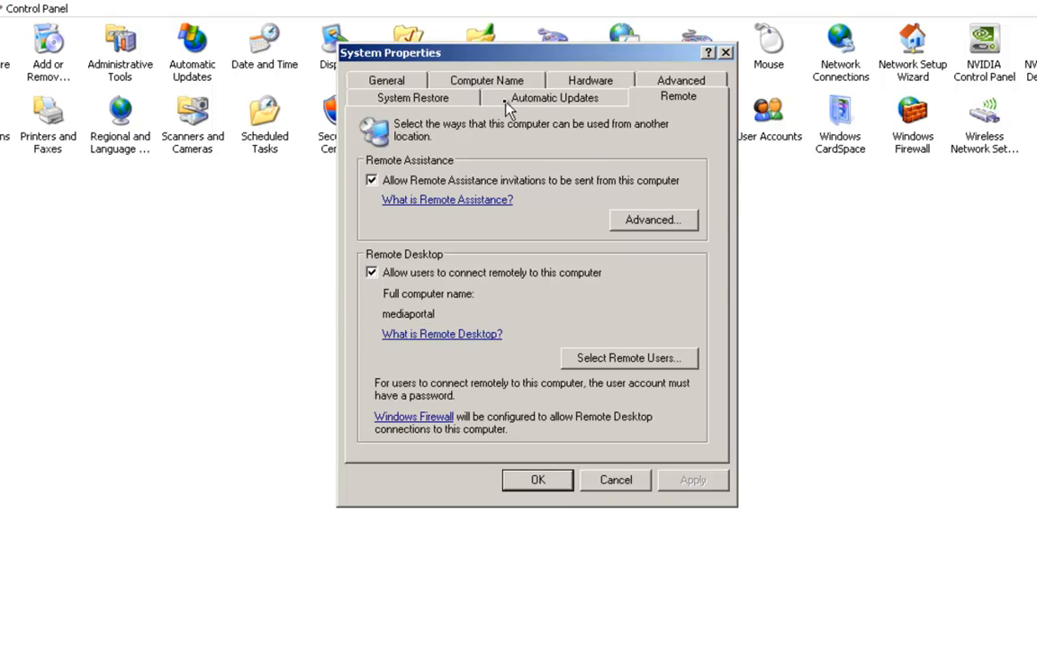
Step: Turn off System Restore on all drives, apply, and close System Properties
left_click(413, 97)
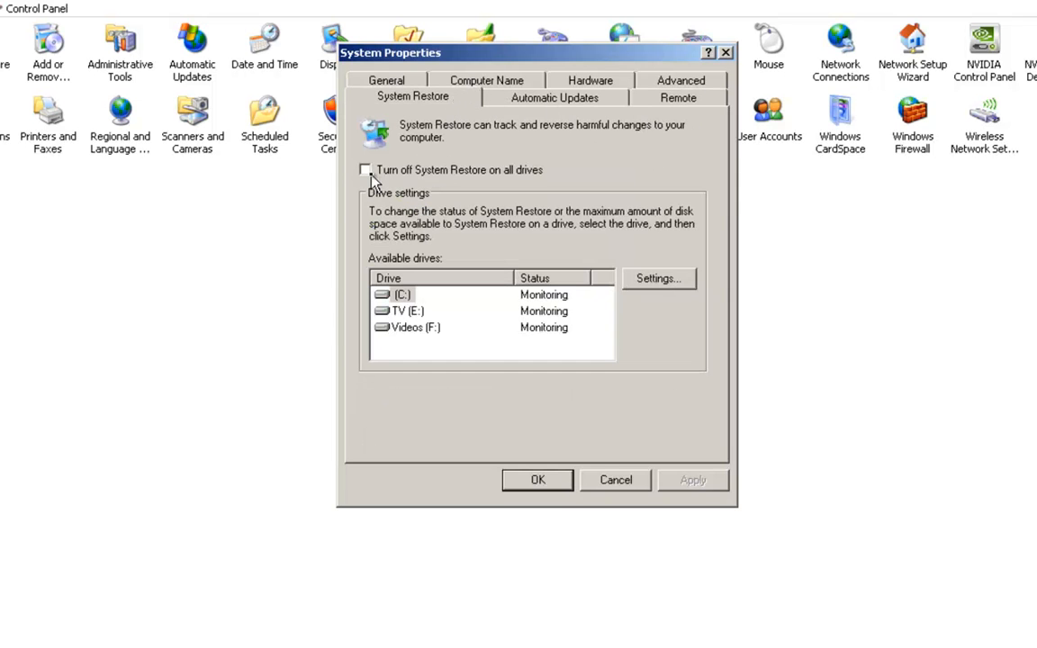
left_click(363, 169)
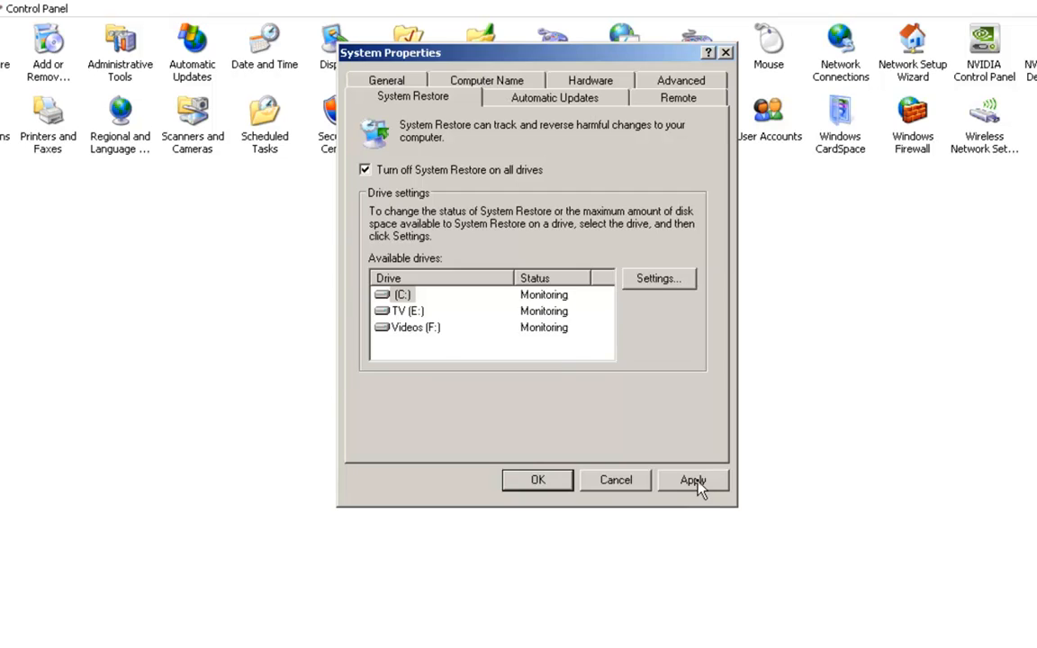
left_click(691, 479)
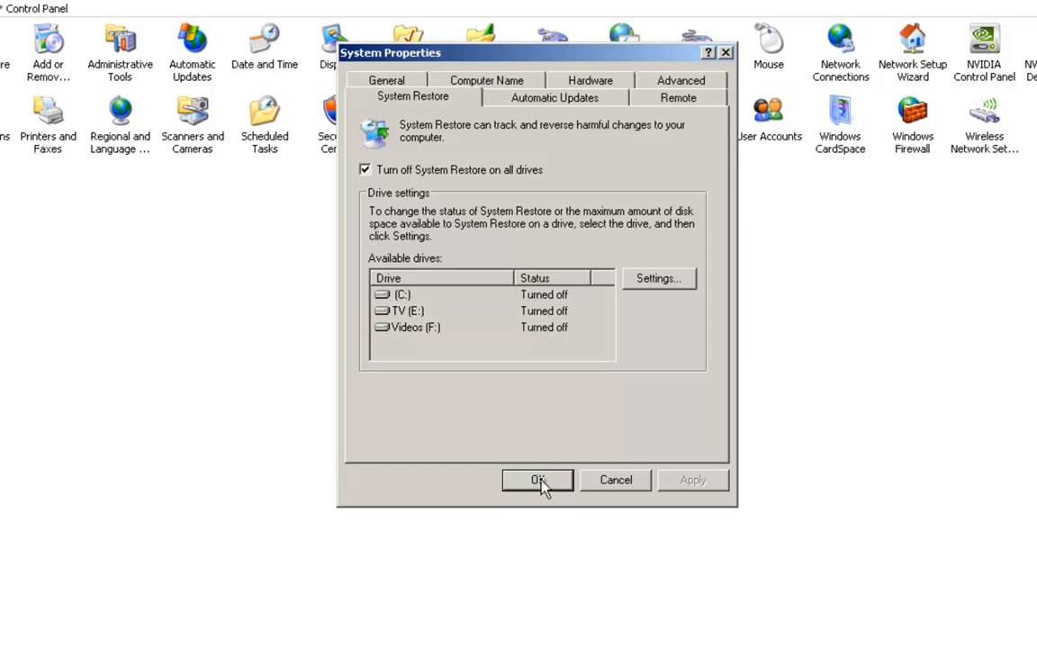
left_click(537, 479)
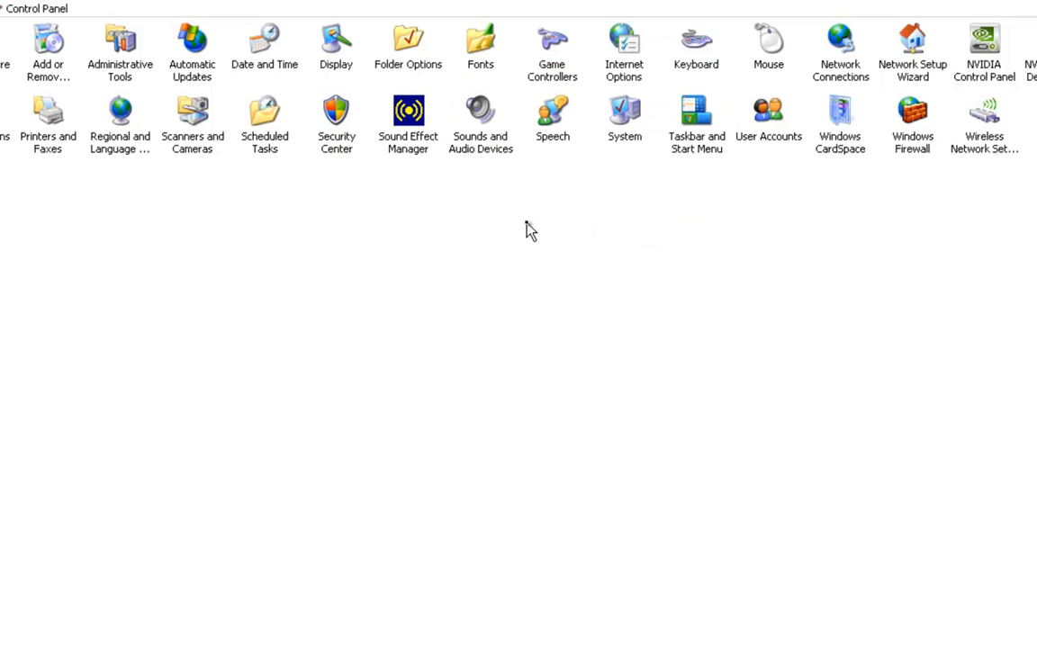
mouse_move(915, 119)
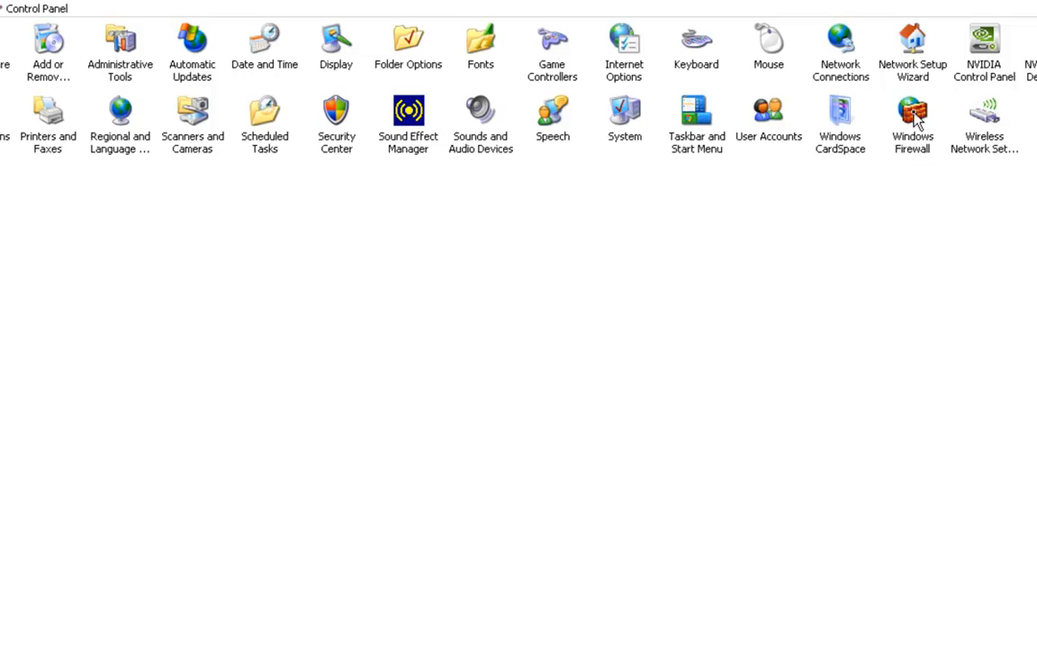
Step: View the media administrator account's change options, then return to the User Accounts task page
double_click(911, 115)
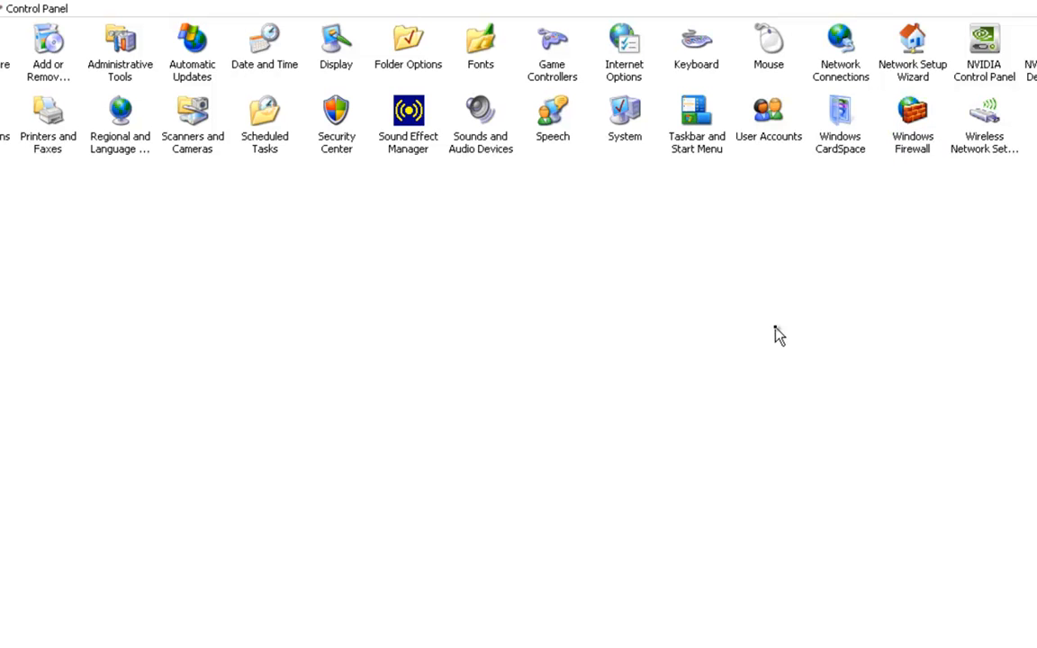
mouse_move(796, 187)
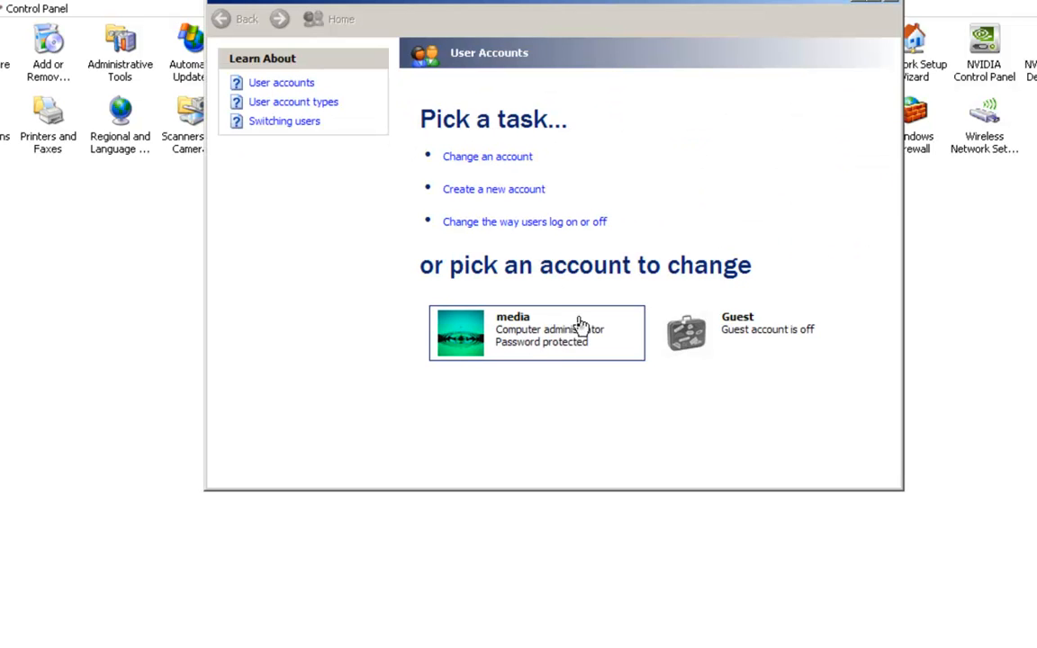
mouse_move(482, 403)
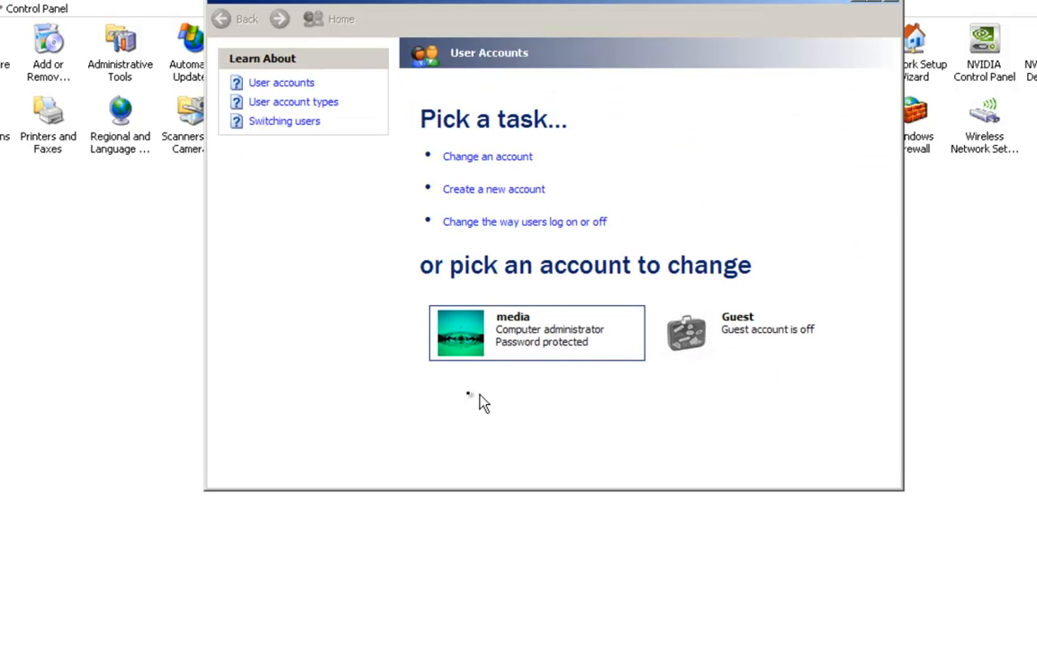
left_click(537, 331)
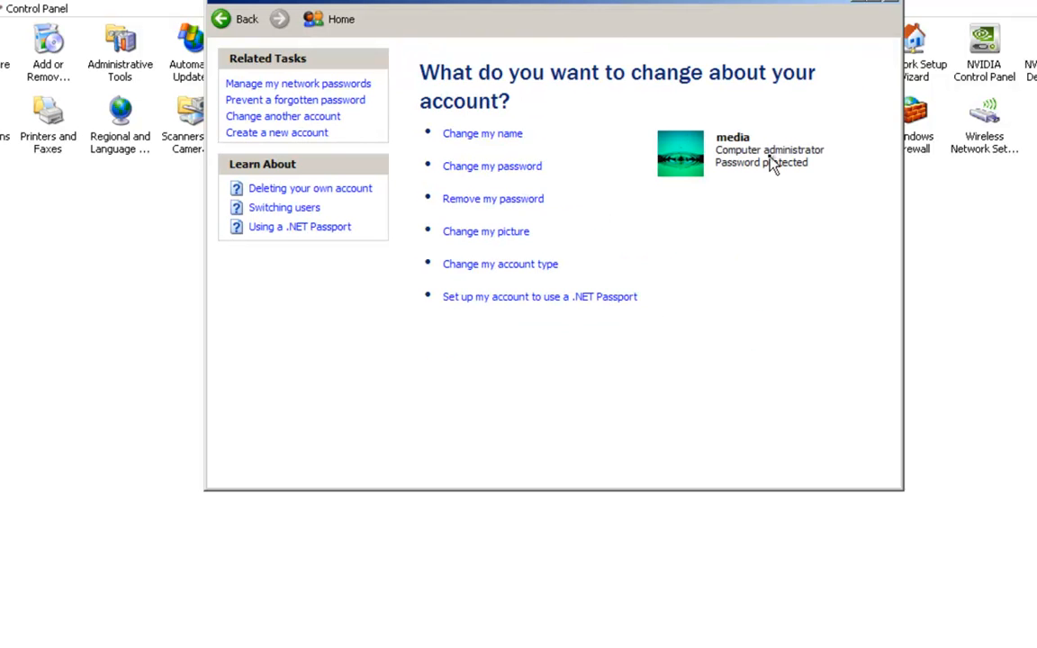
mouse_move(745, 167)
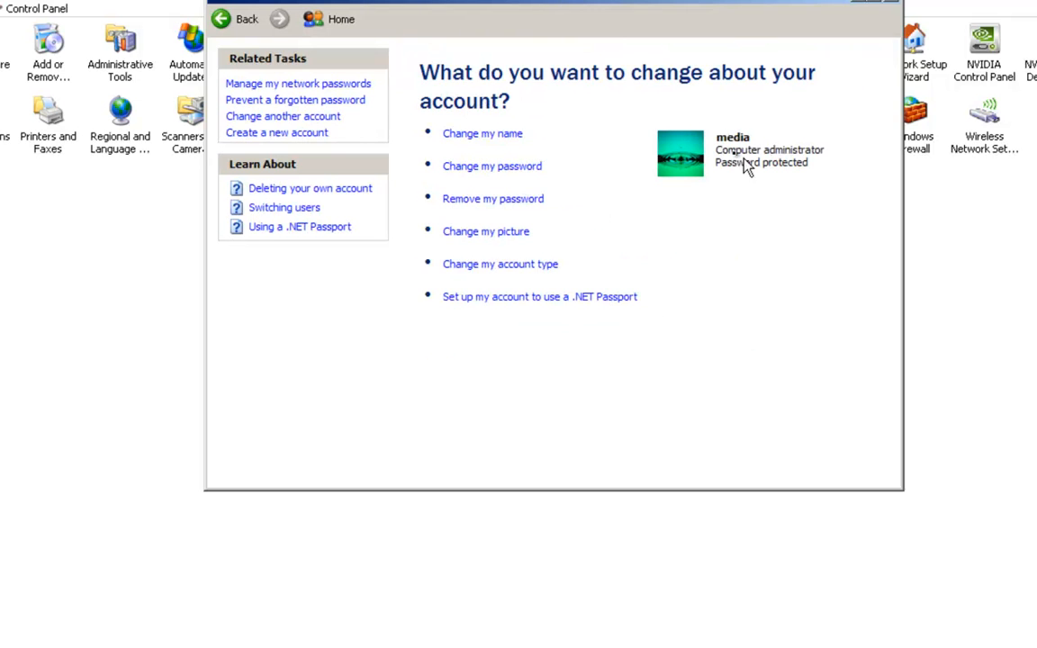
mouse_move(763, 201)
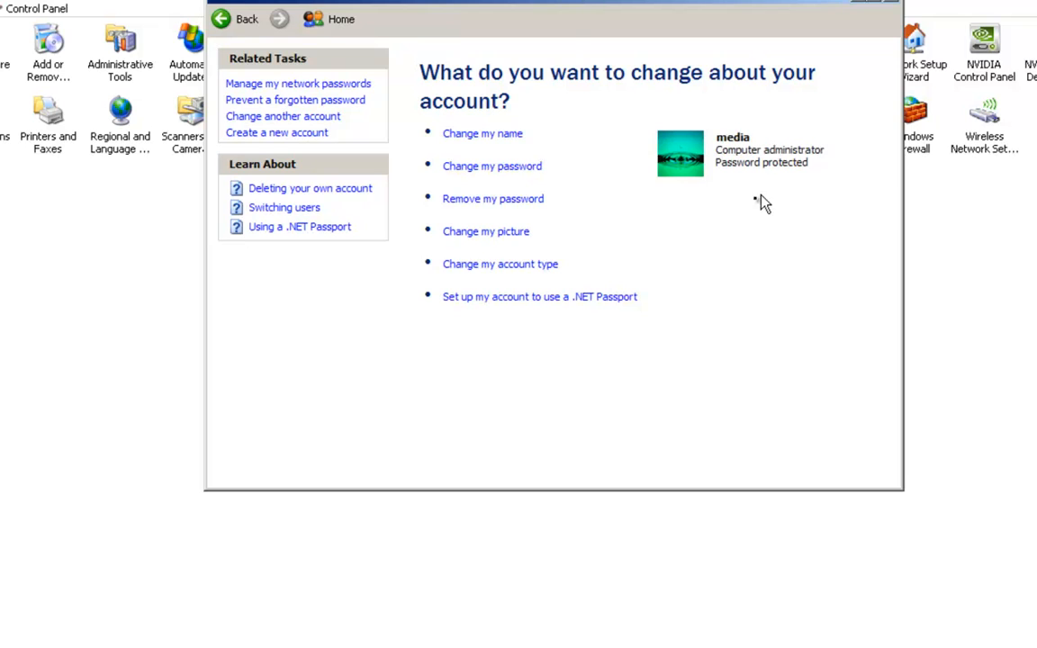
mouse_move(713, 183)
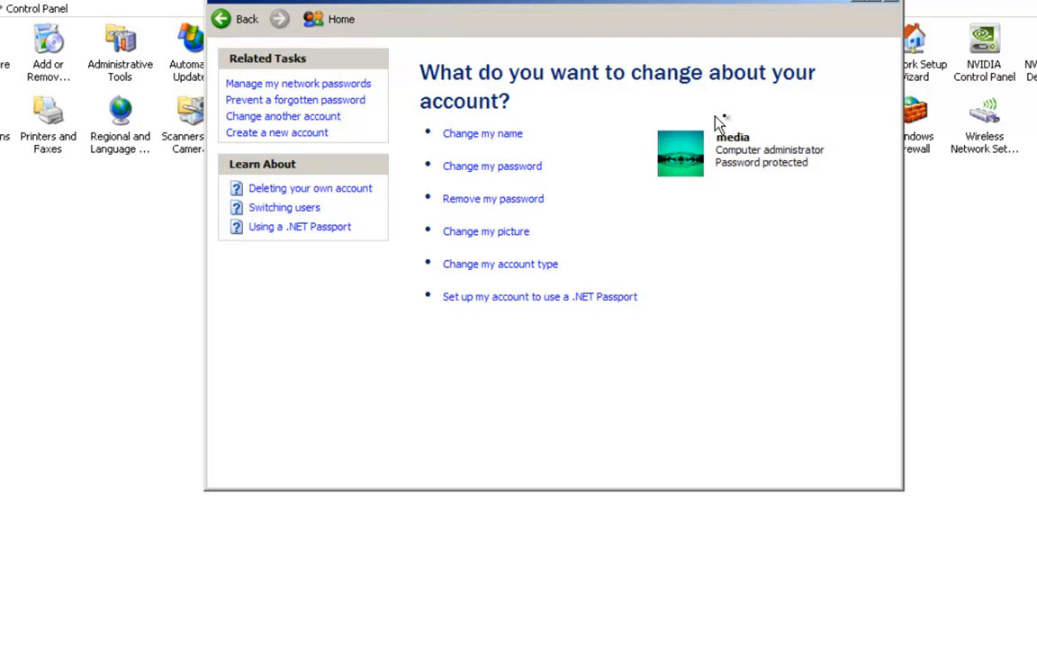
mouse_move(728, 183)
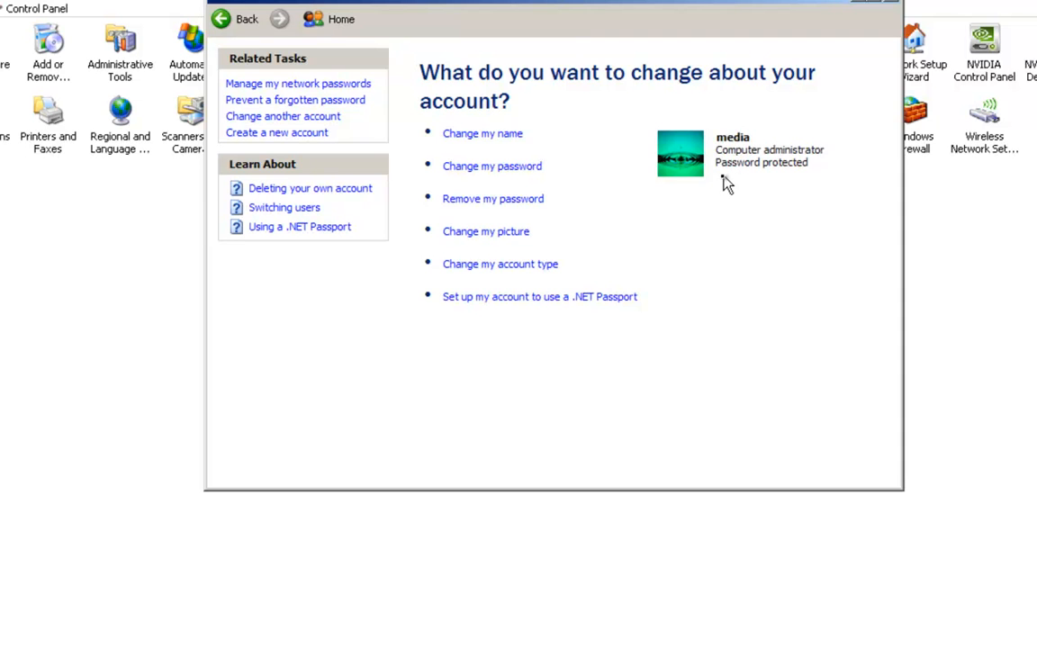
mouse_move(729, 180)
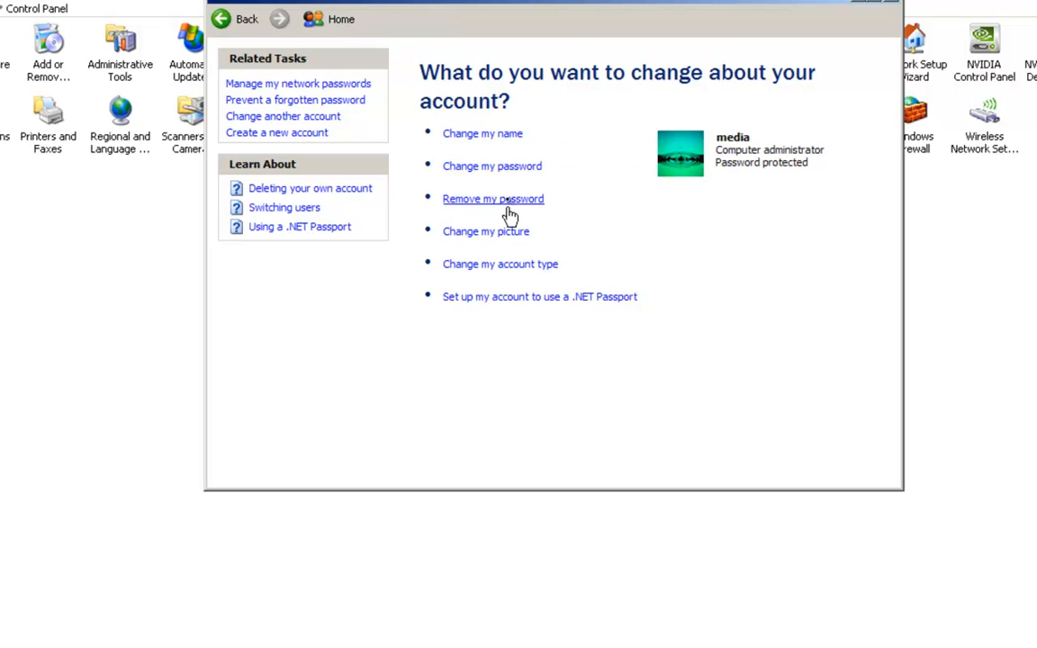
left_click(219, 18)
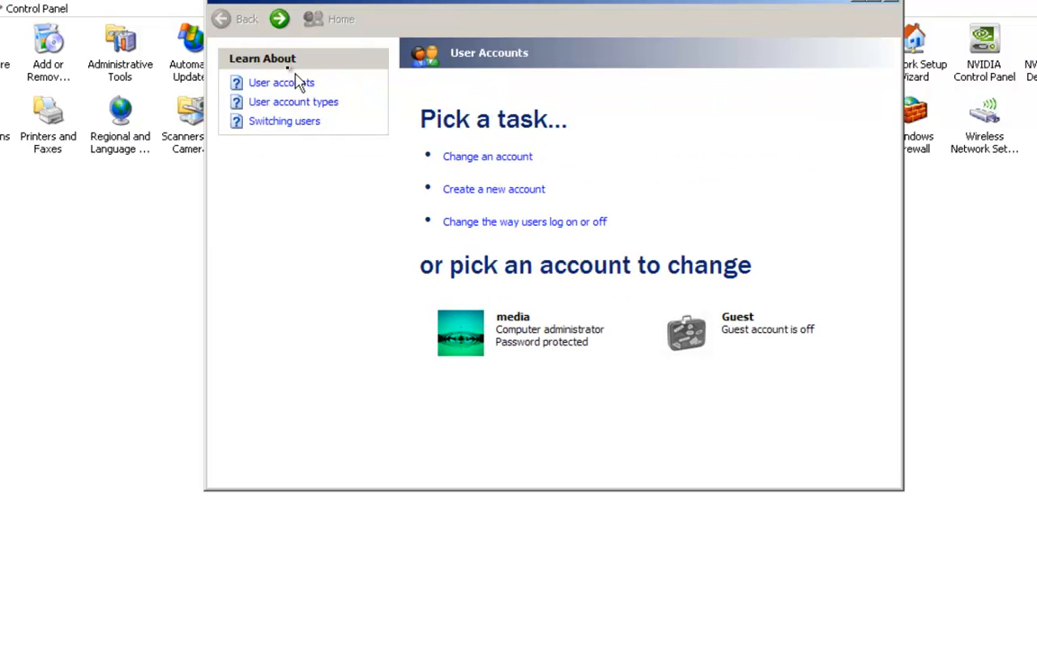
mouse_move(486, 154)
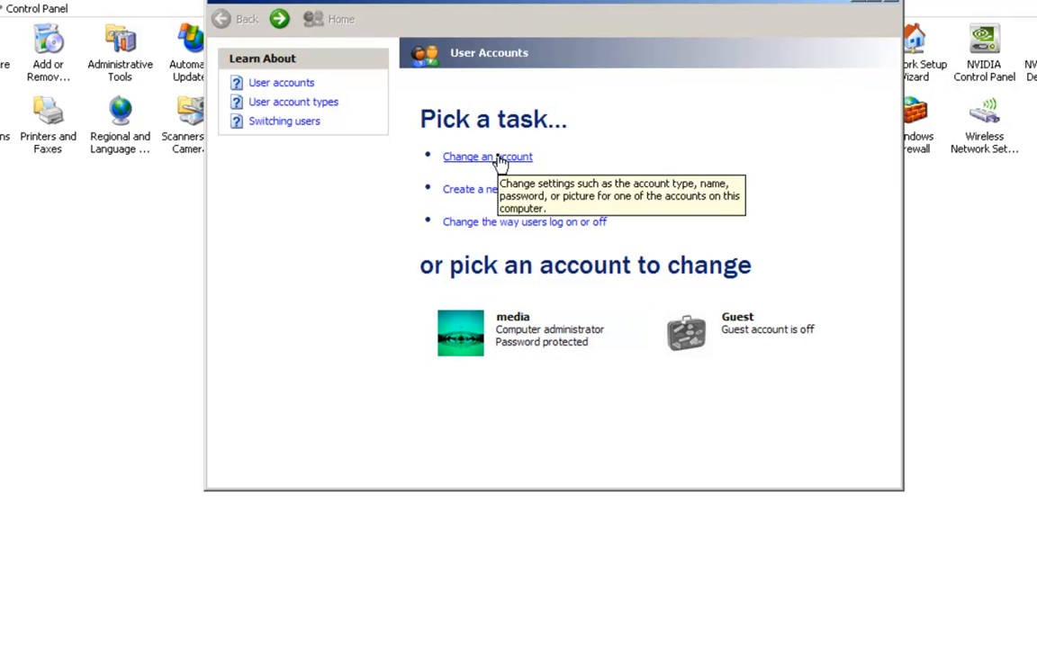
Step: Create a new computer administrator account named 'copy'
left_click(468, 189)
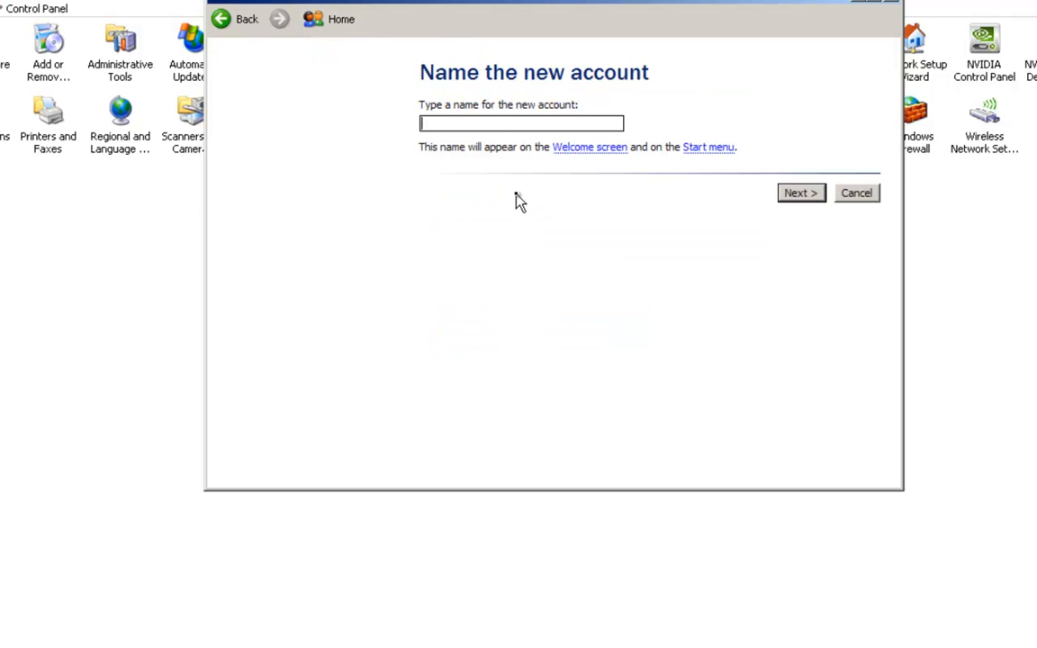
type("c")
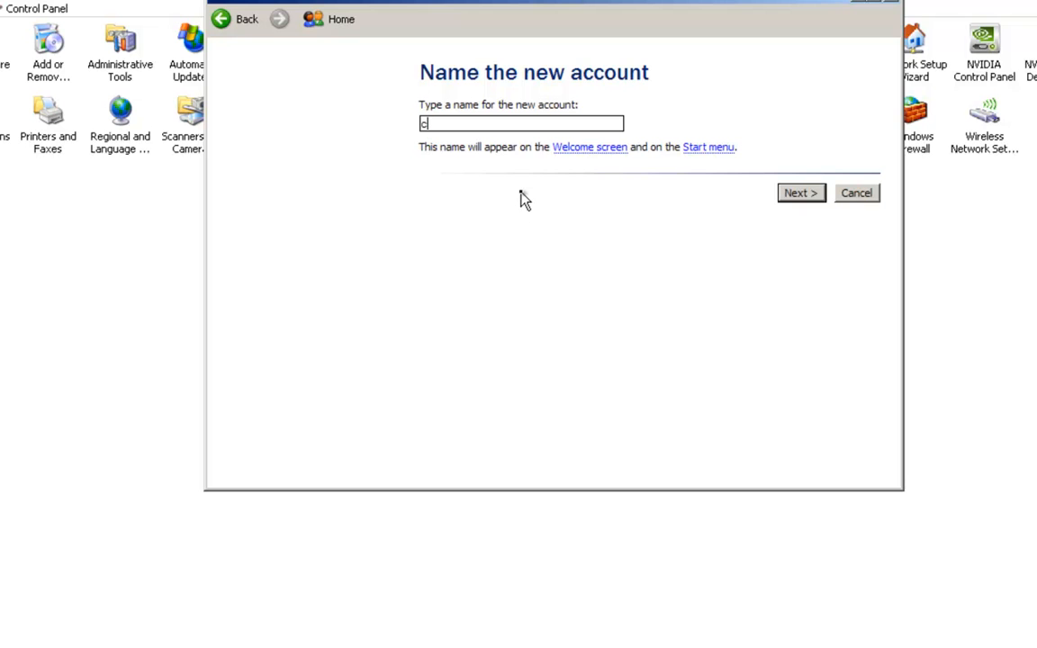
type("opy")
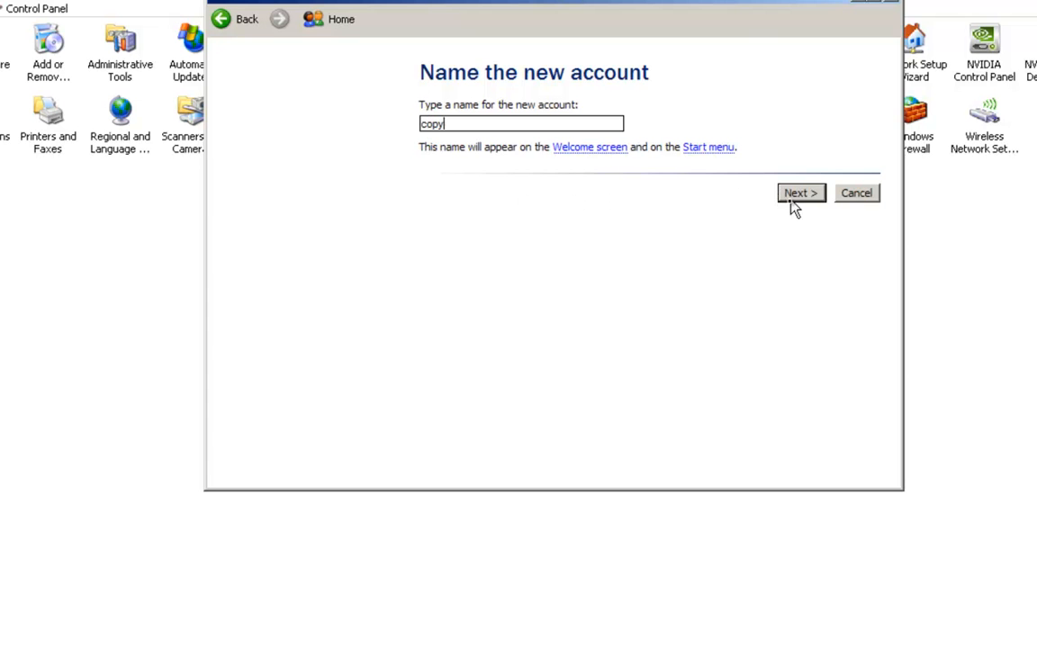
left_click(799, 192)
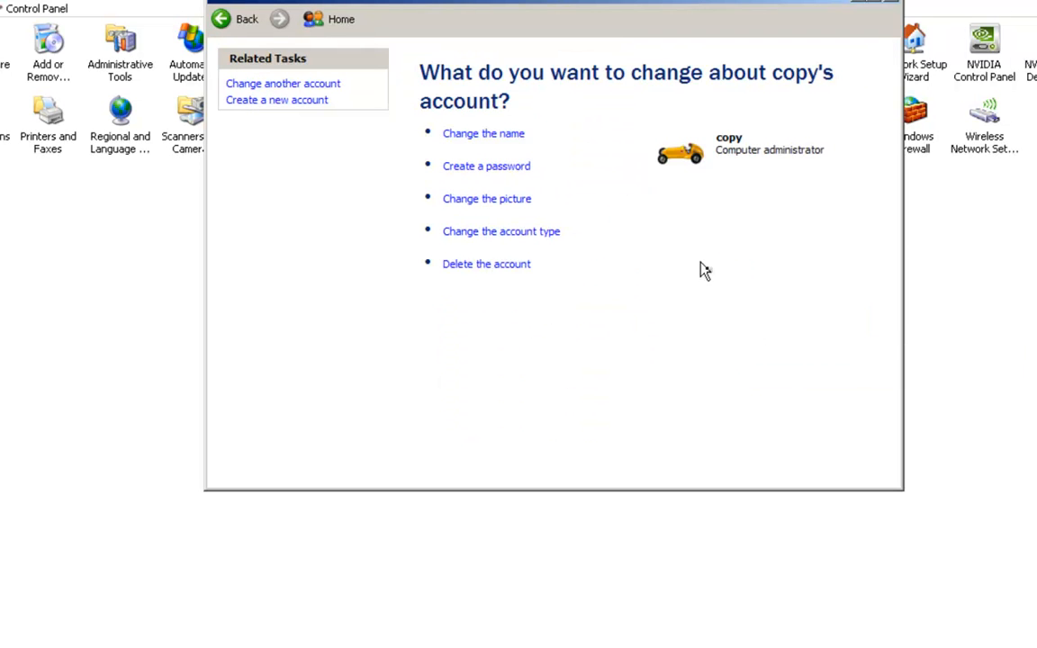
Step: Give the copy account a password, entered and confirmed
left_click(486, 165)
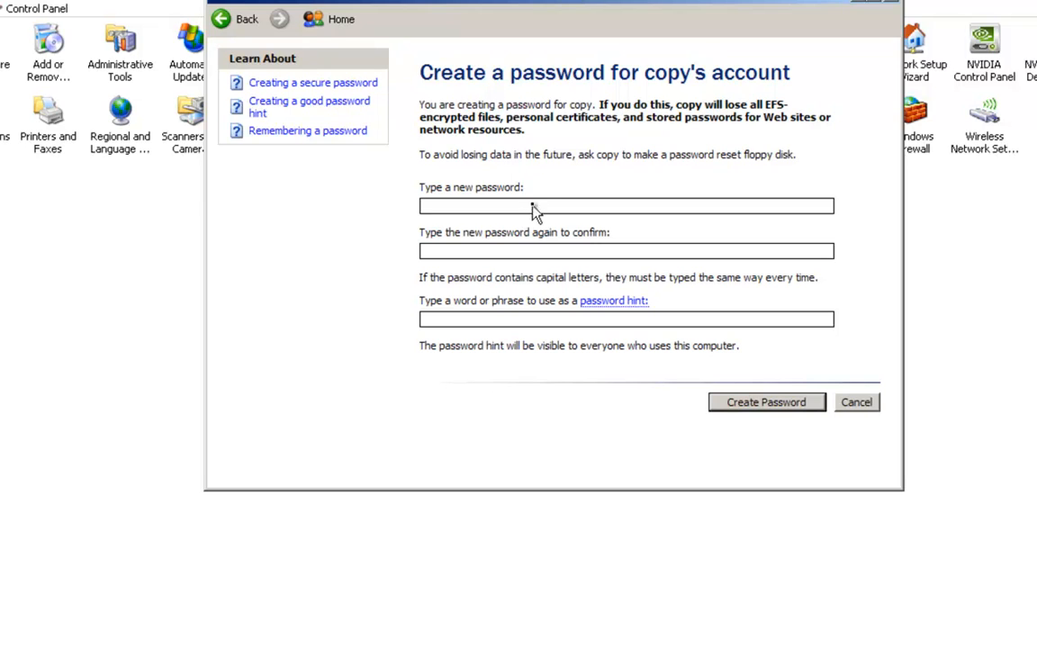
type("••")
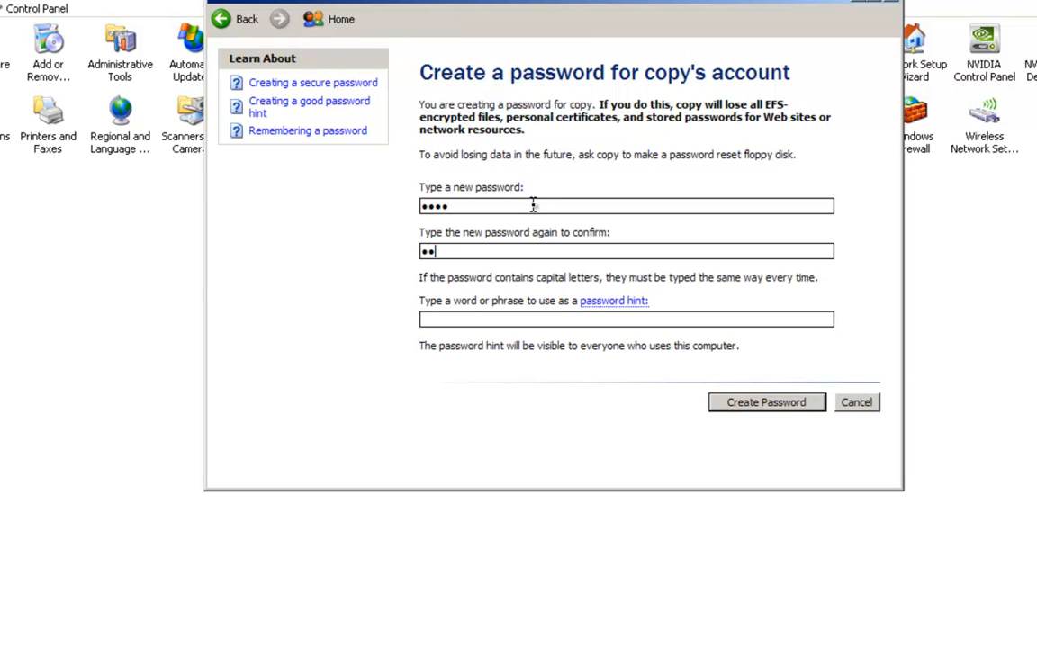
type("••")
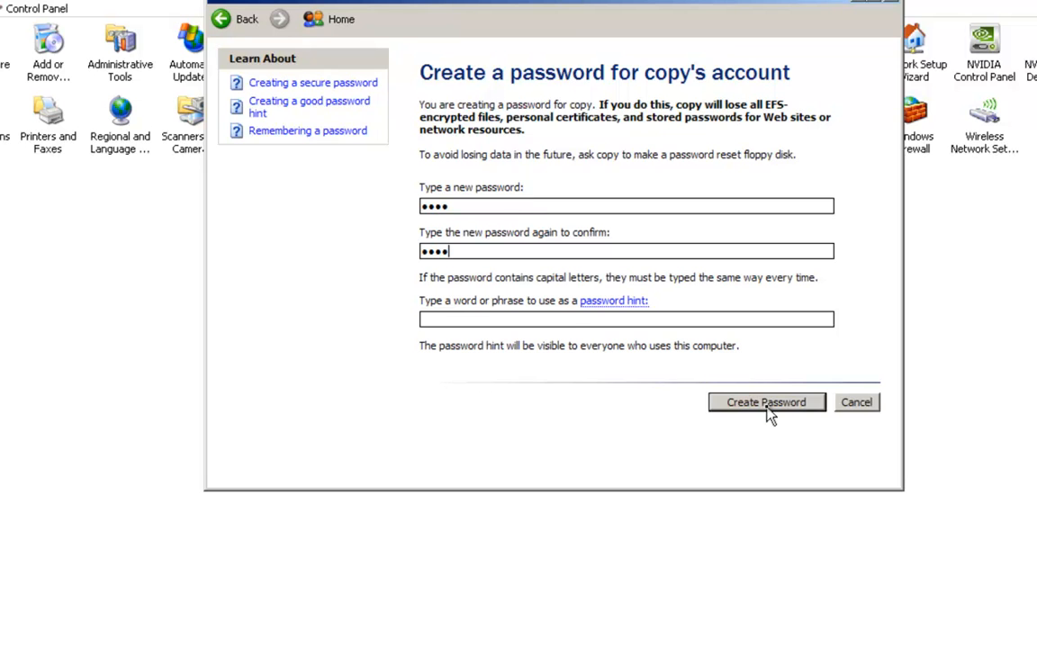
left_click(767, 403)
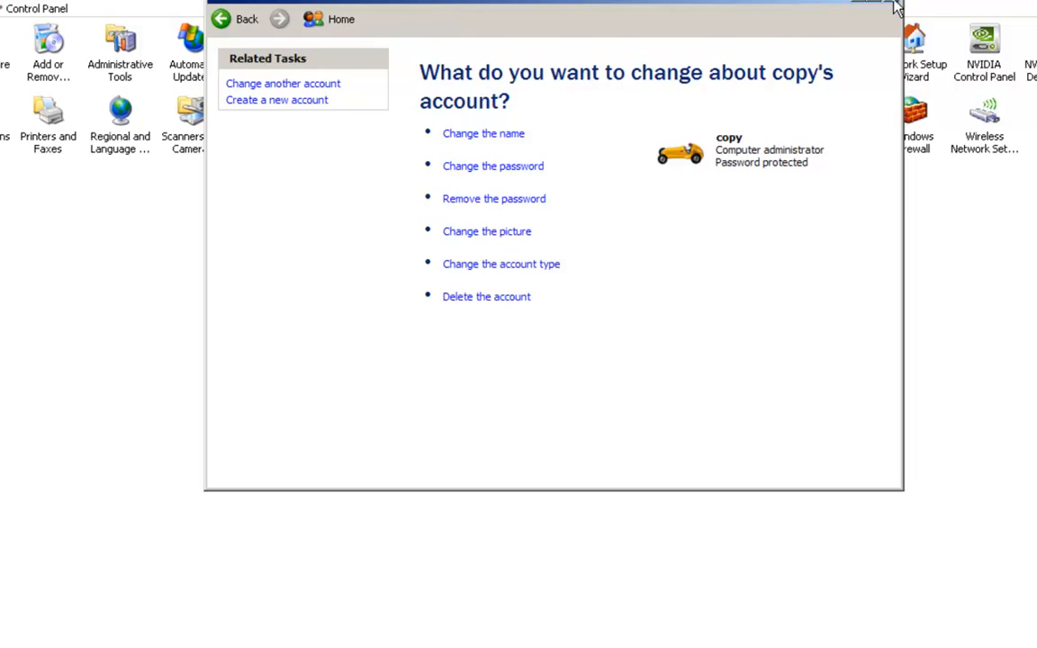
Step: Close User Accounts and reach the Remote Desktop users list in System Properties
left_click(878, 7)
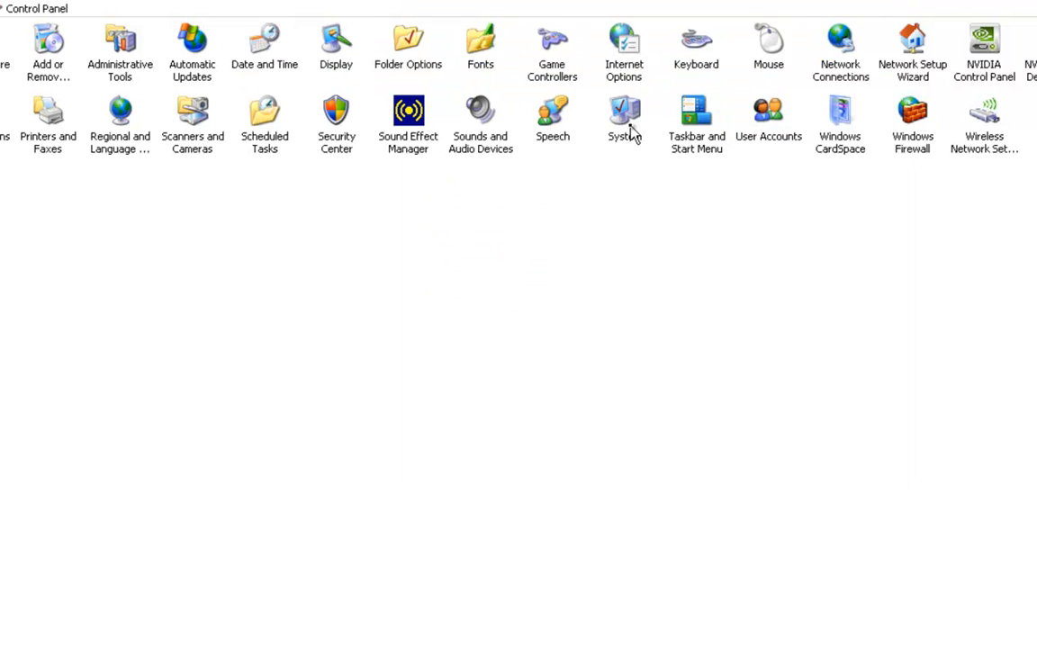
double_click(623, 118)
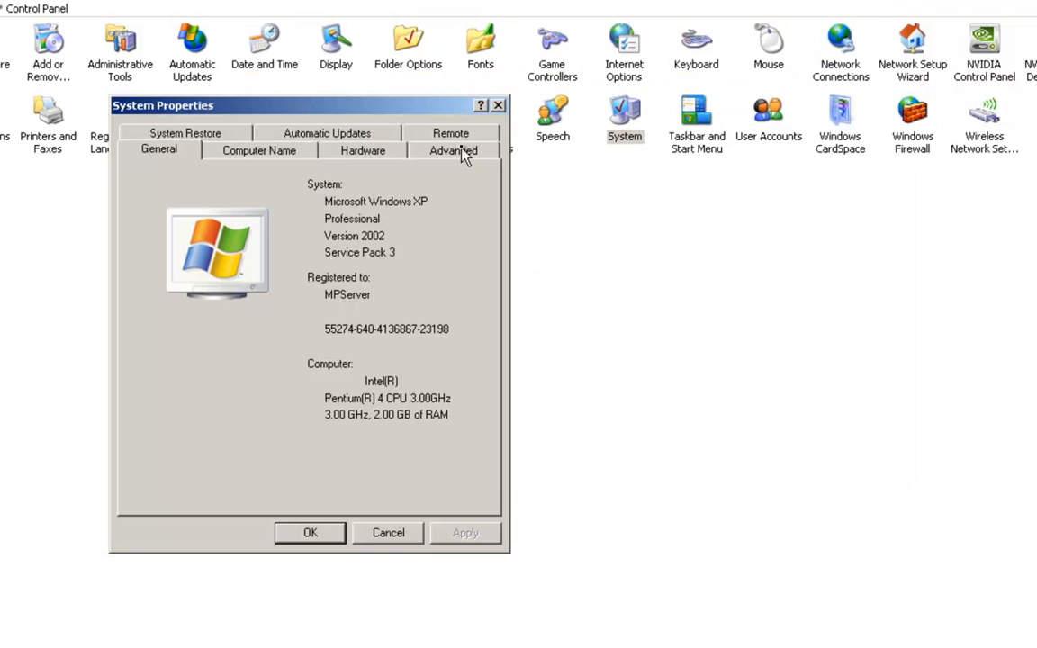
left_click(450, 133)
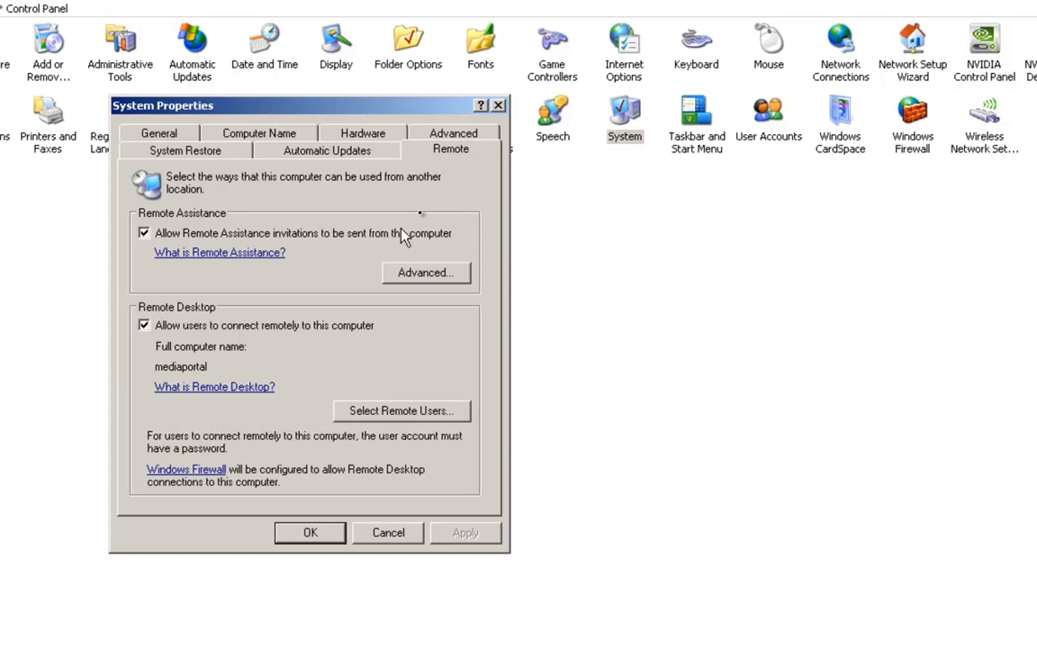
mouse_move(382, 423)
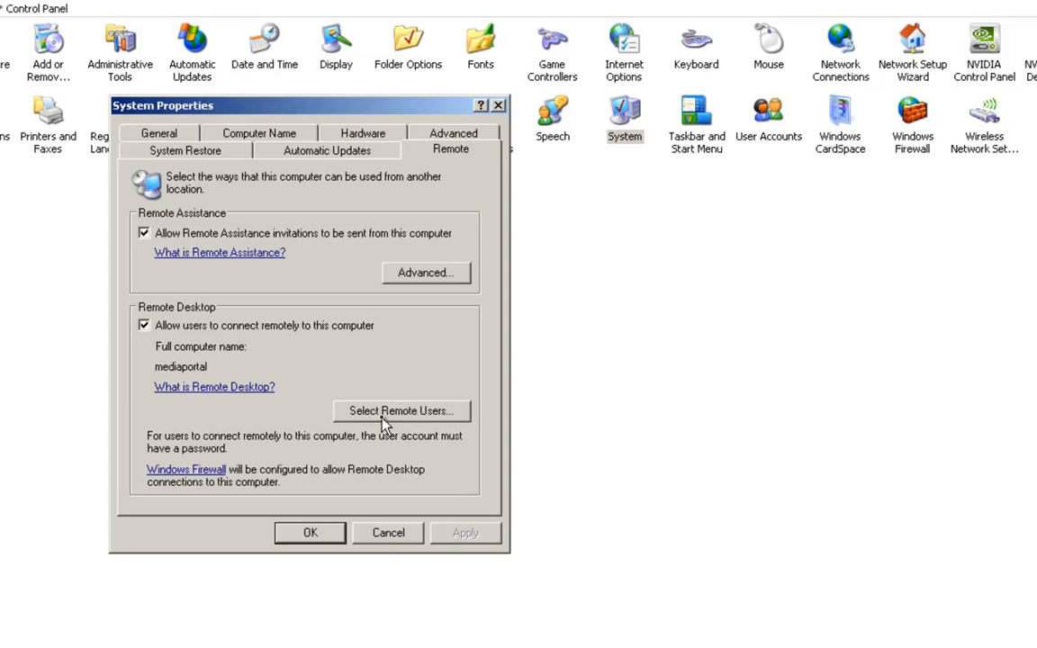
left_click(401, 411)
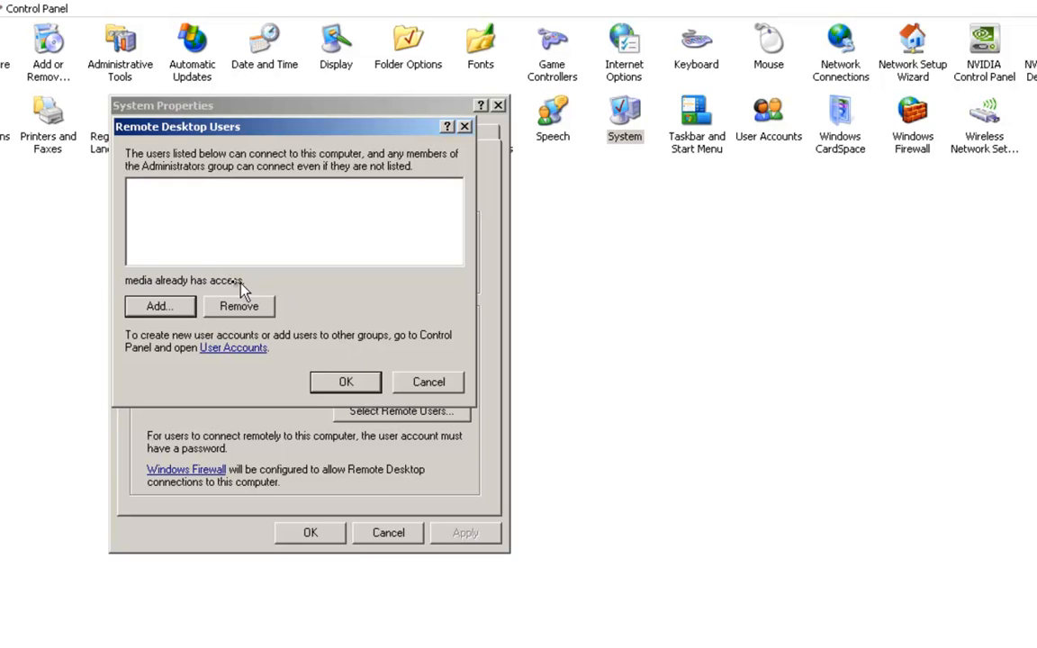
mouse_move(252, 296)
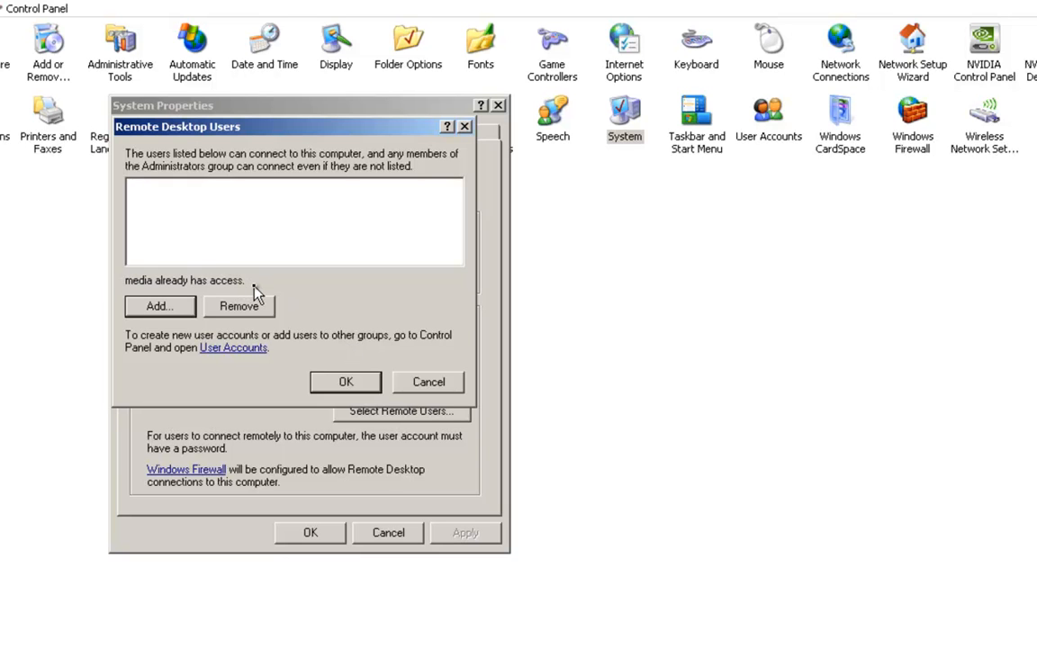
Step: Add 'copy', verified against local accounts, as a Remote Desktop user and close System Properties
left_click(158, 306)
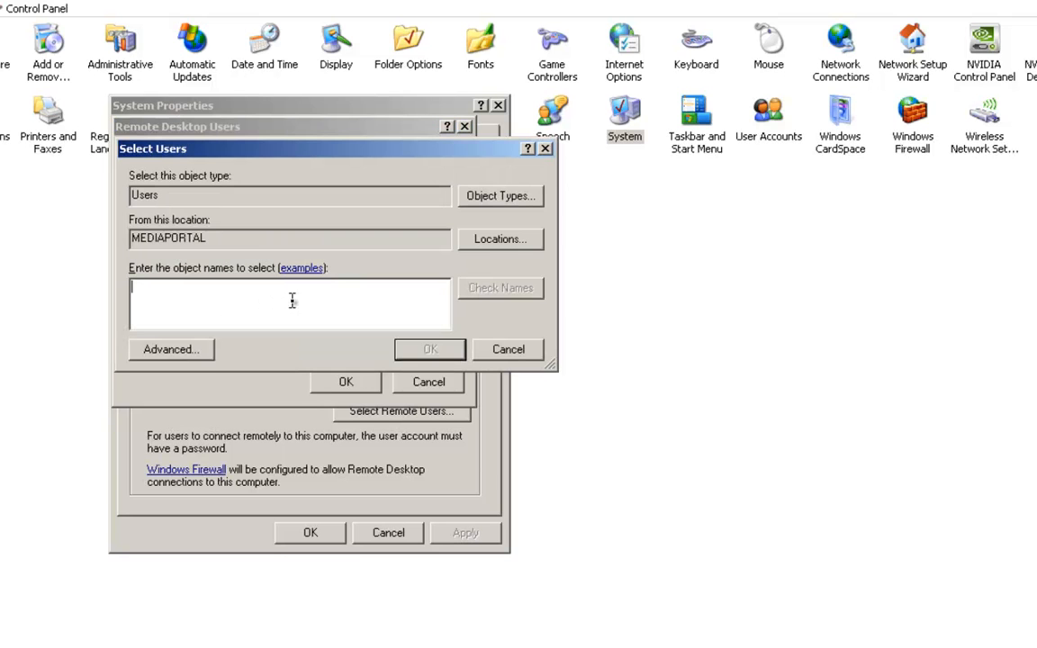
type("copy")
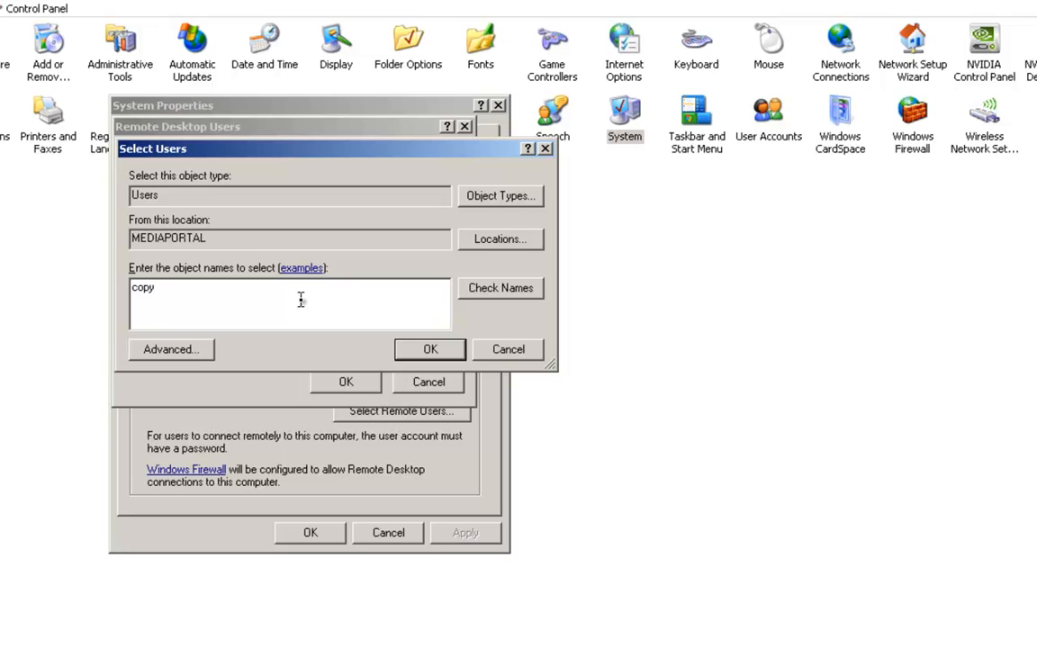
left_click(500, 288)
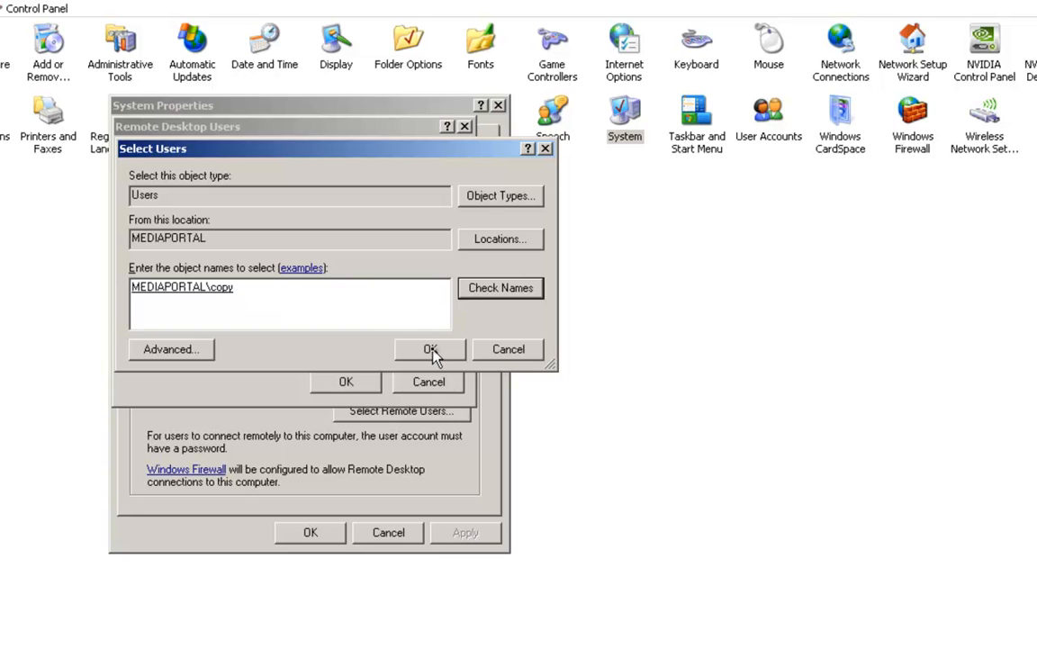
left_click(428, 349)
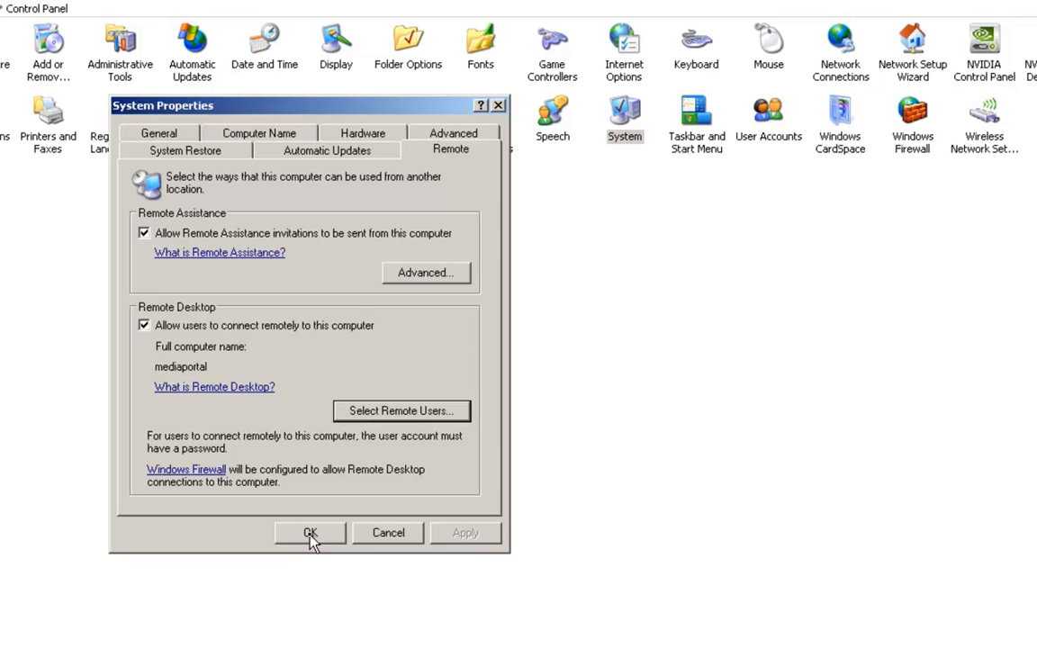
left_click(310, 533)
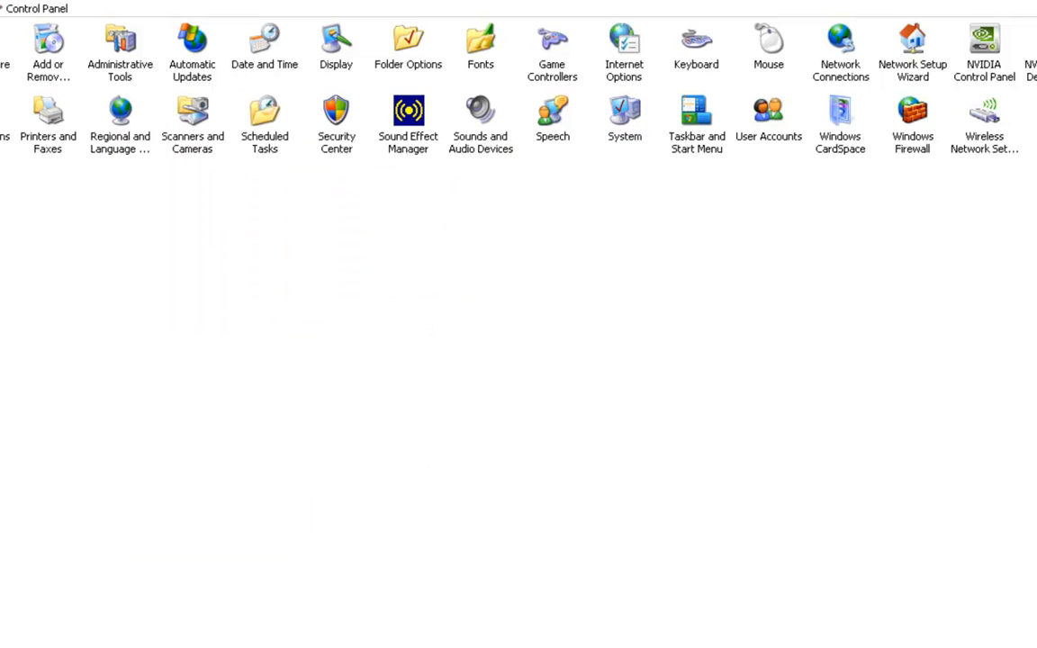
mouse_move(913, 200)
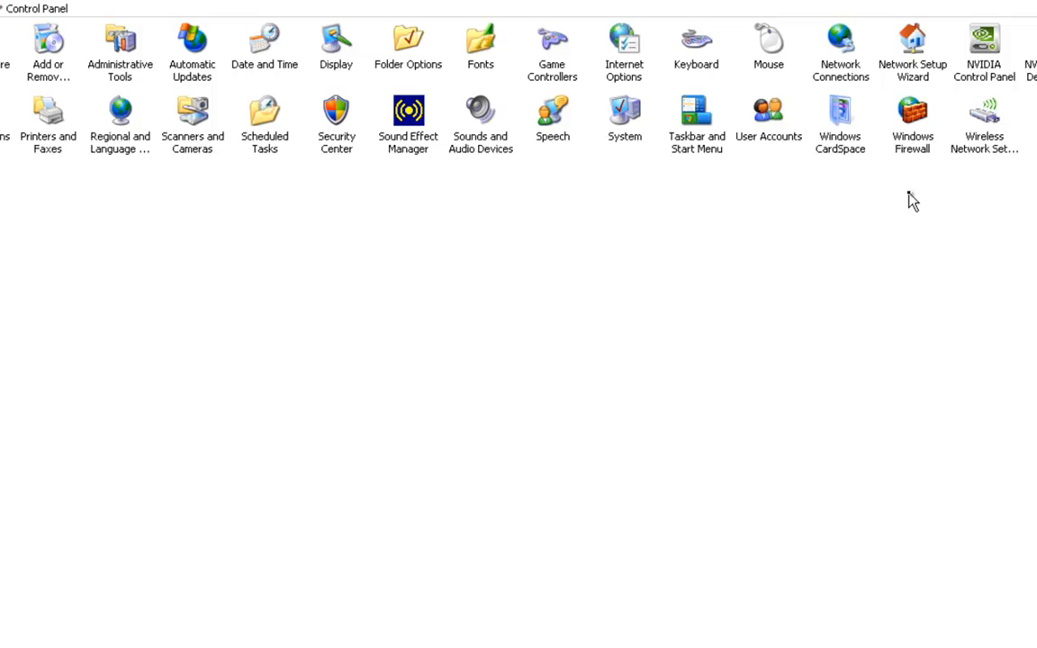
mouse_move(916, 223)
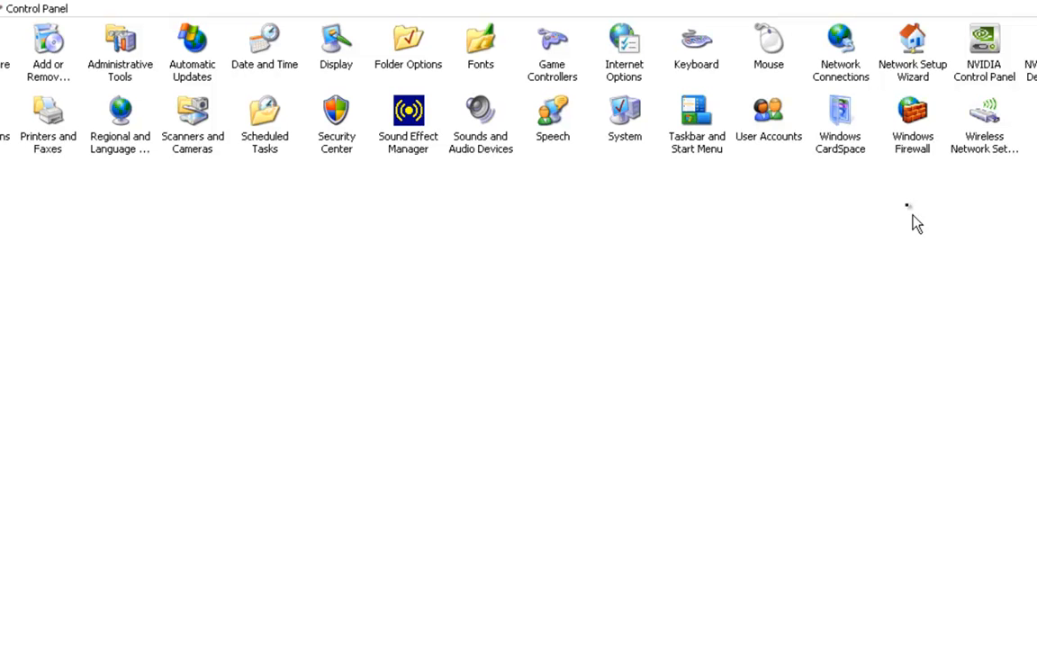
mouse_move(918, 242)
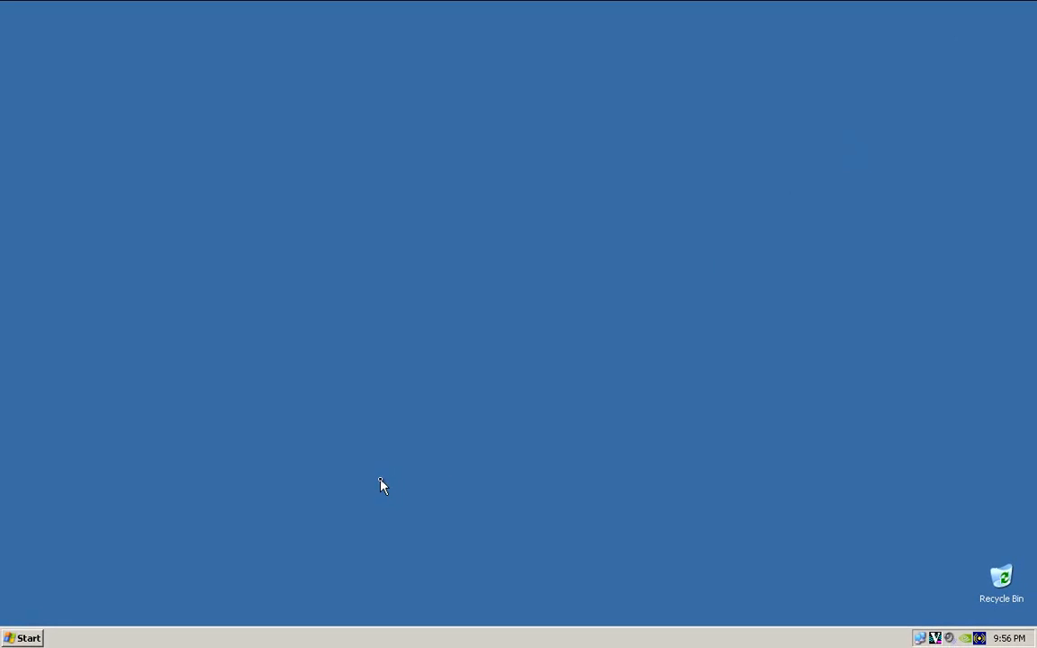
mouse_move(33, 638)
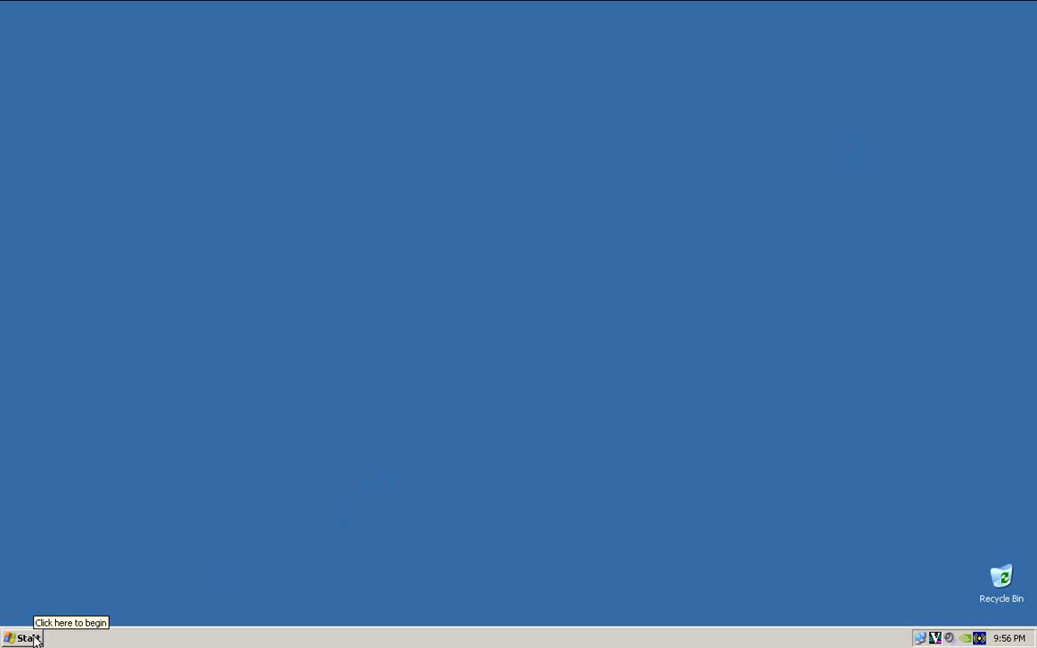
Step: Launch Internet Explorer and search Google for 'sala terminal server patch 2.1', choosing the kood.org result
left_click(27, 637)
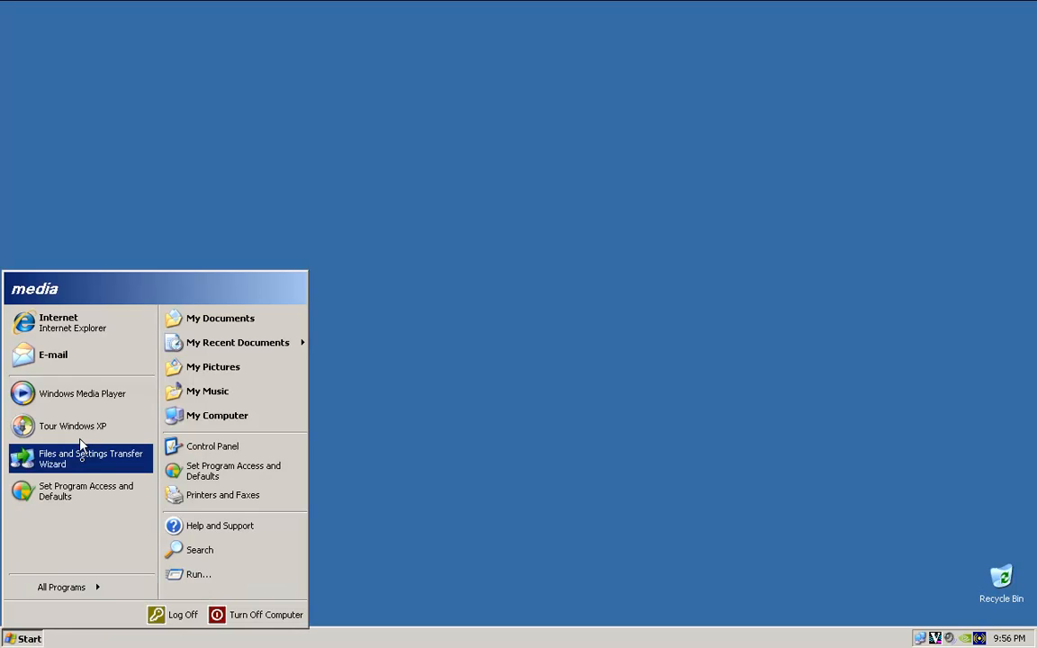
left_click(58, 321)
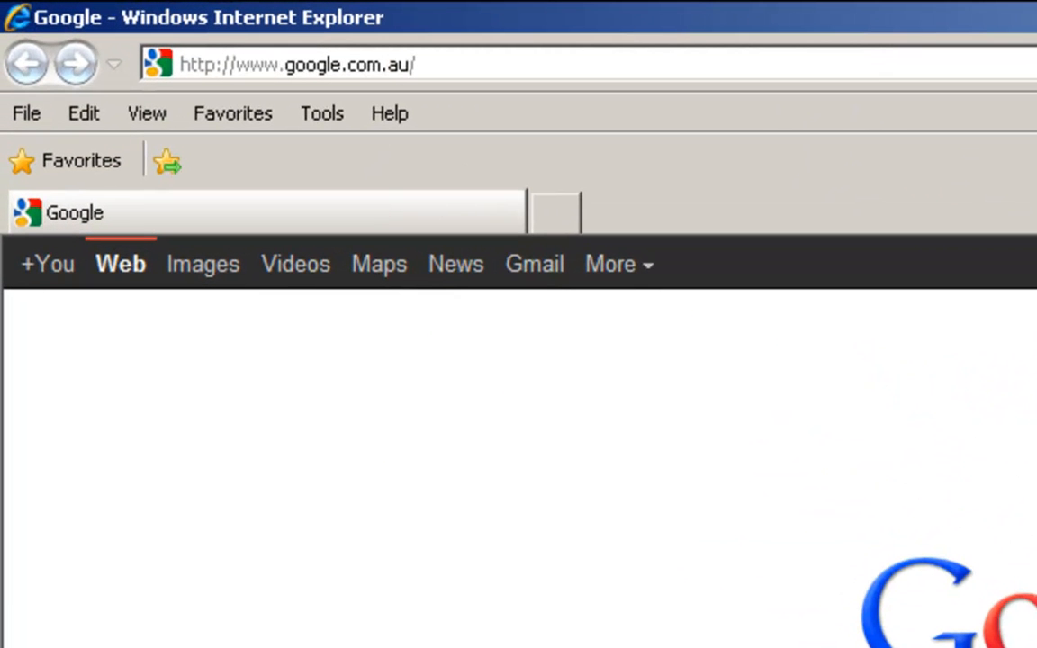
type("sala term")
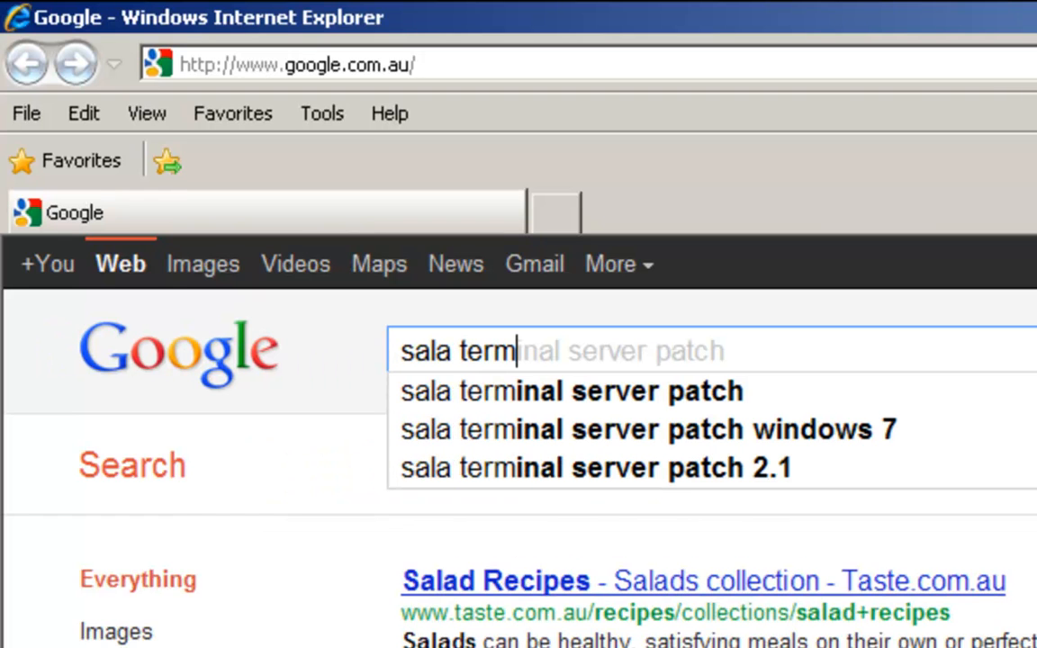
left_click(571, 391)
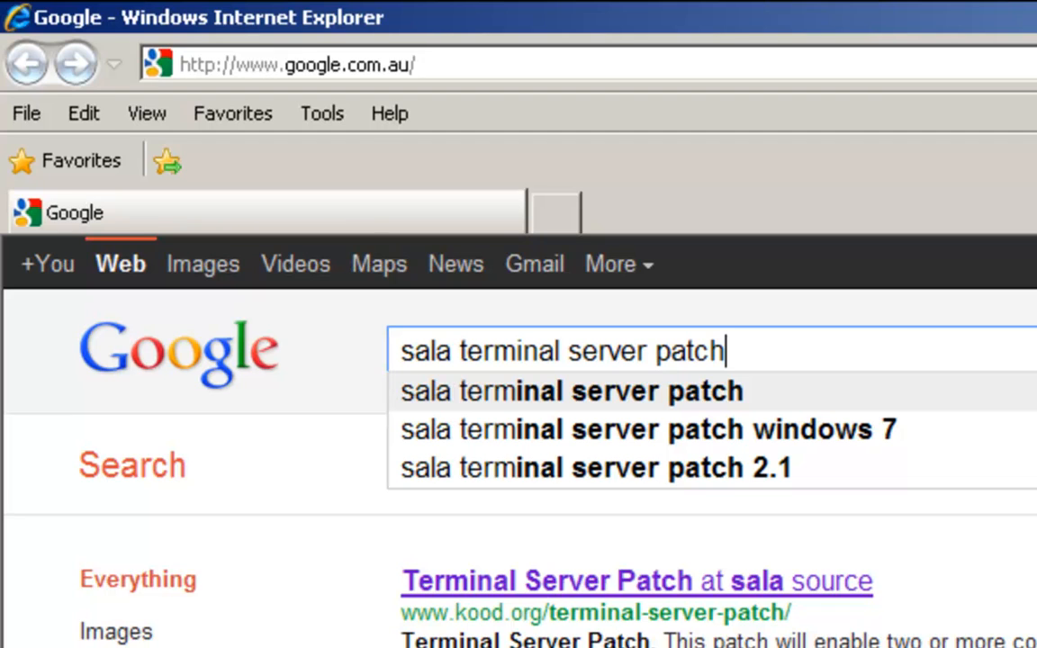
mouse_move(747, 490)
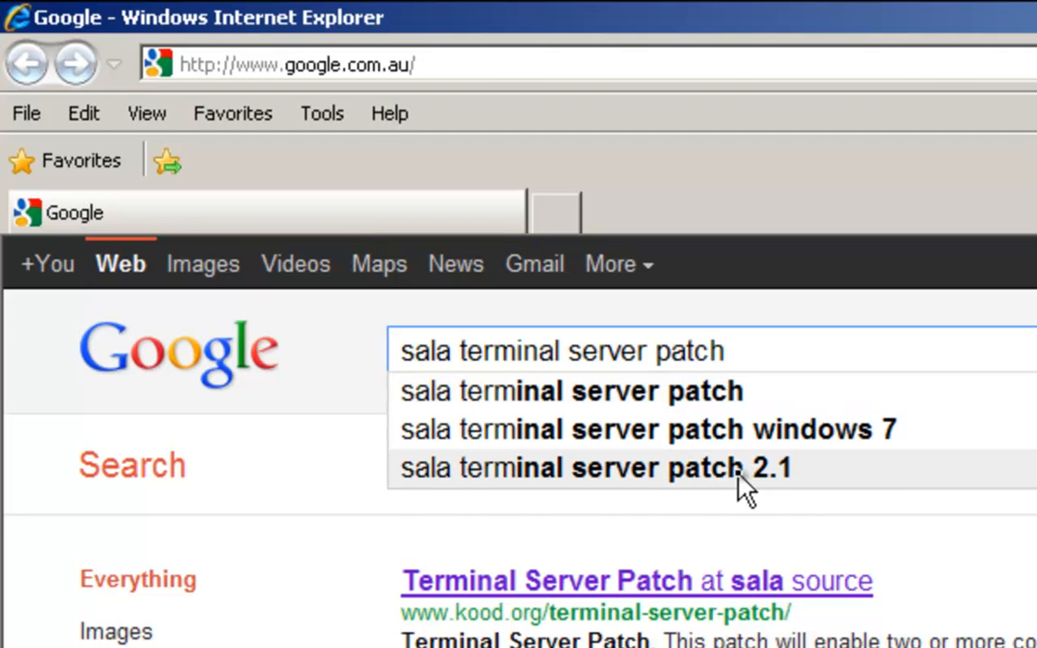
left_click(596, 468)
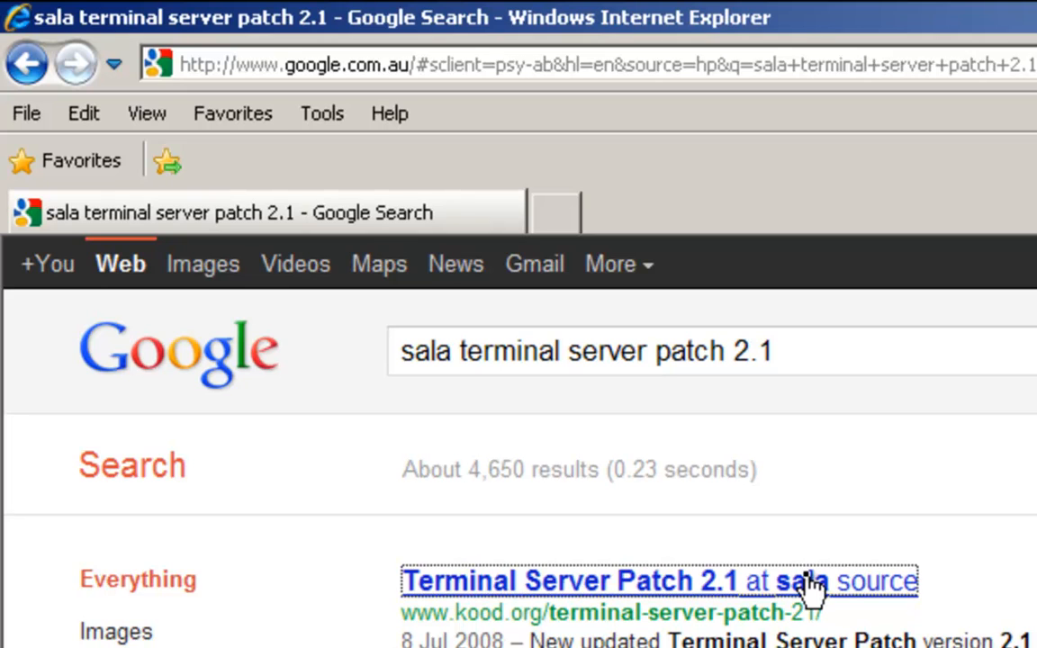
left_click(659, 580)
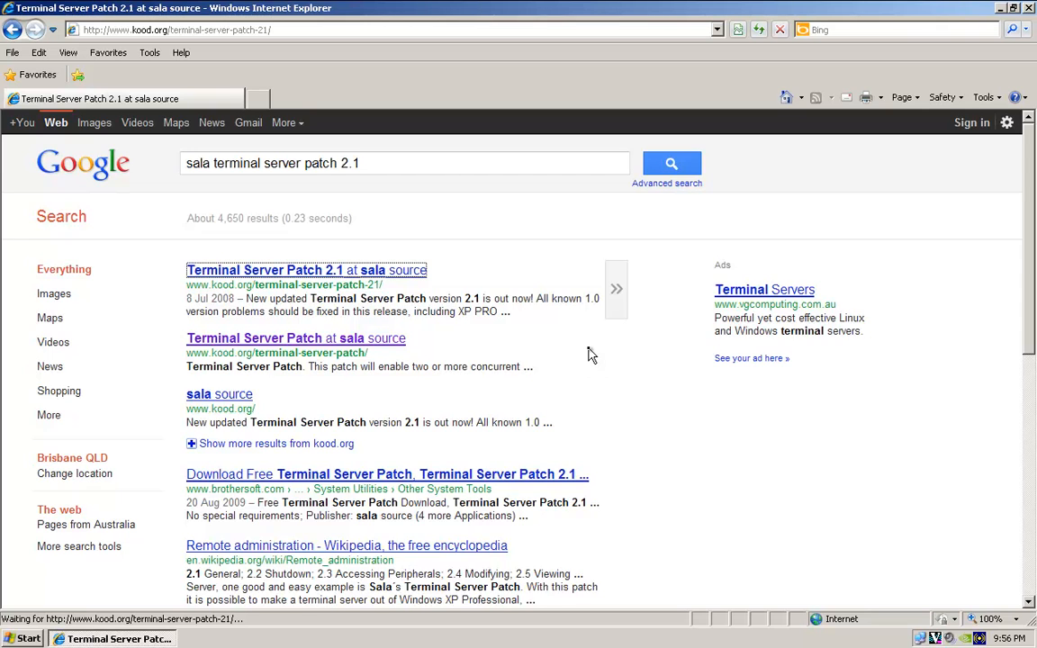
Step: Reach the kood.org Terminal Server Patch page and start downloading the latest 2.1 binary
left_click(306, 270)
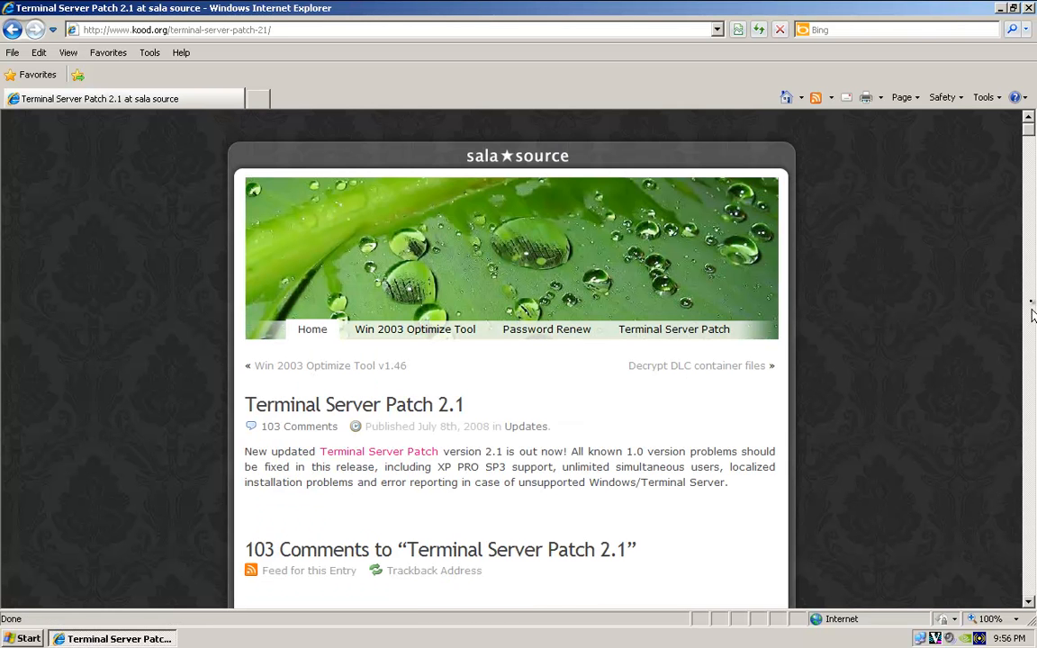
scroll("down", 3)
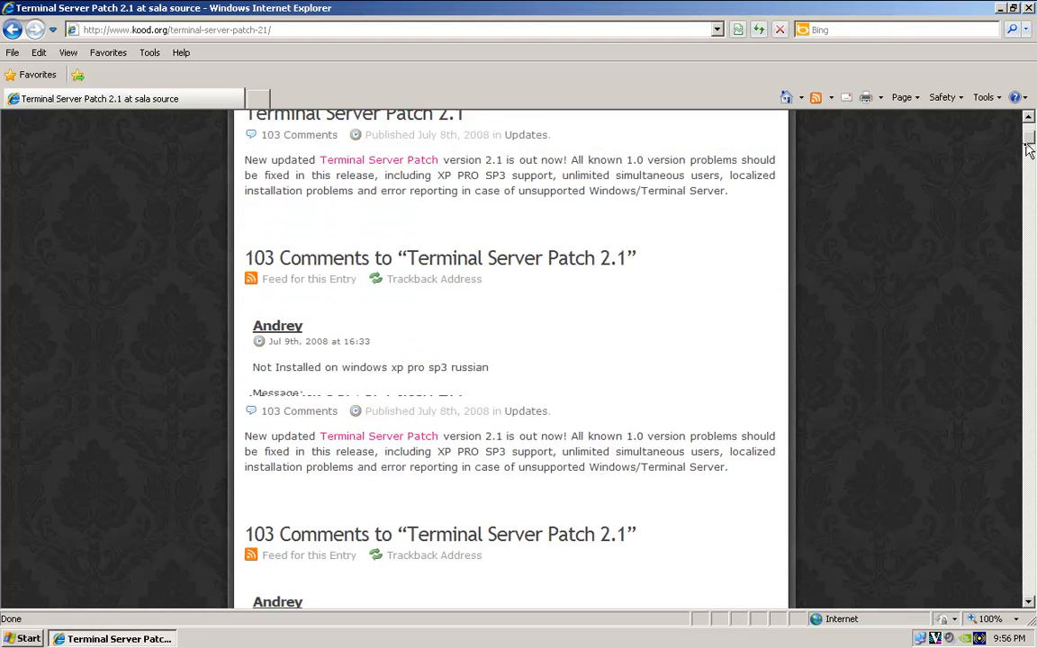
scroll("down", 3)
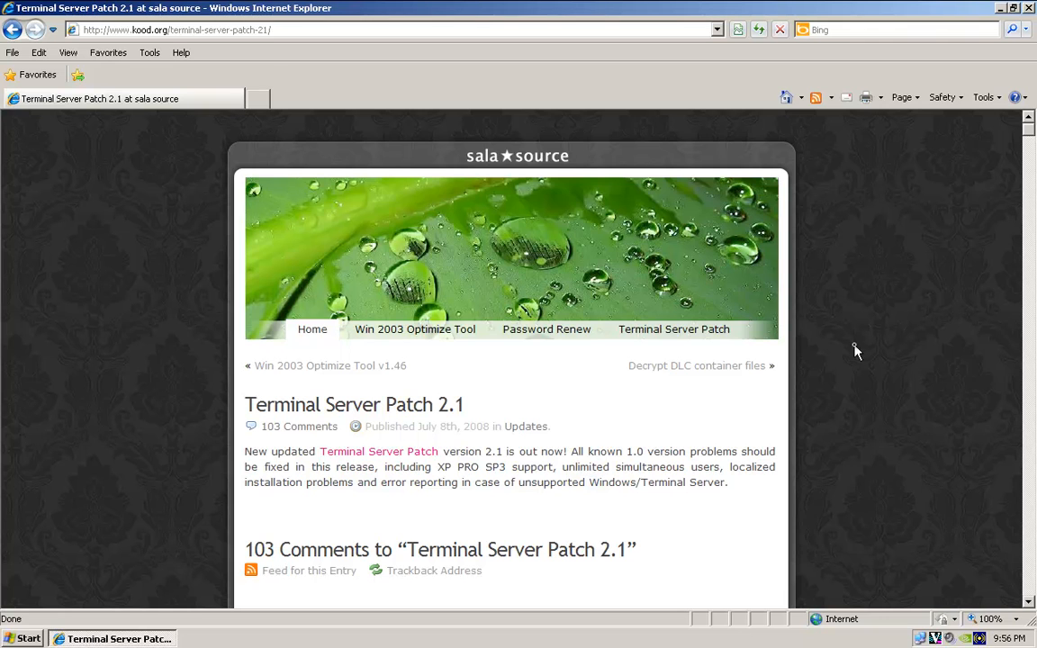
mouse_move(680, 400)
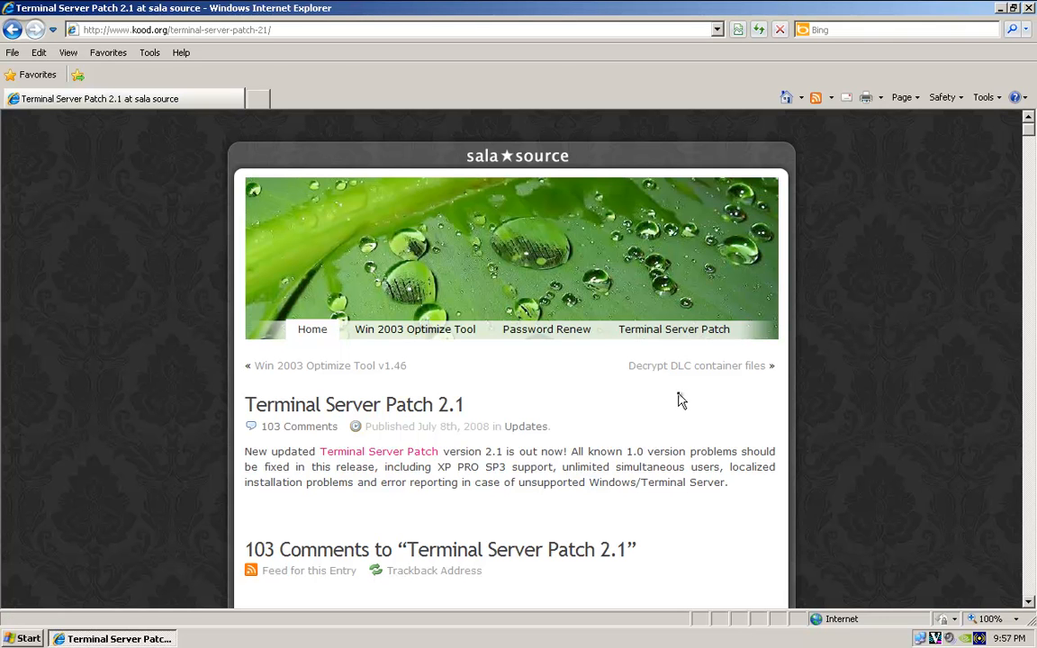
mouse_move(662, 350)
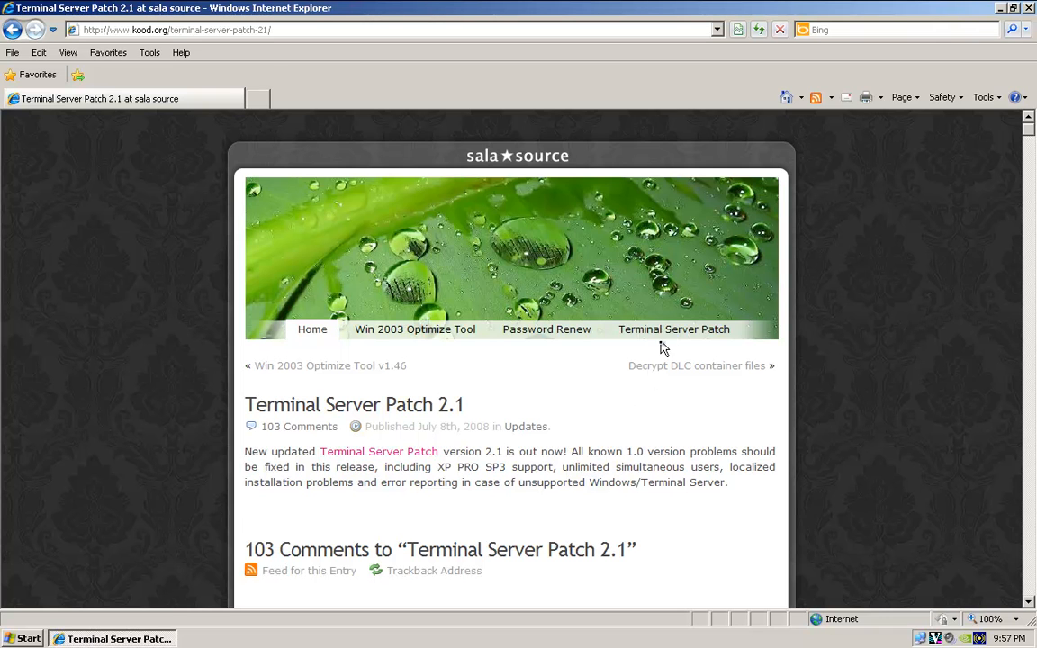
left_click(673, 327)
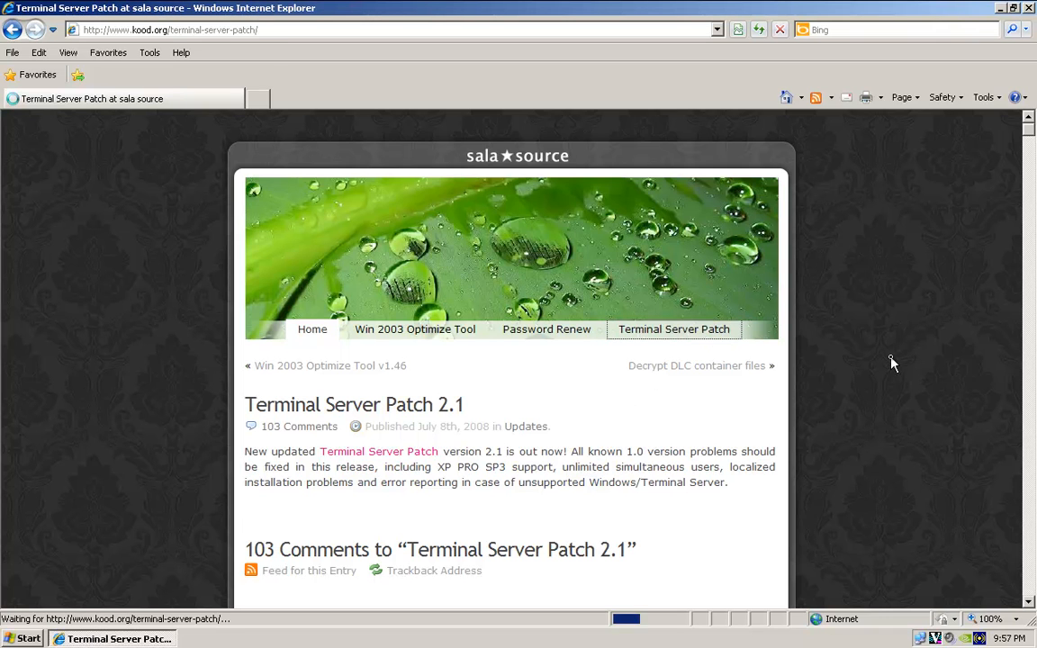
mouse_move(400, 446)
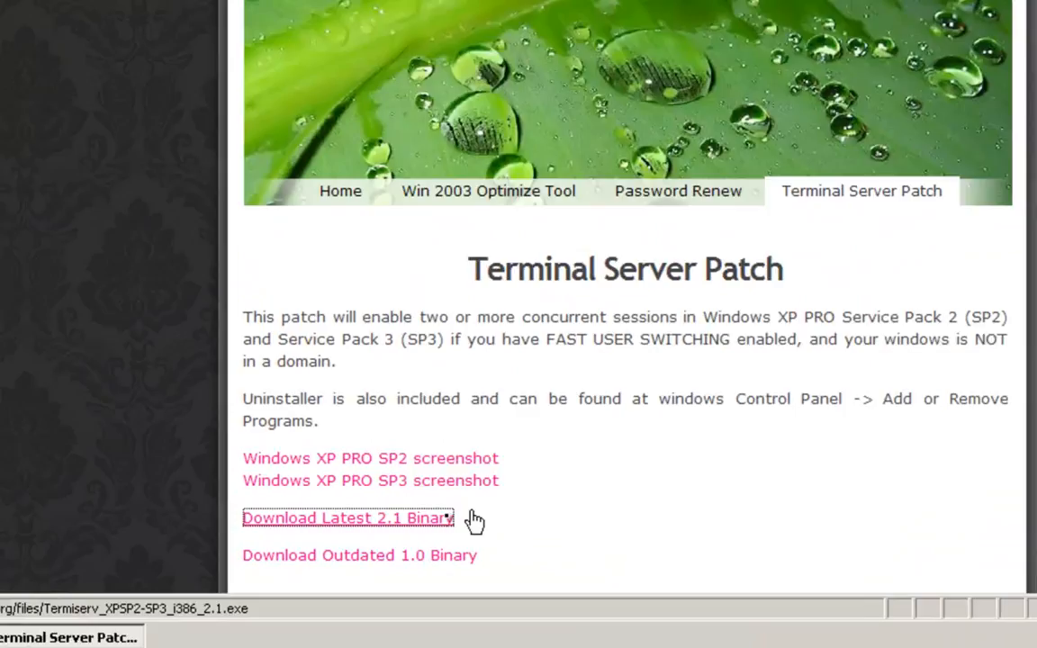
left_click(346, 518)
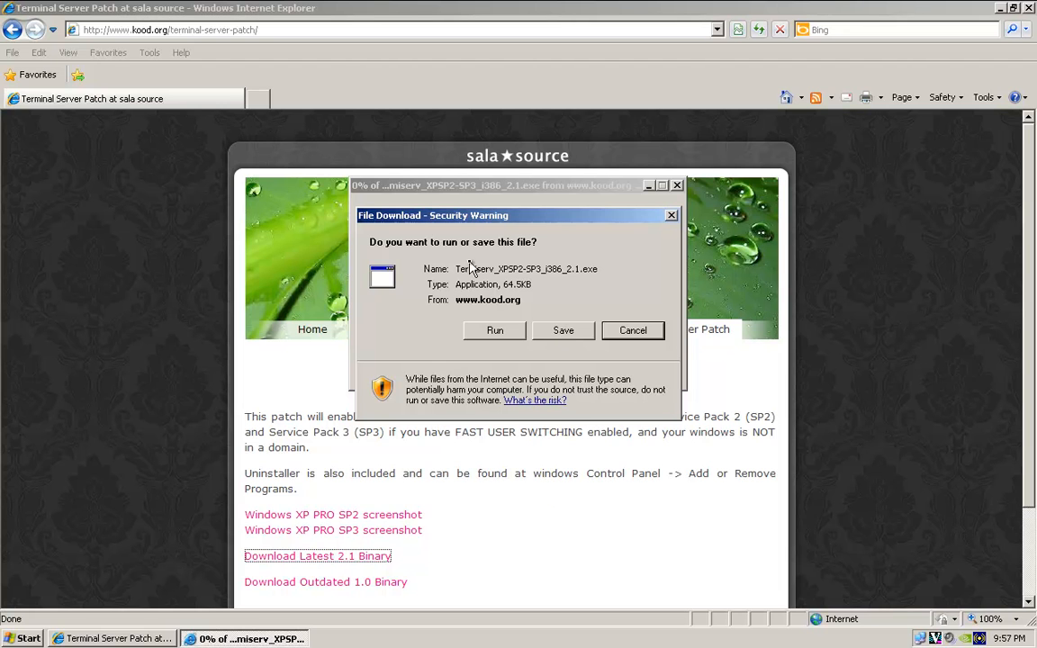
mouse_move(547, 280)
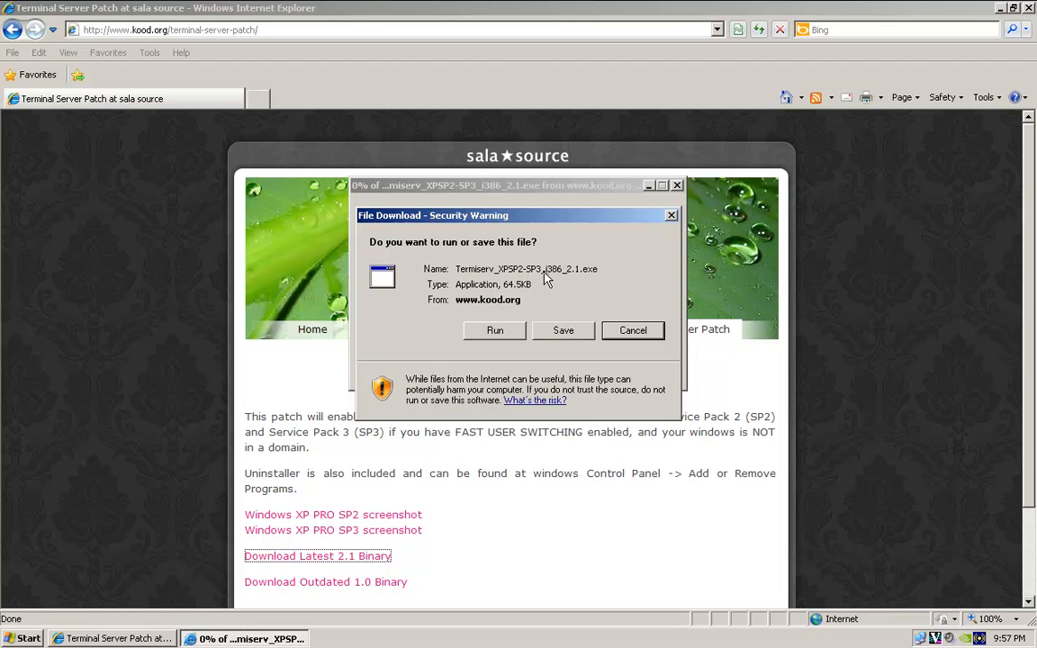
Step: Save the Termiserv_XPSP2-SP3_i386_2.1.exe patch into My Documents and close Internet Explorer
left_click(562, 330)
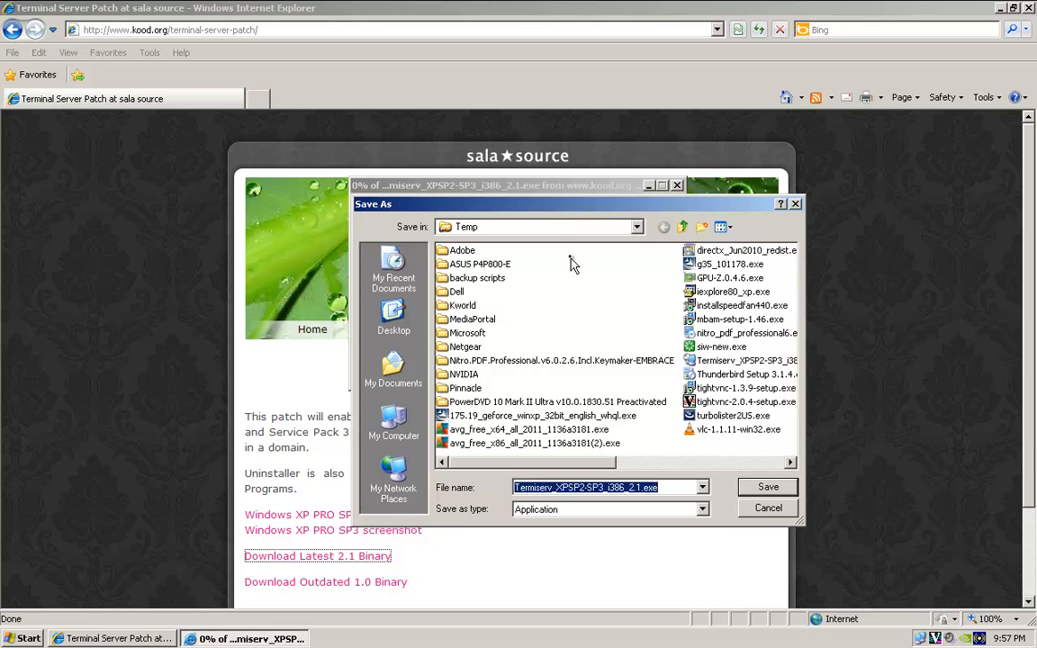
left_click(637, 226)
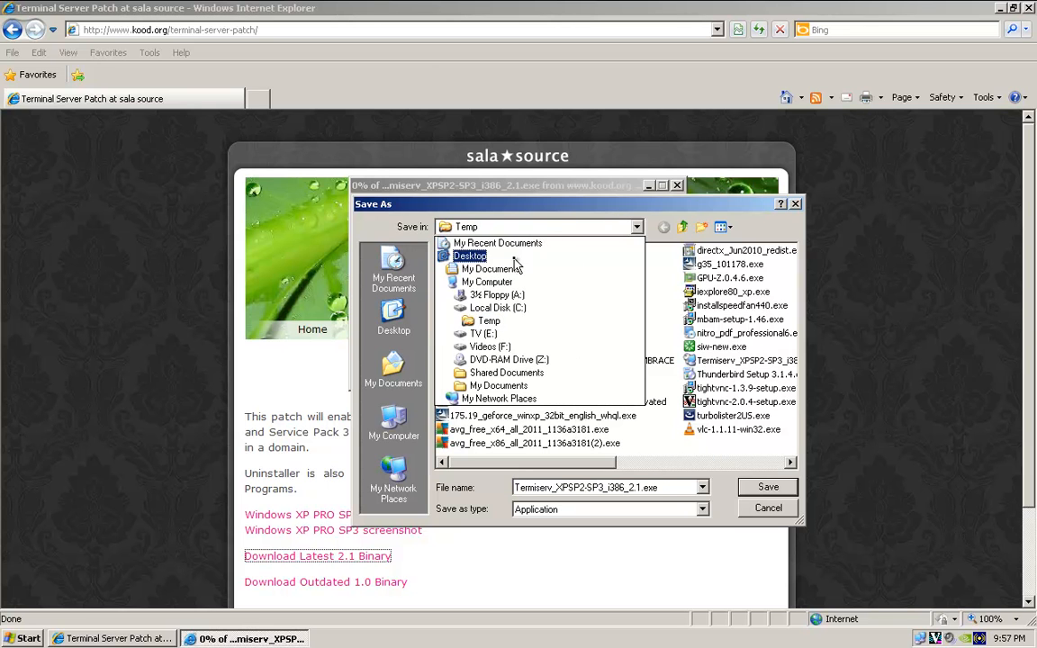
left_click(490, 268)
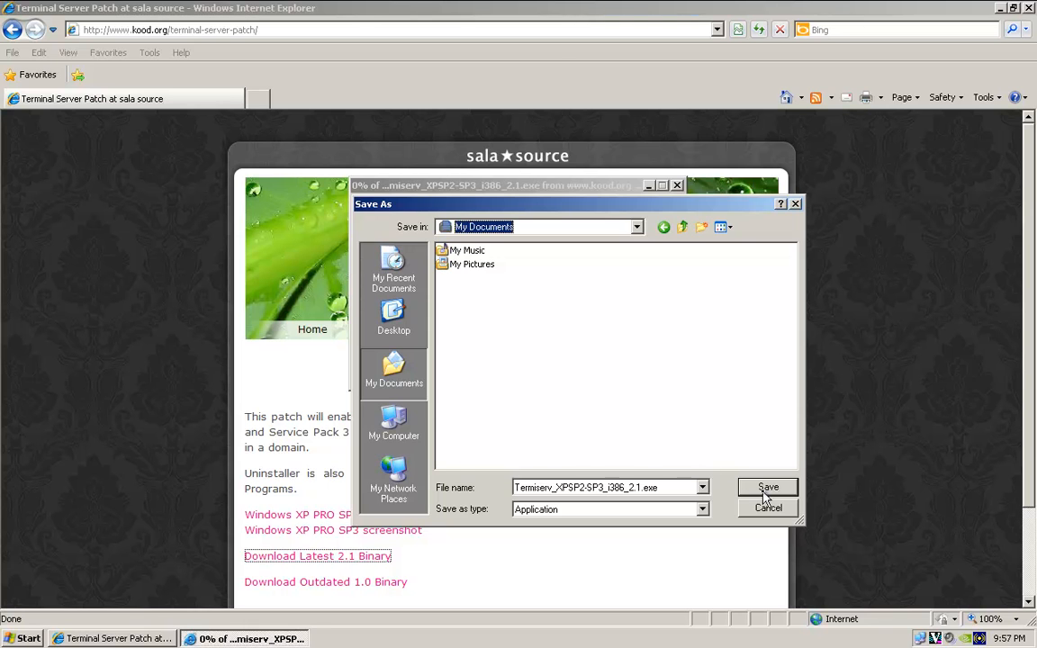
left_click(767, 486)
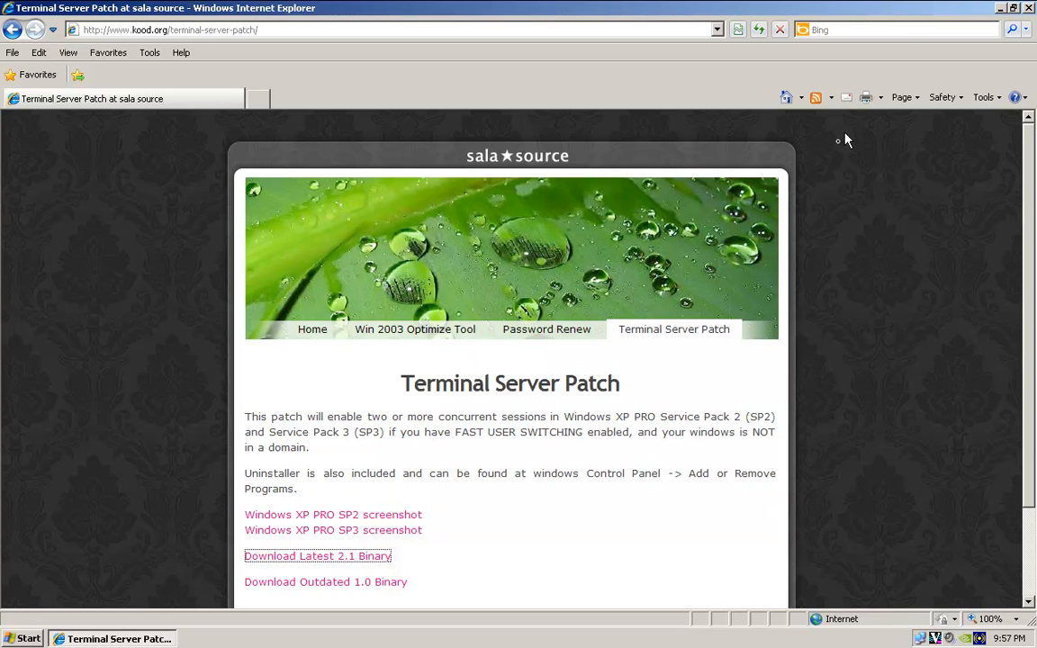
mouse_move(929, 116)
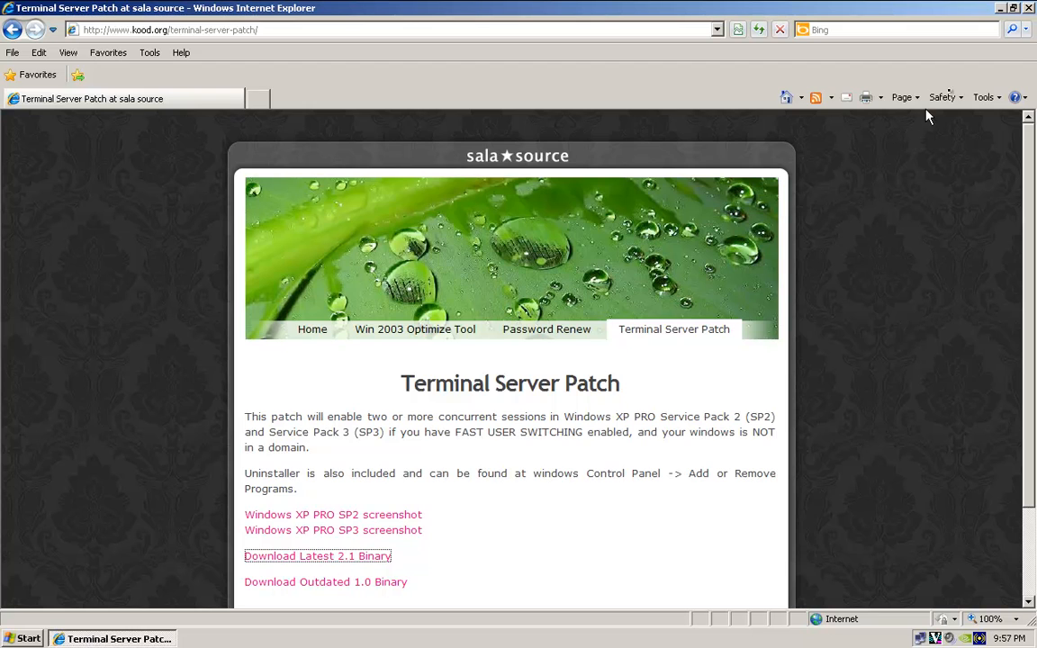
left_click(999, 7)
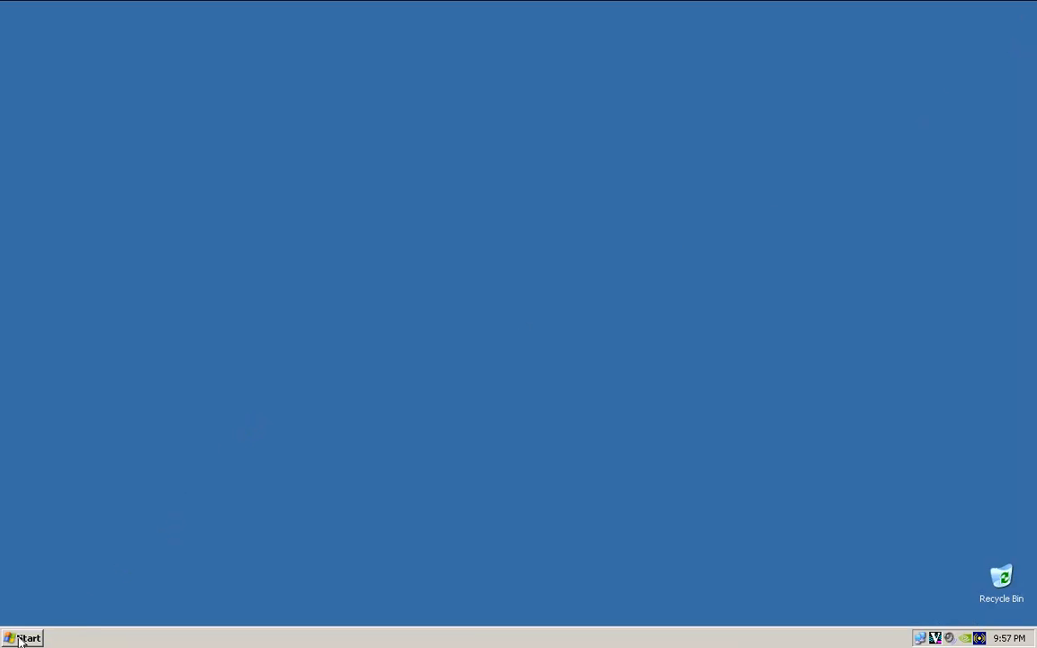
Step: Bring up the Start menu to reach Turn Off Computer
left_click(22, 637)
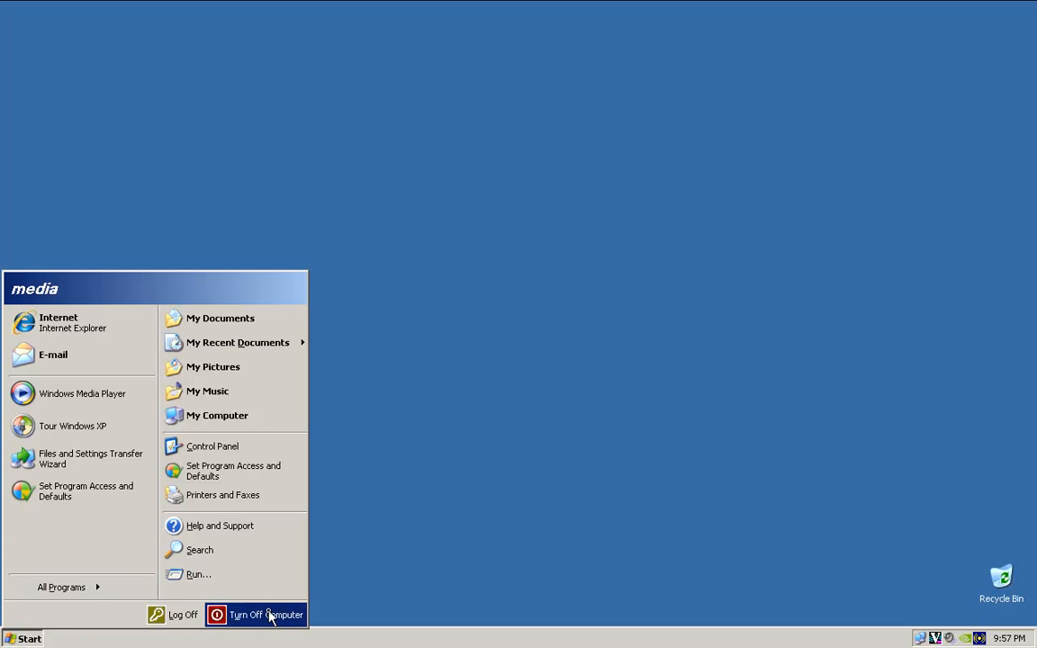
mouse_move(261, 616)
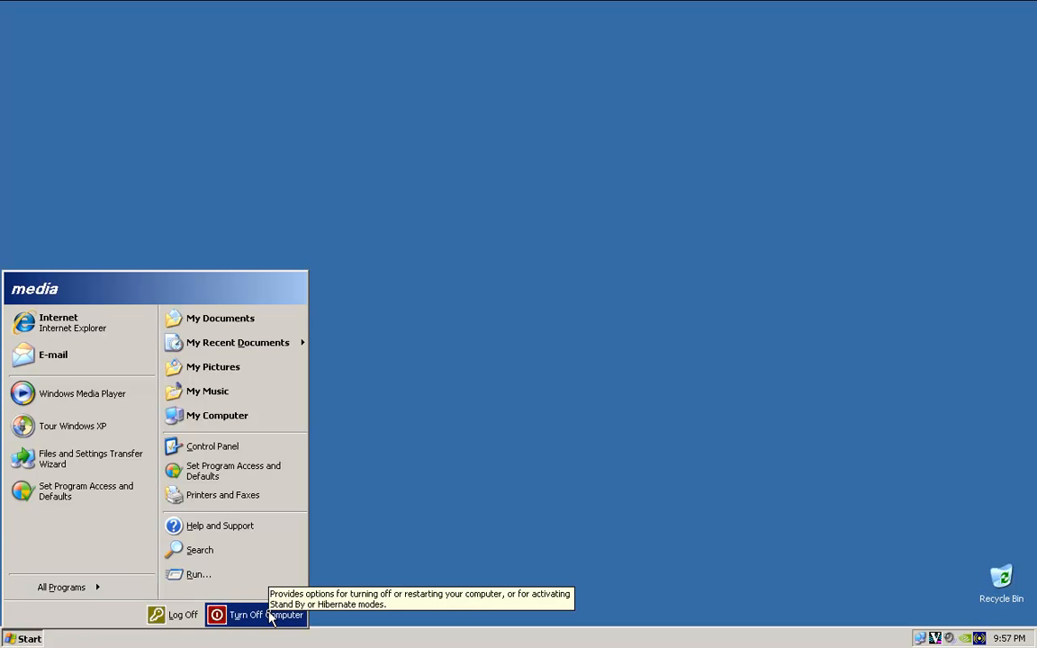